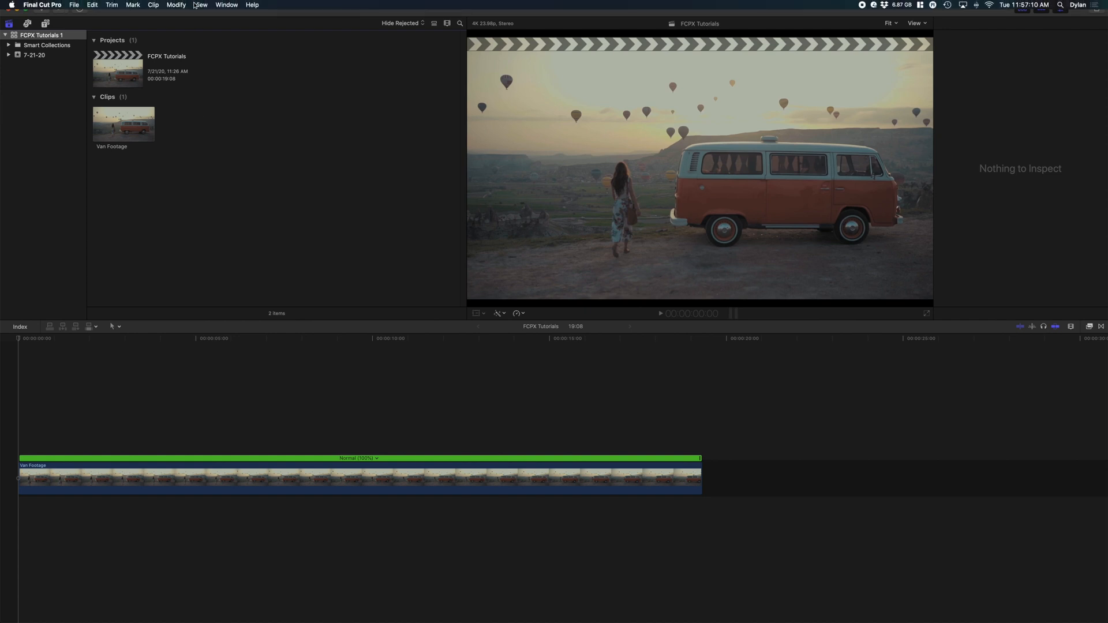
Step: Show the luma waveform video scope beside the van clip in the viewer
click(200, 5)
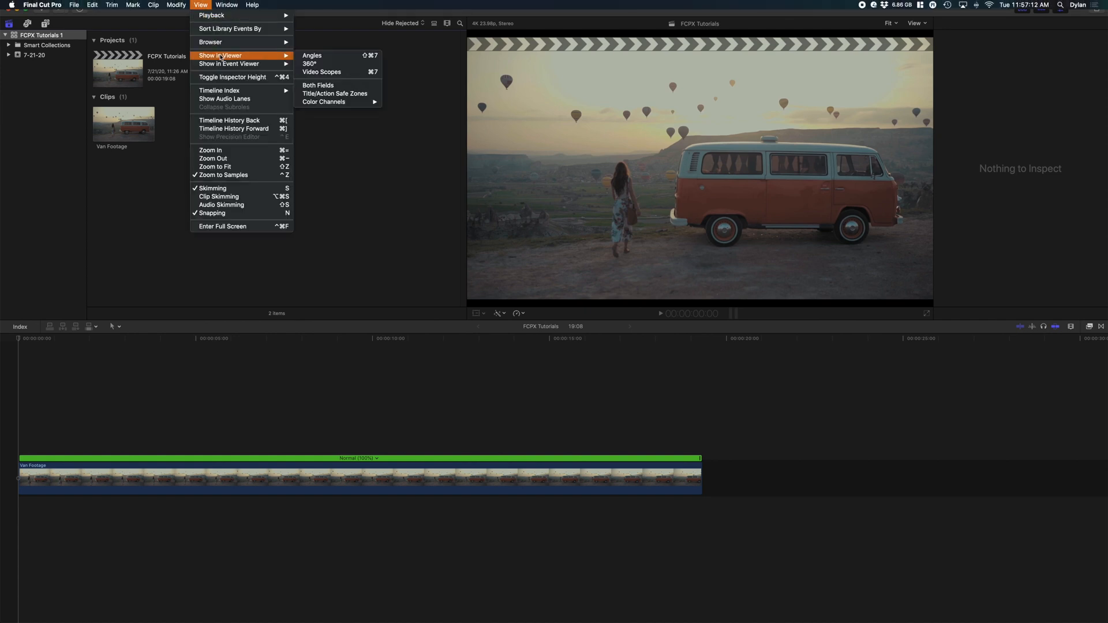
mouse_move(336, 71)
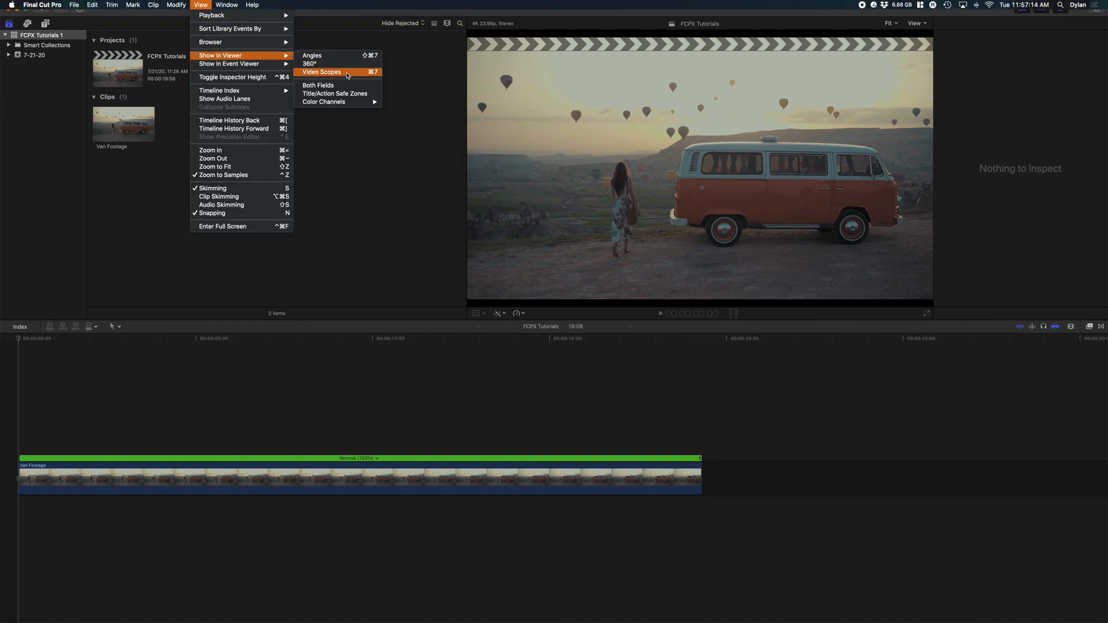
click(322, 72)
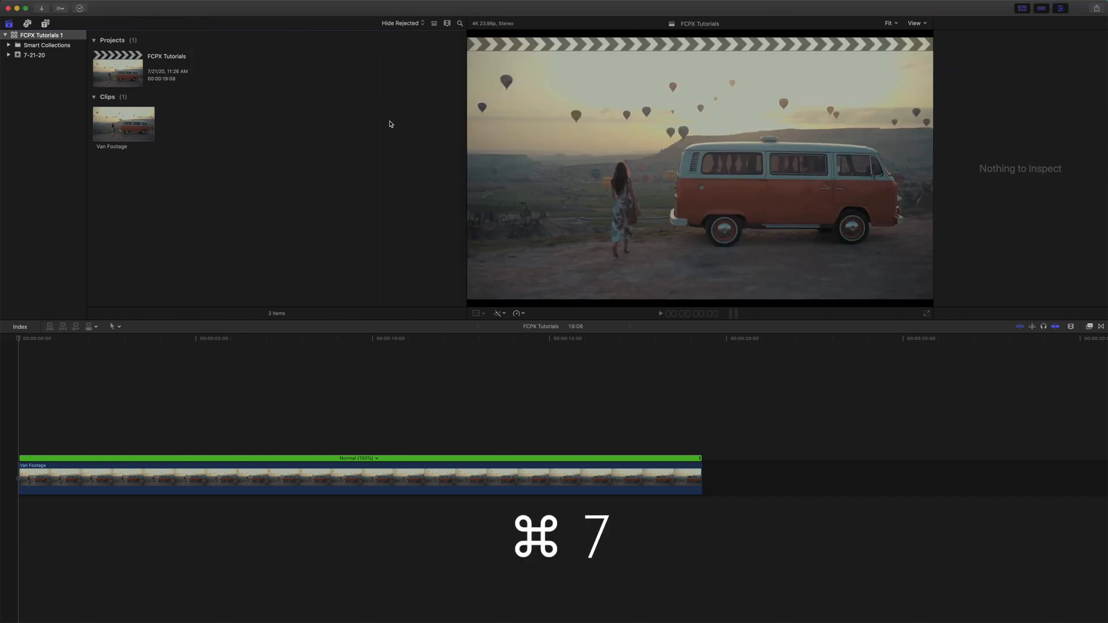
key(cmd+7)
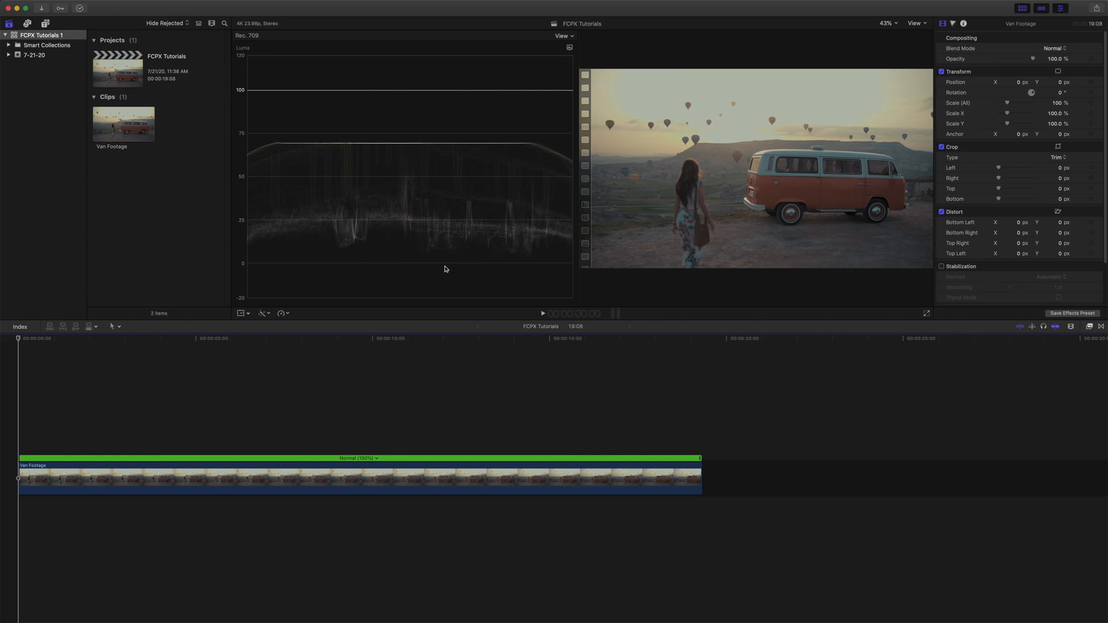
mouse_move(275, 46)
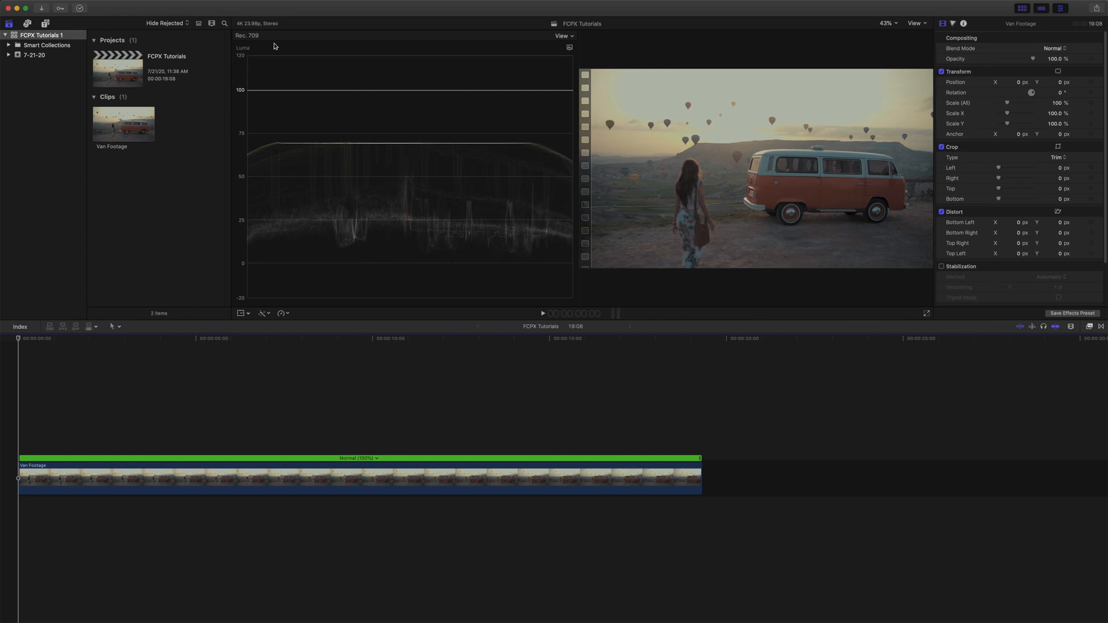
mouse_move(244, 73)
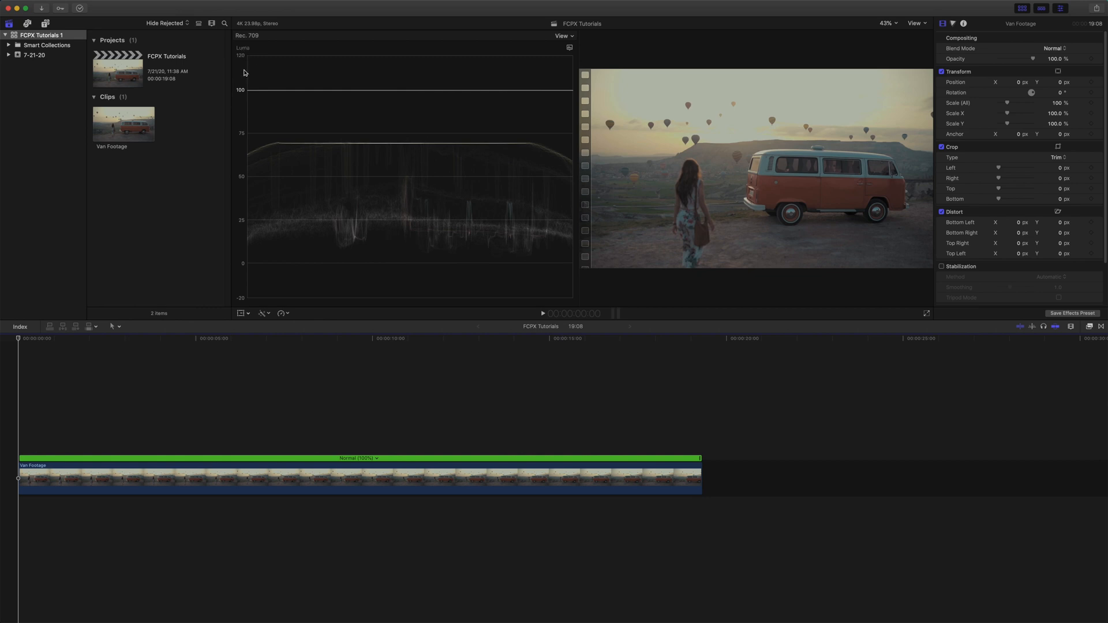
mouse_move(486, 227)
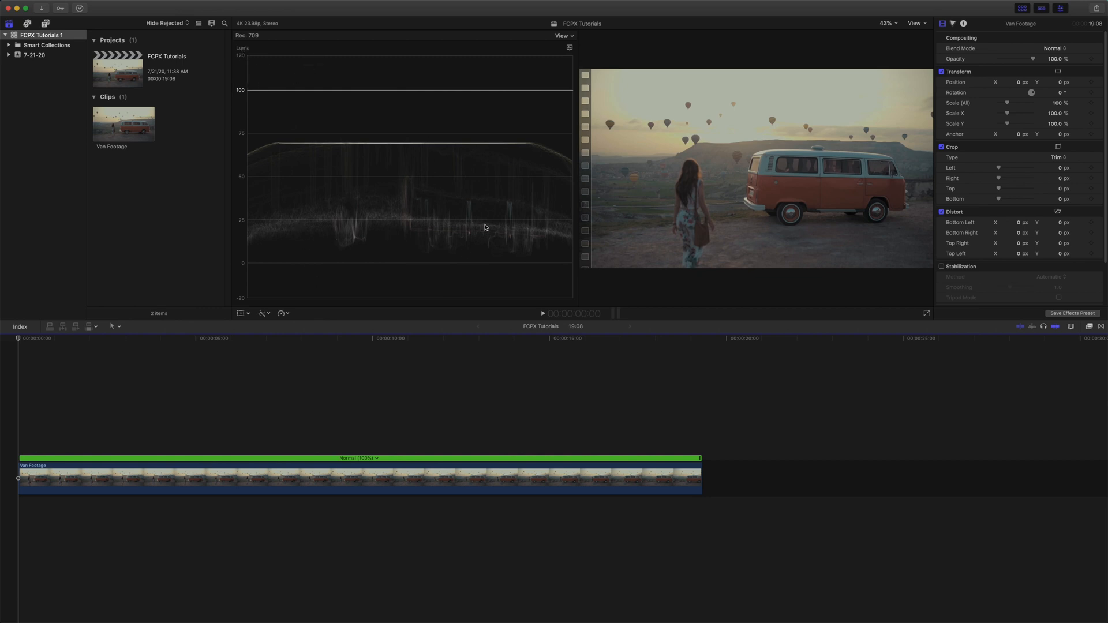
mouse_move(500, 113)
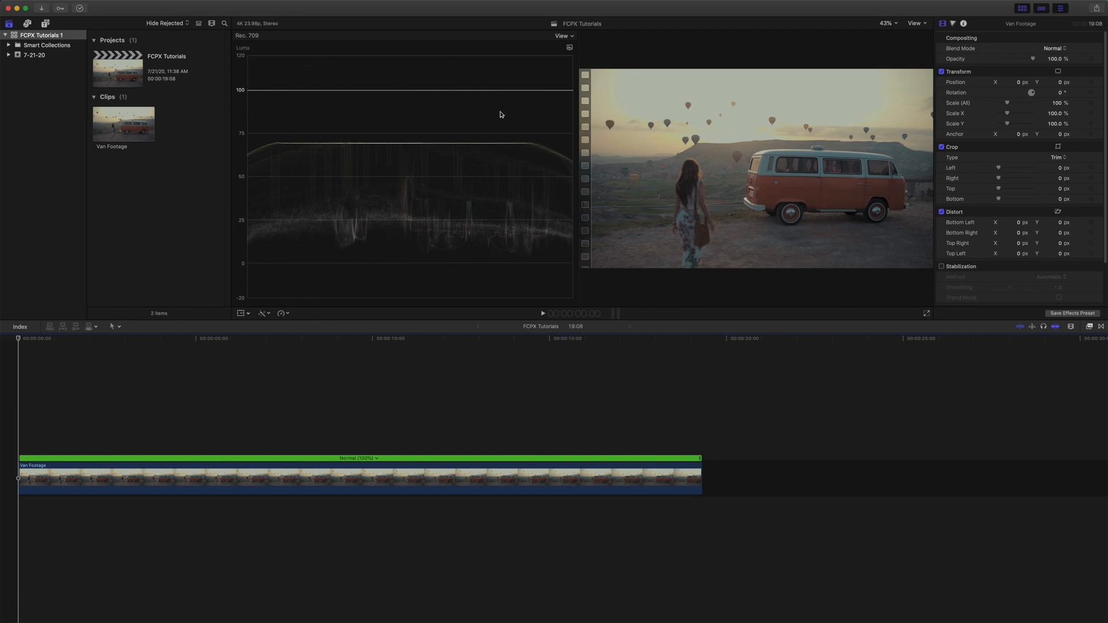
mouse_move(571, 51)
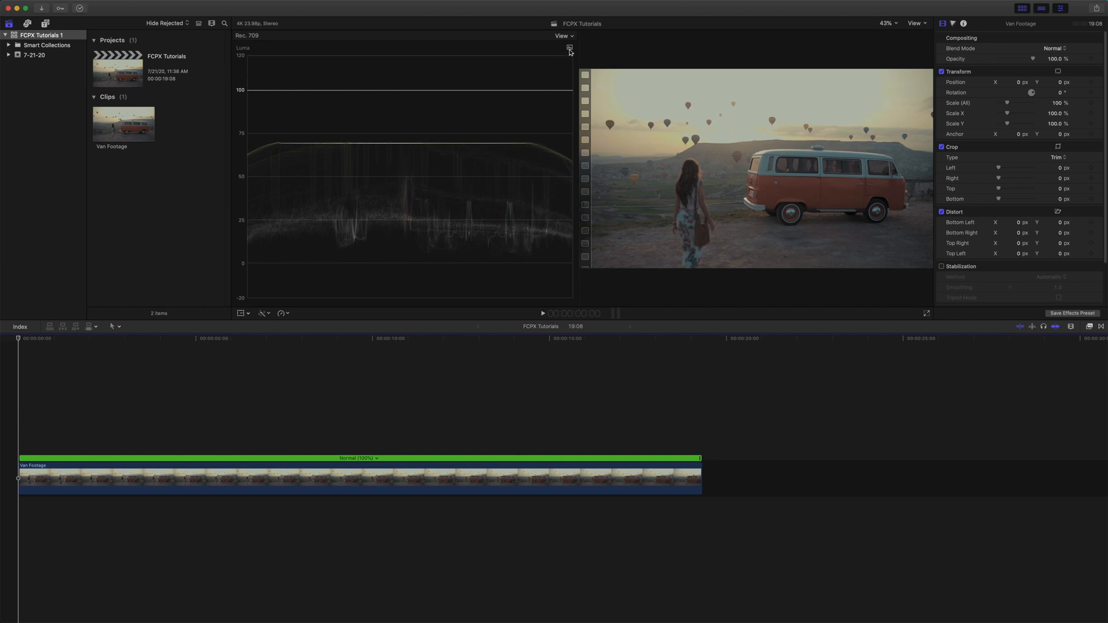
click(569, 47)
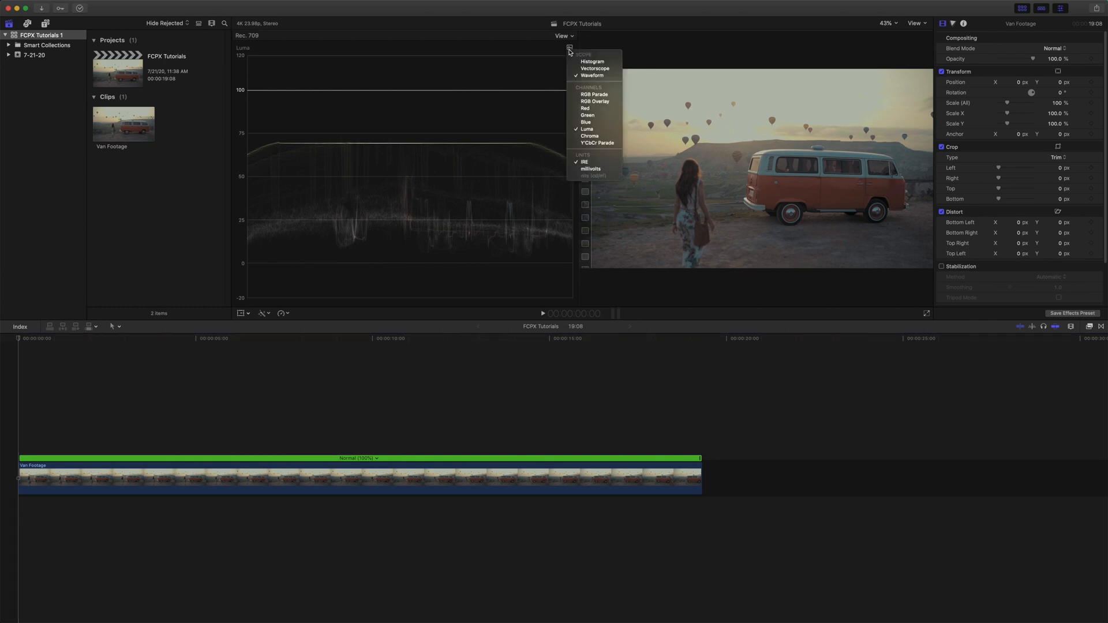
mouse_move(591, 75)
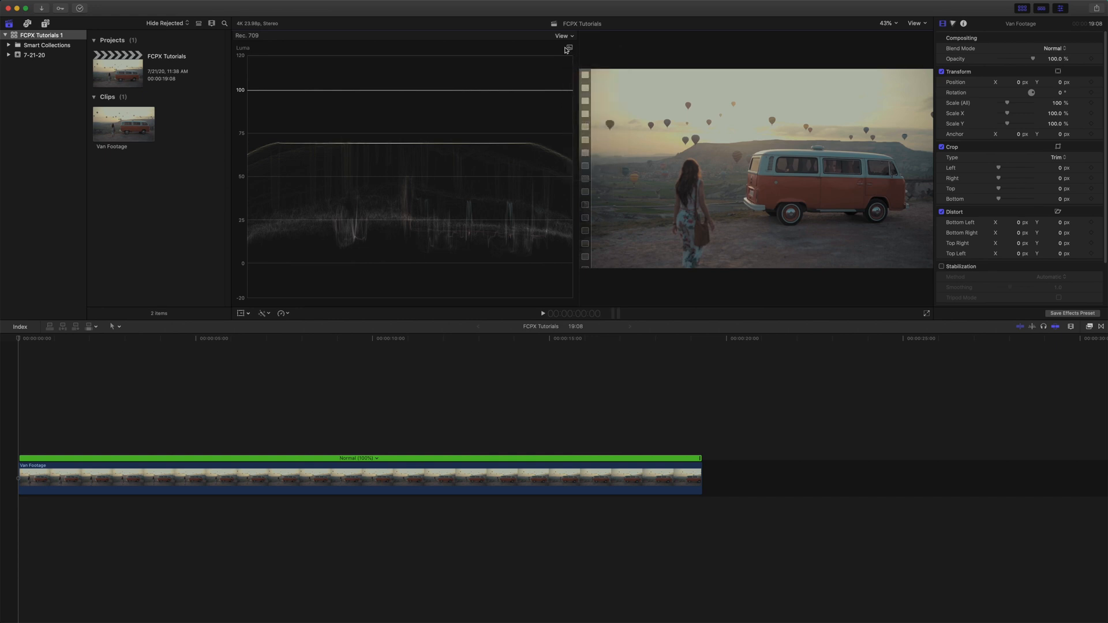
click(568, 47)
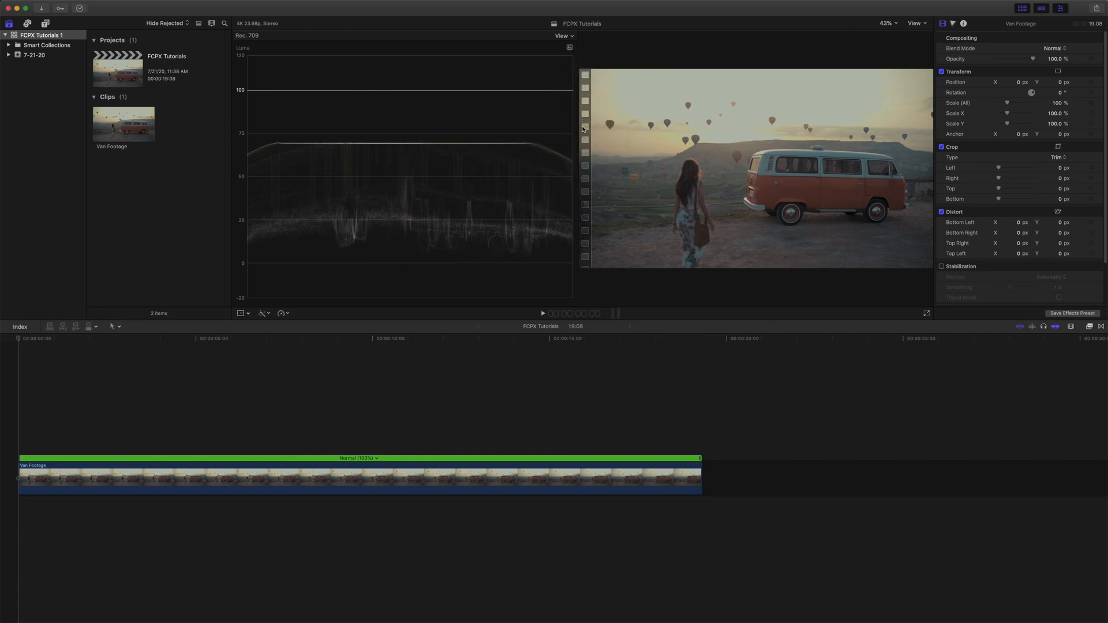
mouse_move(507, 168)
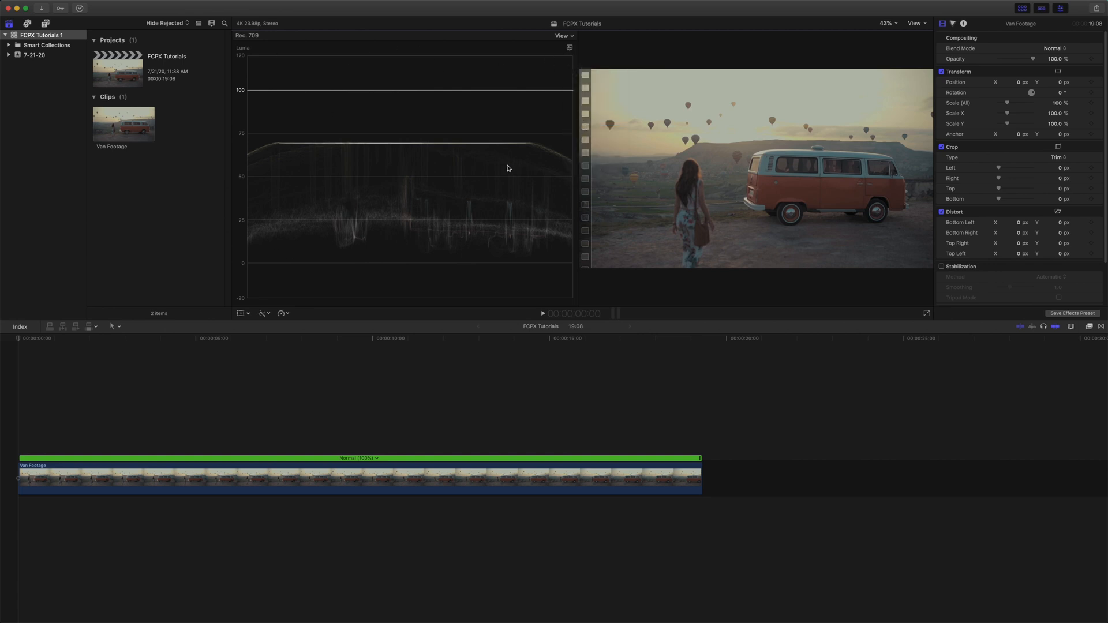
mouse_move(569, 36)
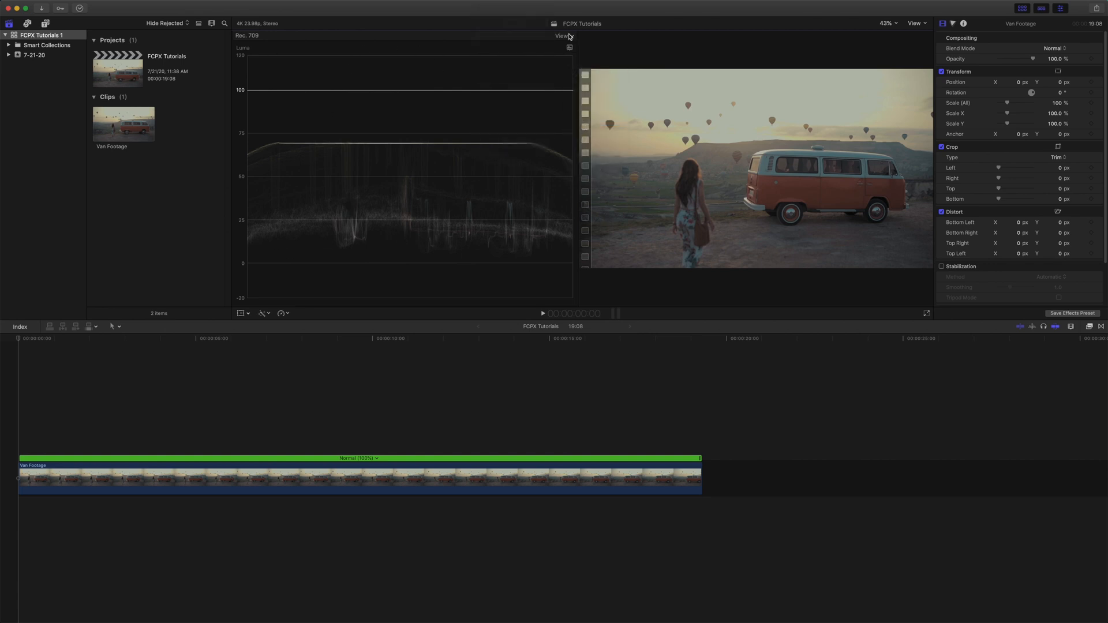
click(563, 36)
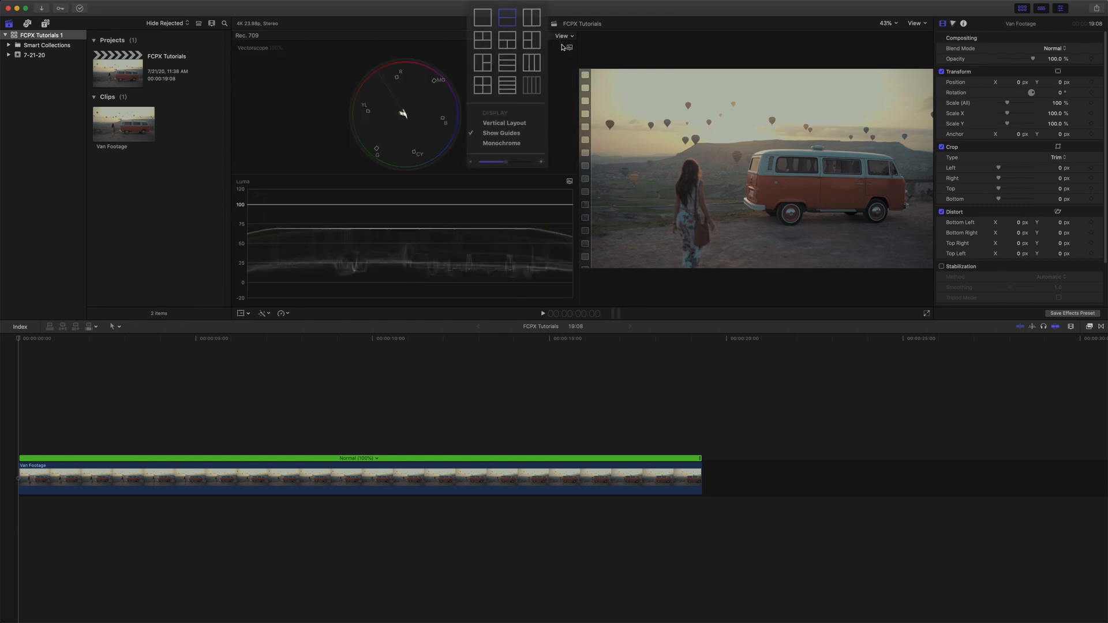
click(489, 19)
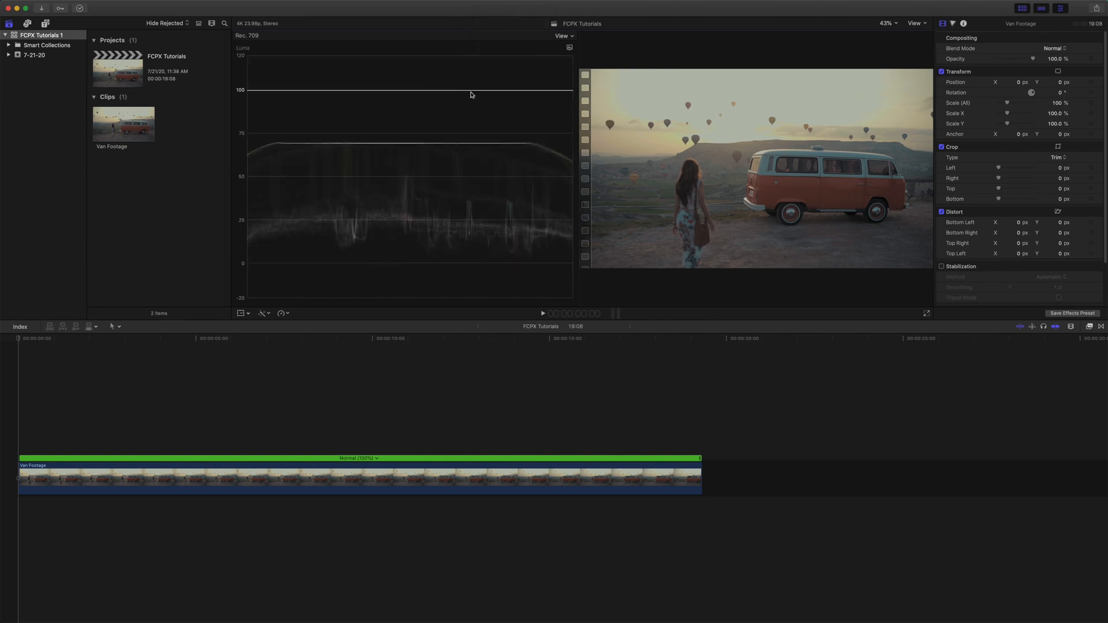
mouse_move(333, 114)
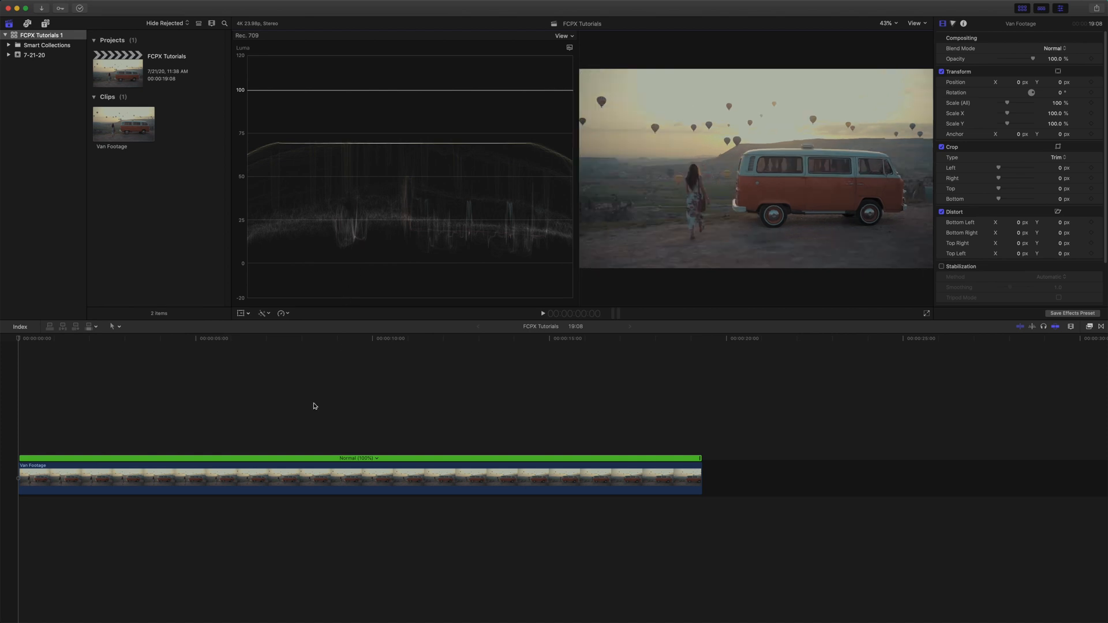
Step: Select the Van Footage clip and open the video Effects browser
click(198, 490)
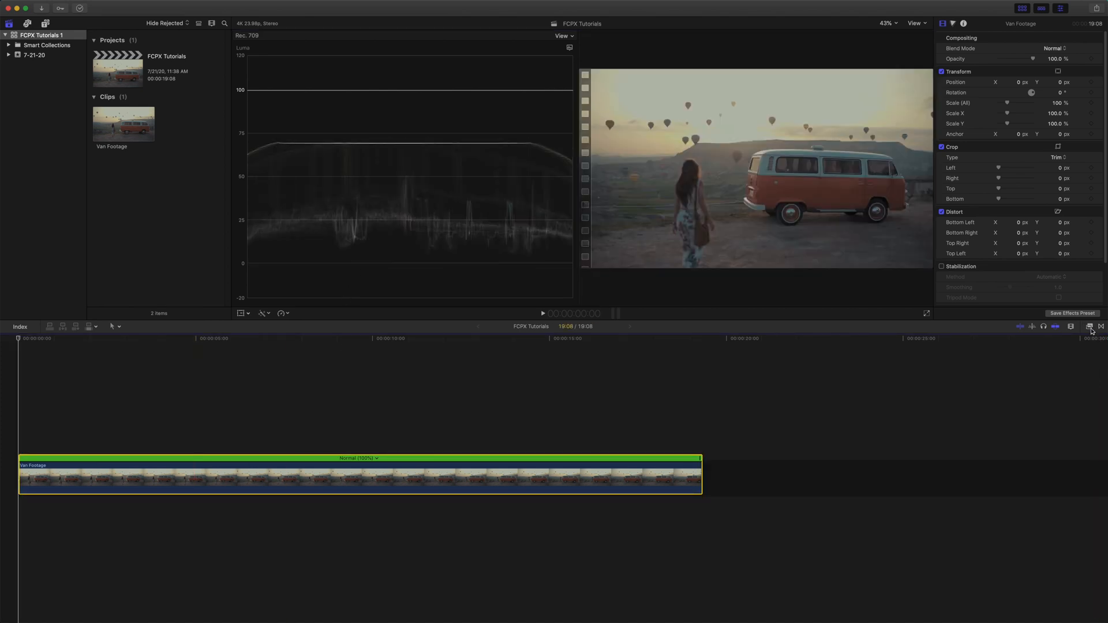
click(1089, 326)
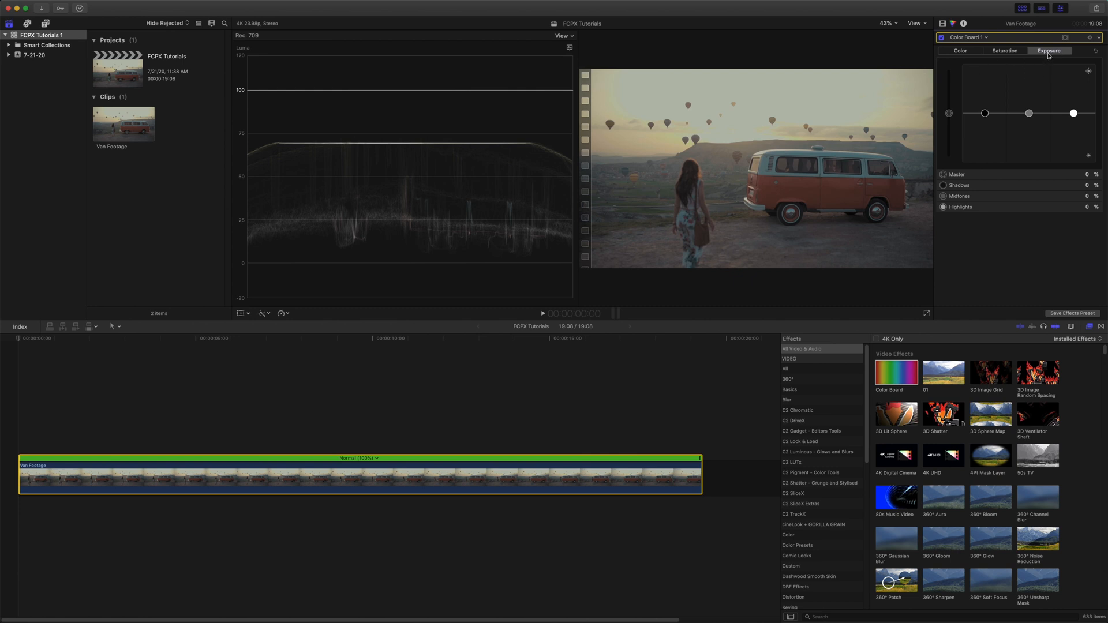
mouse_move(963, 59)
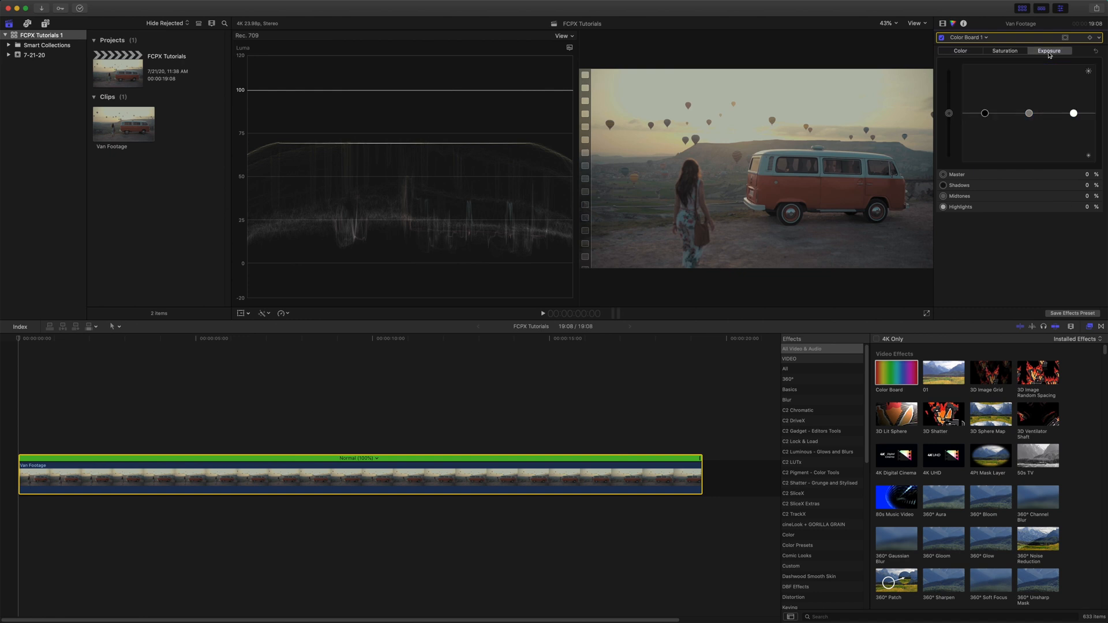
mouse_move(1049, 51)
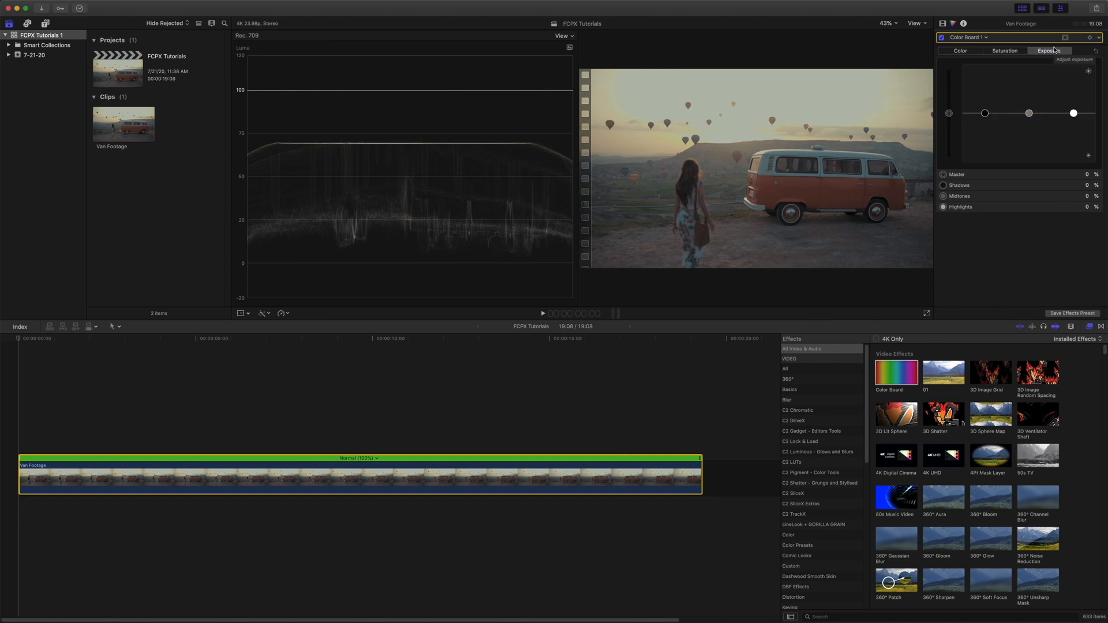
mouse_move(364, 229)
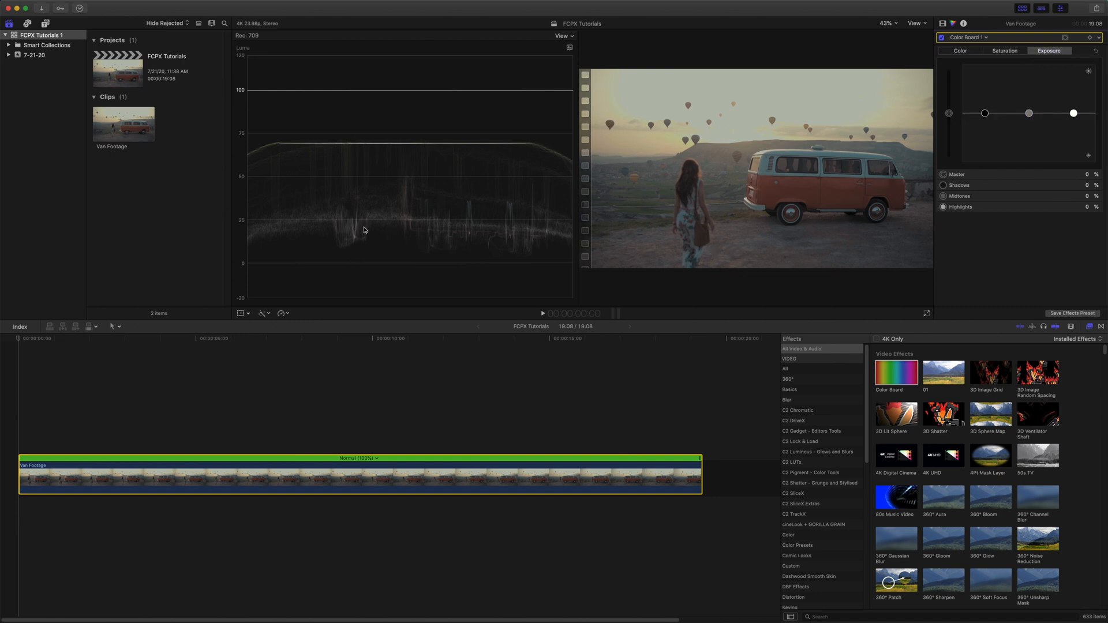
mouse_move(294, 142)
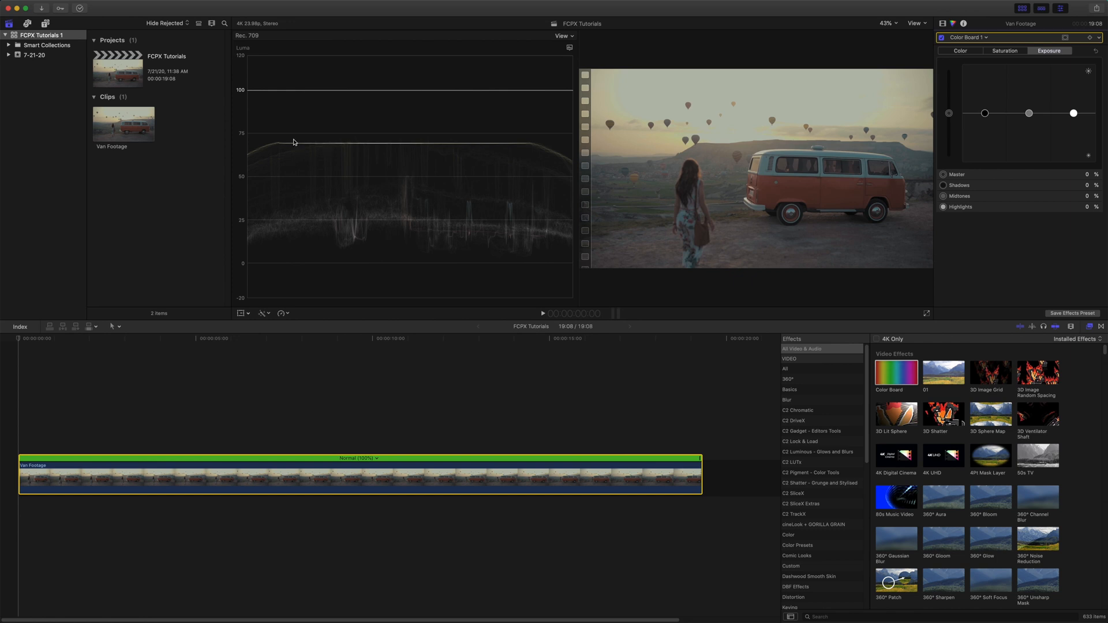
mouse_move(358, 167)
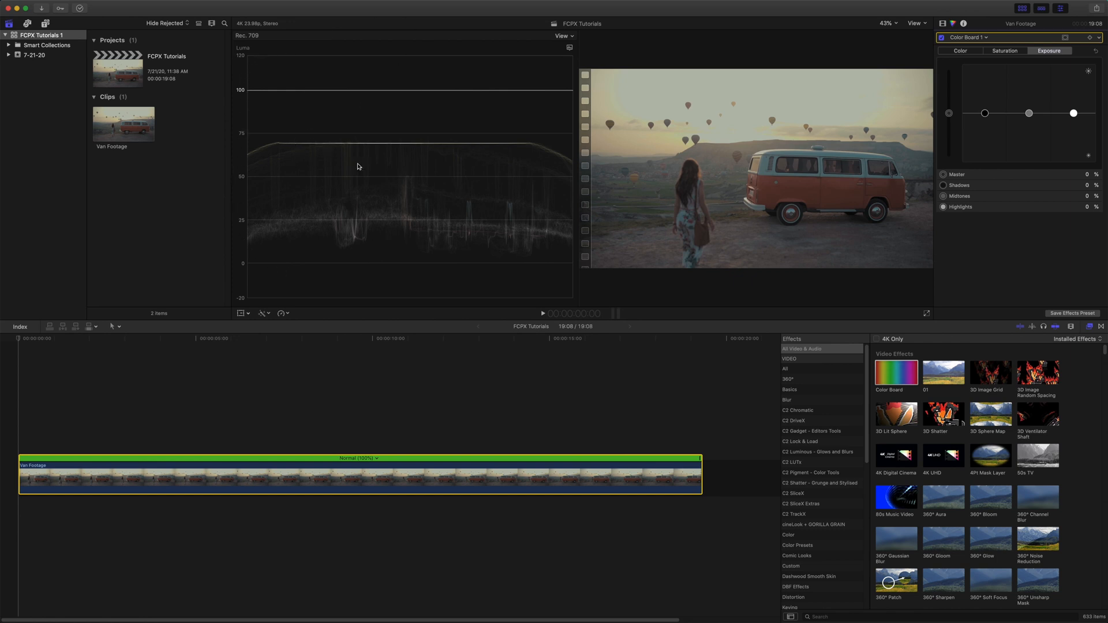
mouse_move(518, 135)
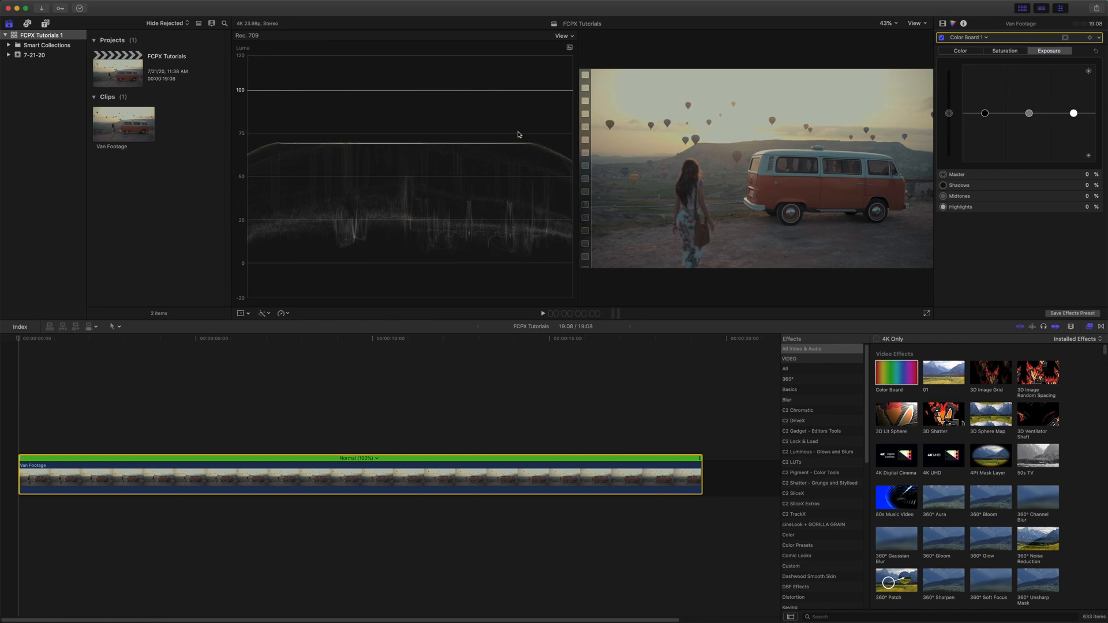
mouse_move(510, 143)
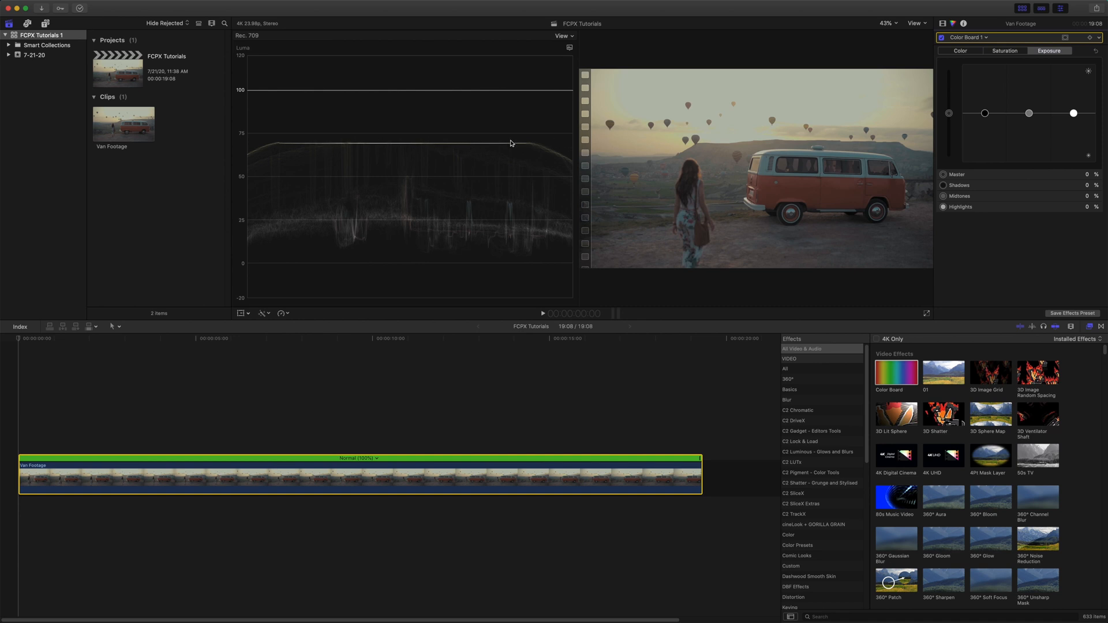
mouse_move(654, 106)
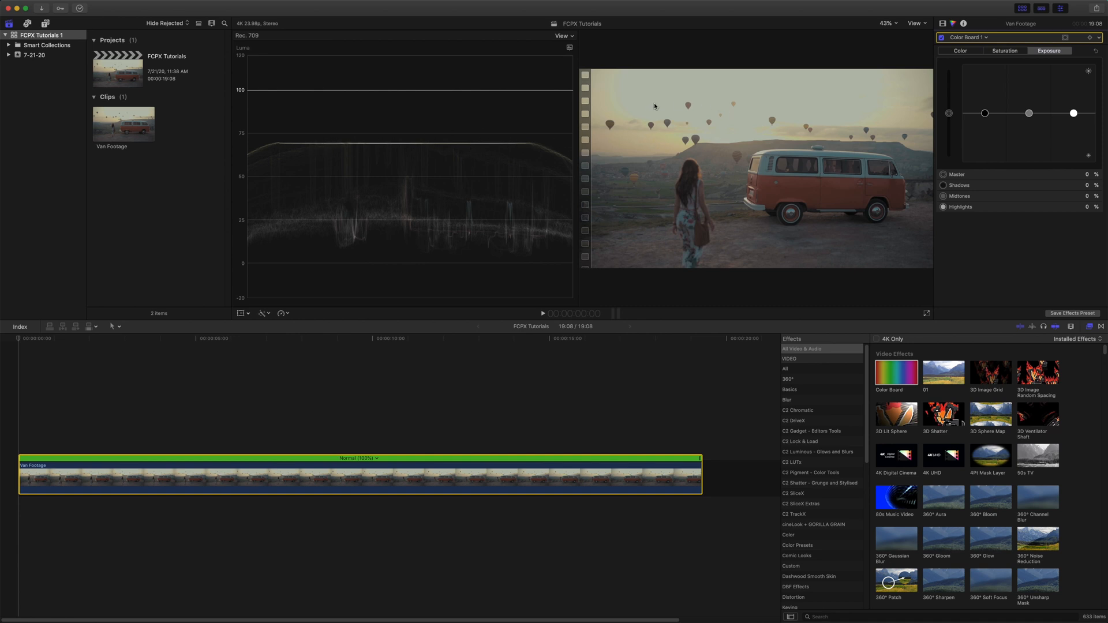
mouse_move(760, 107)
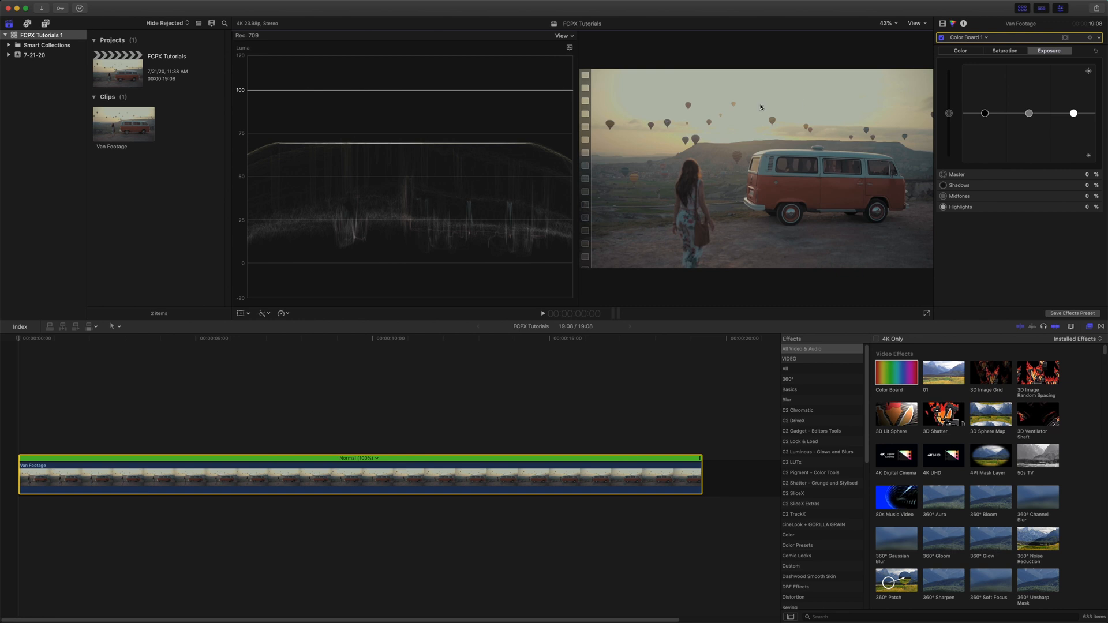
mouse_move(494, 201)
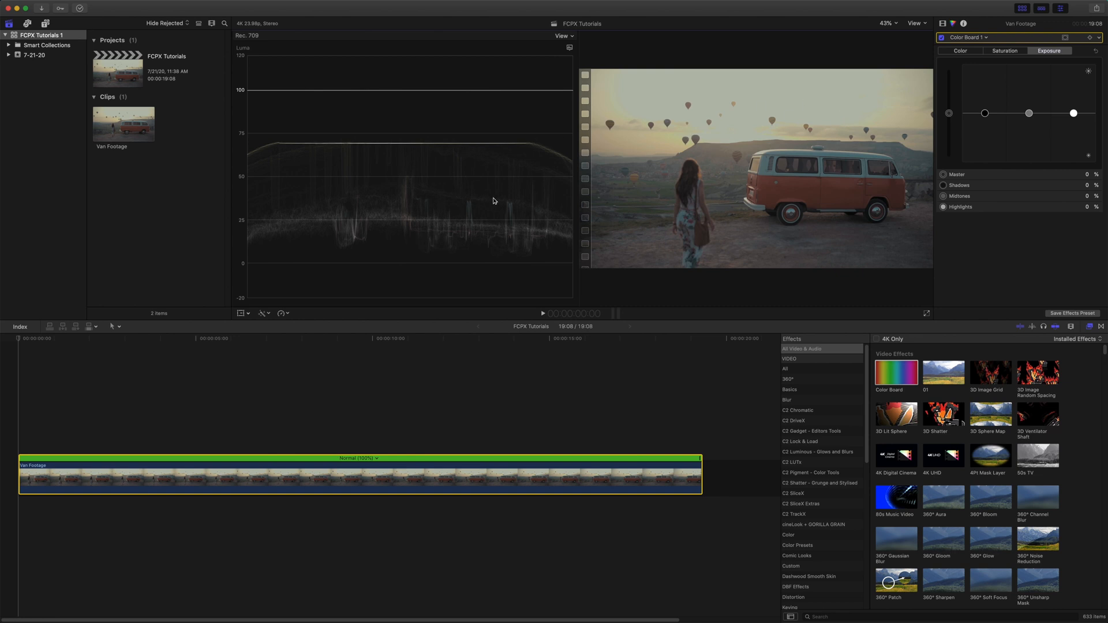
mouse_move(644, 205)
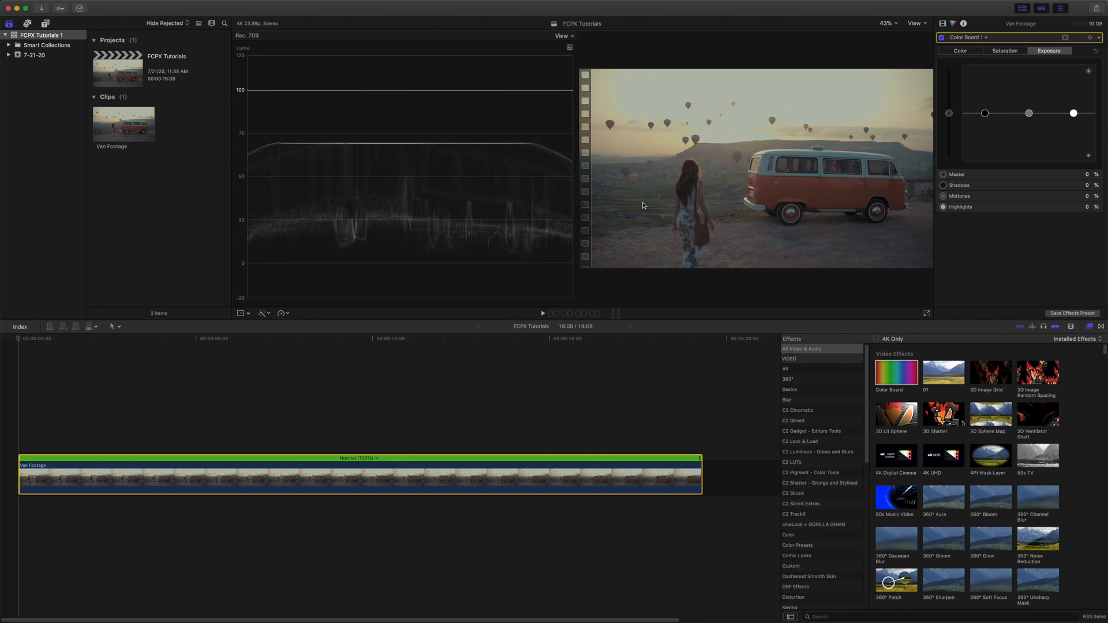
mouse_move(510, 167)
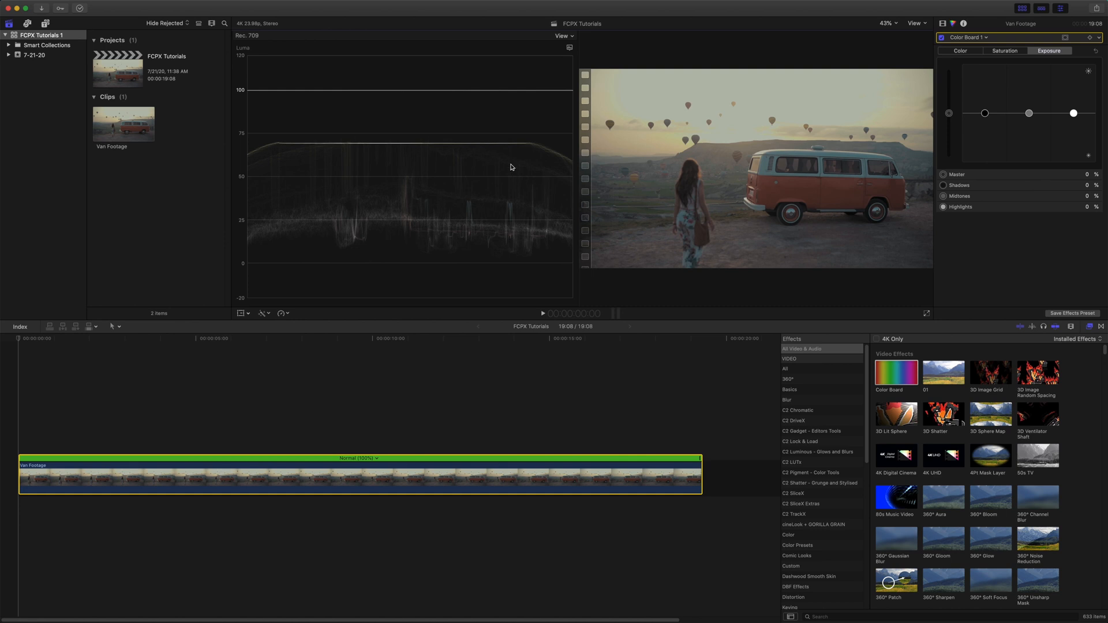
mouse_move(678, 195)
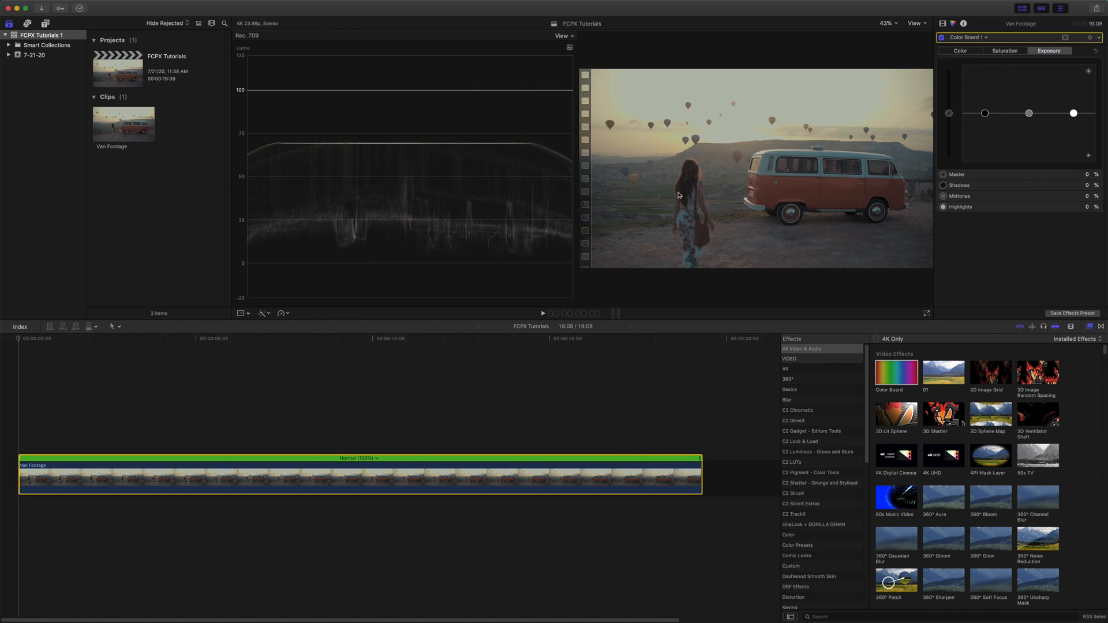
mouse_move(495, 168)
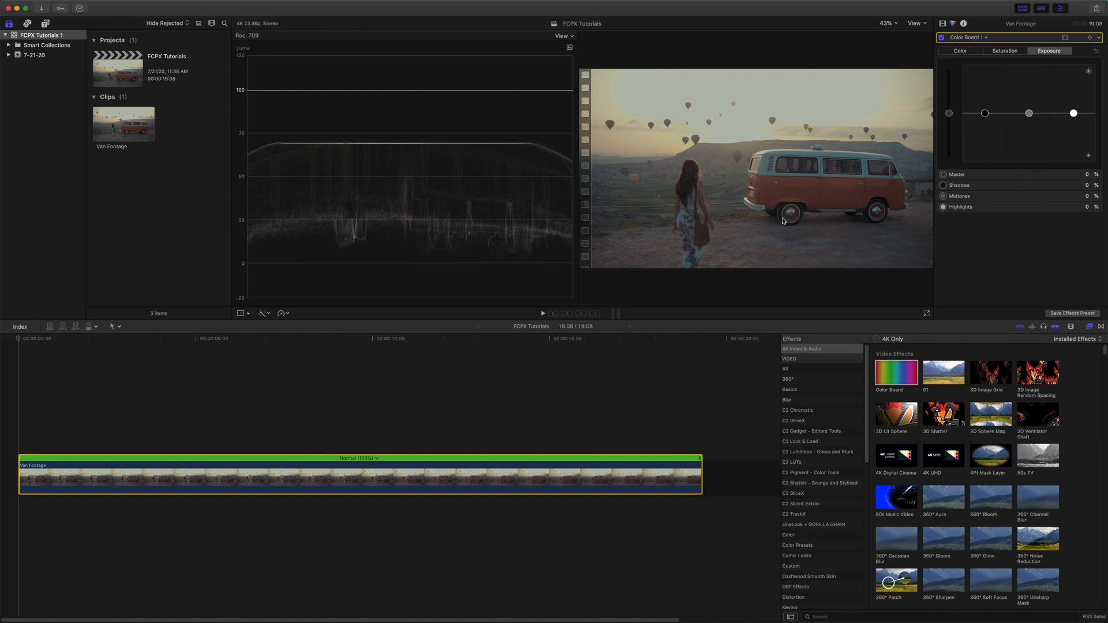
mouse_move(824, 198)
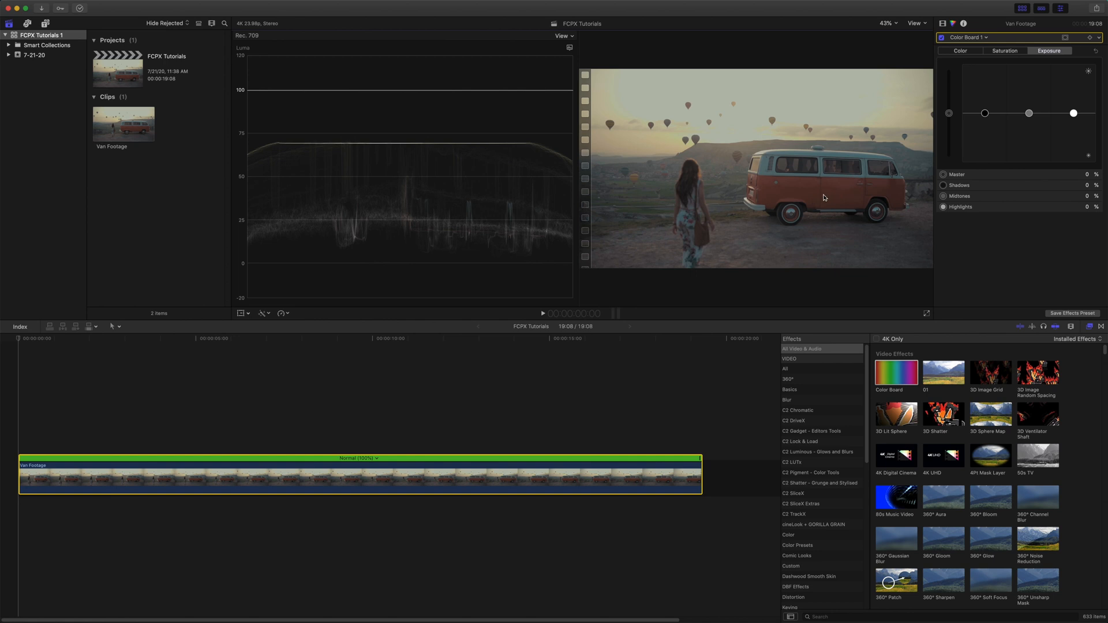
mouse_move(903, 148)
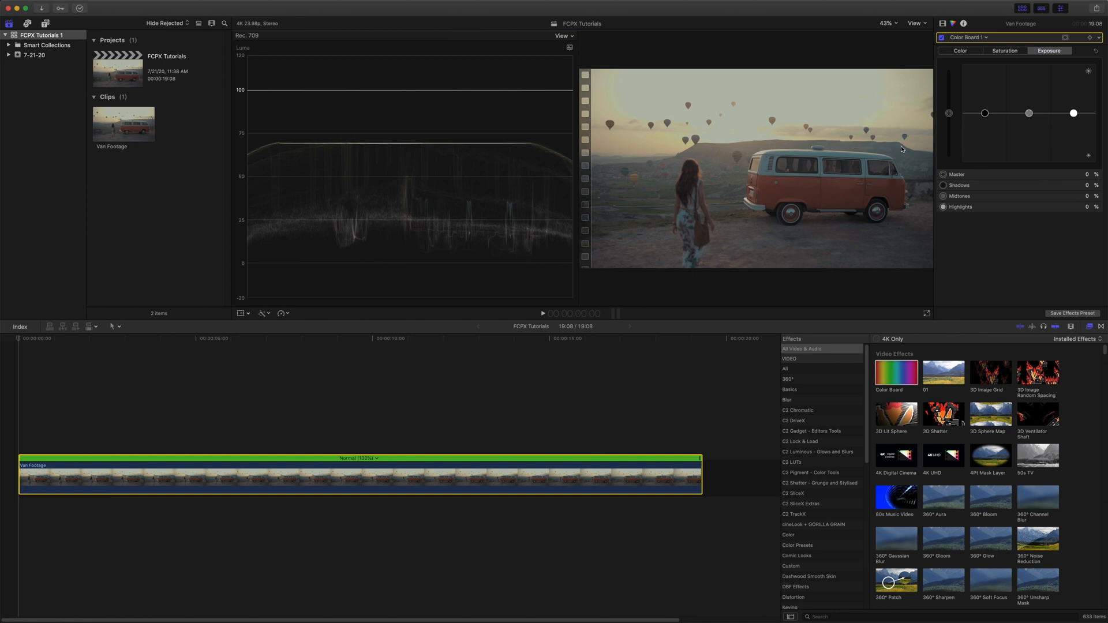
mouse_move(666, 139)
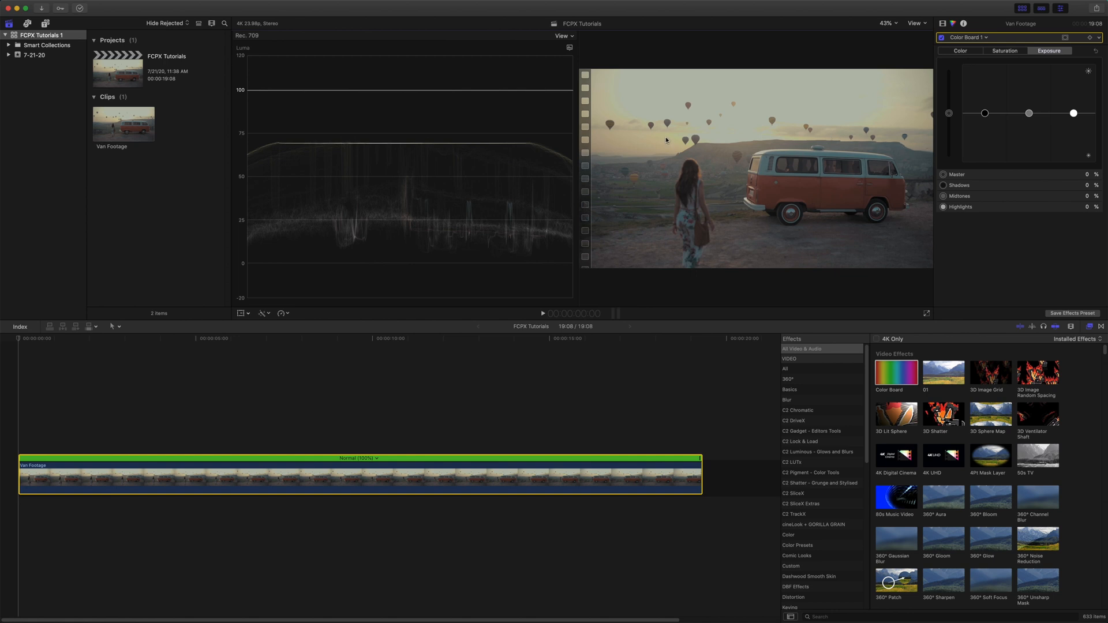
mouse_move(688, 161)
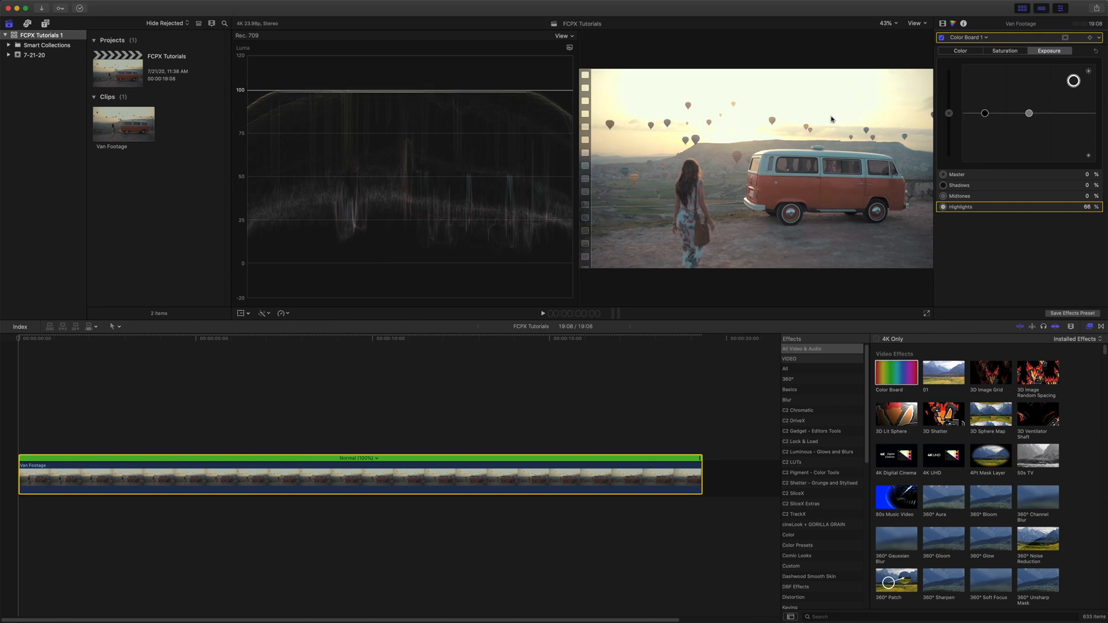
mouse_move(725, 111)
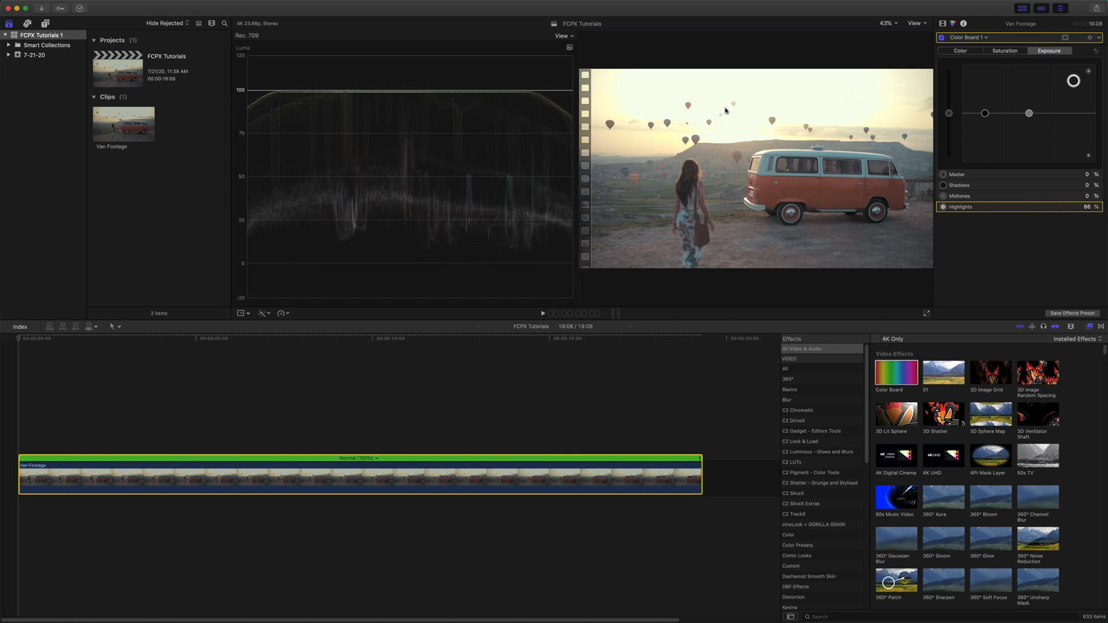
mouse_move(492, 255)
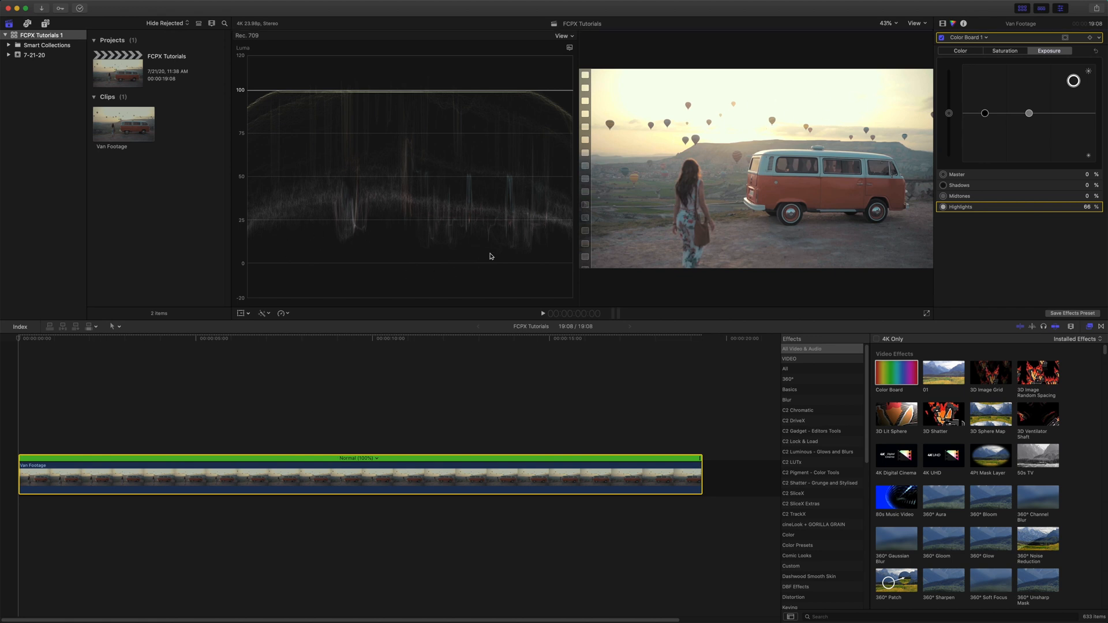
mouse_move(356, 267)
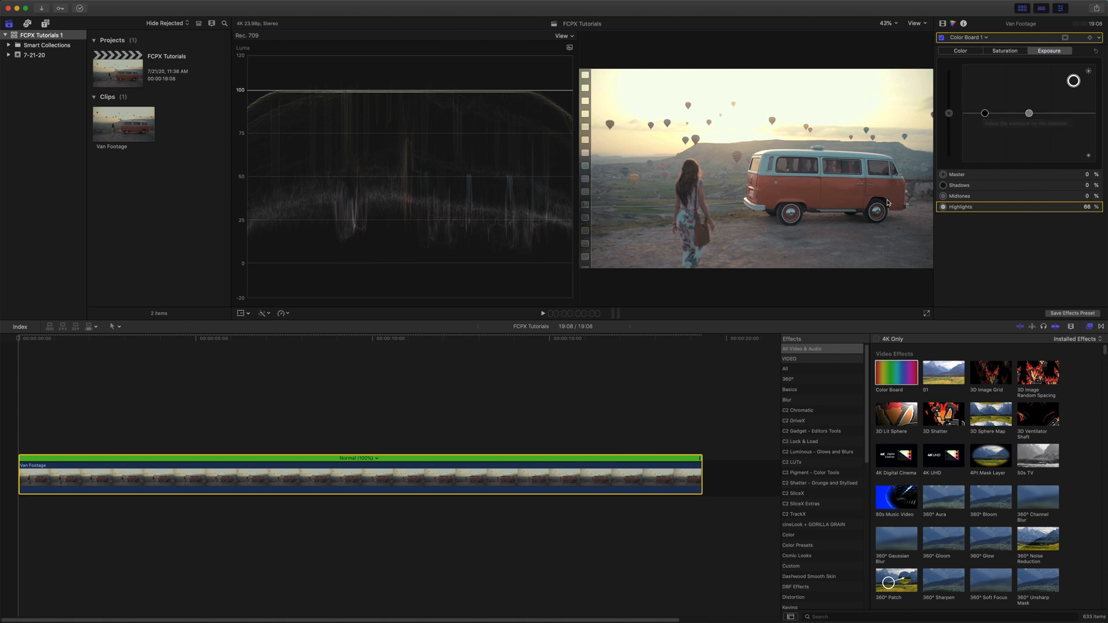
mouse_move(775, 219)
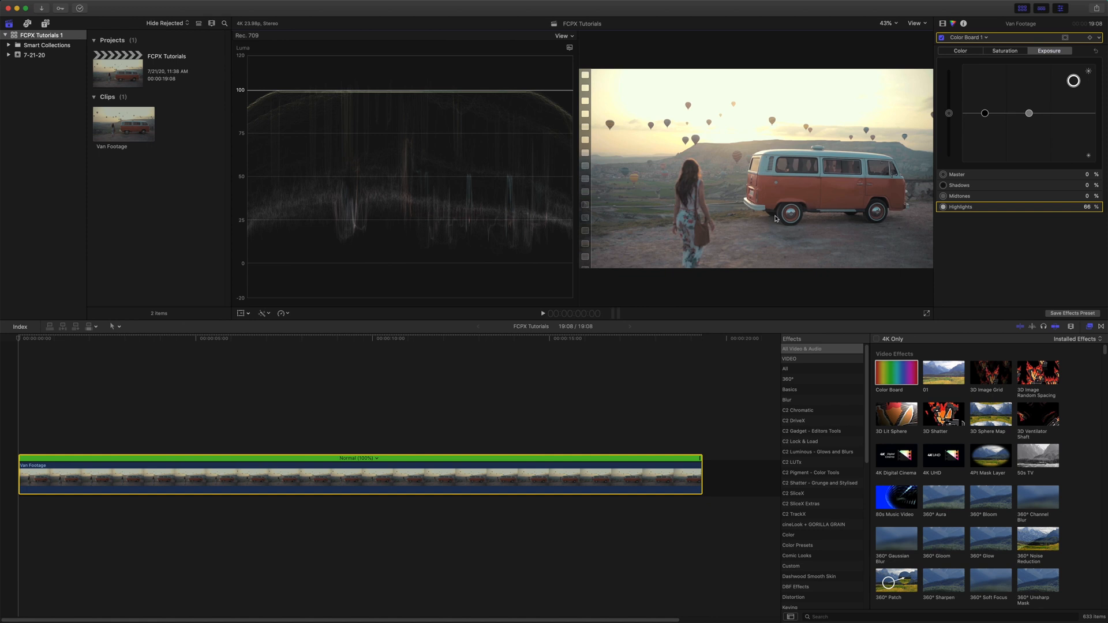
mouse_move(999, 120)
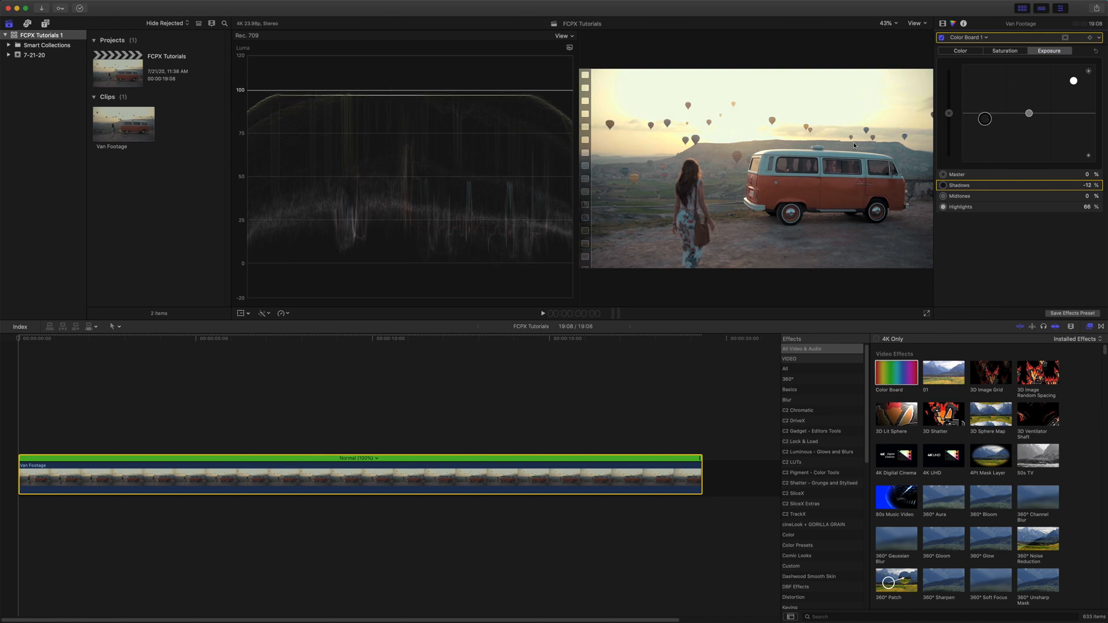
mouse_move(1044, 135)
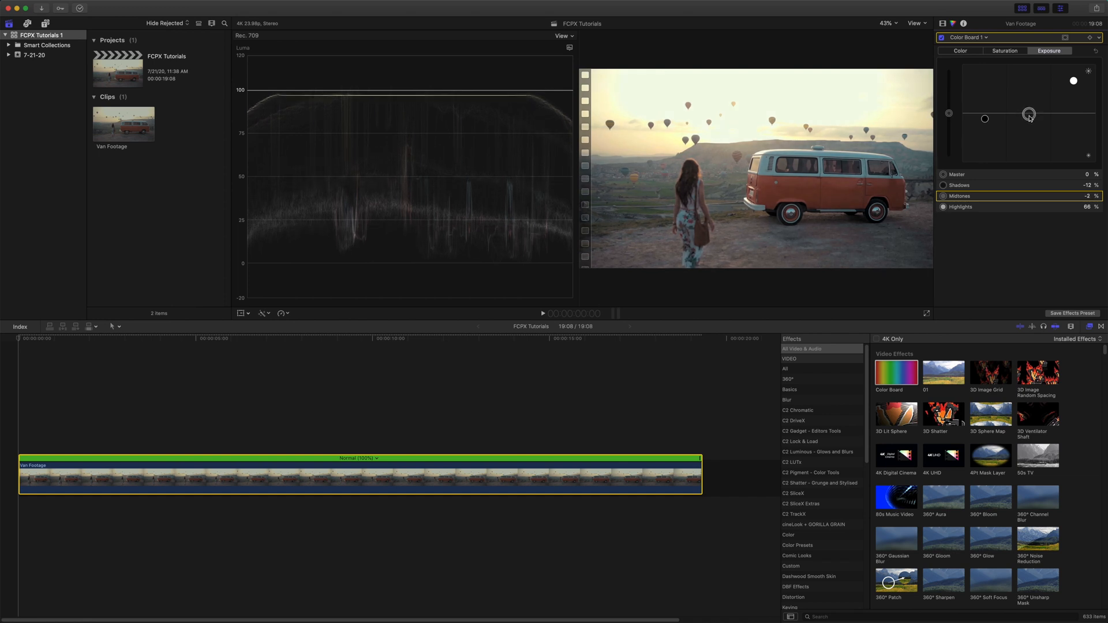
mouse_move(1026, 190)
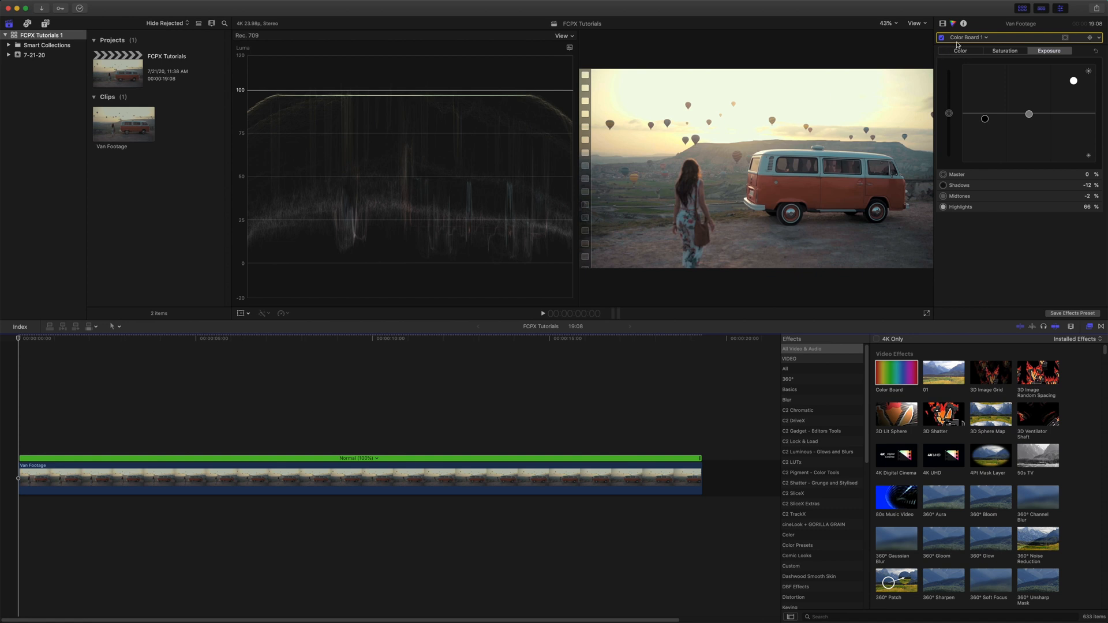
mouse_move(887, 120)
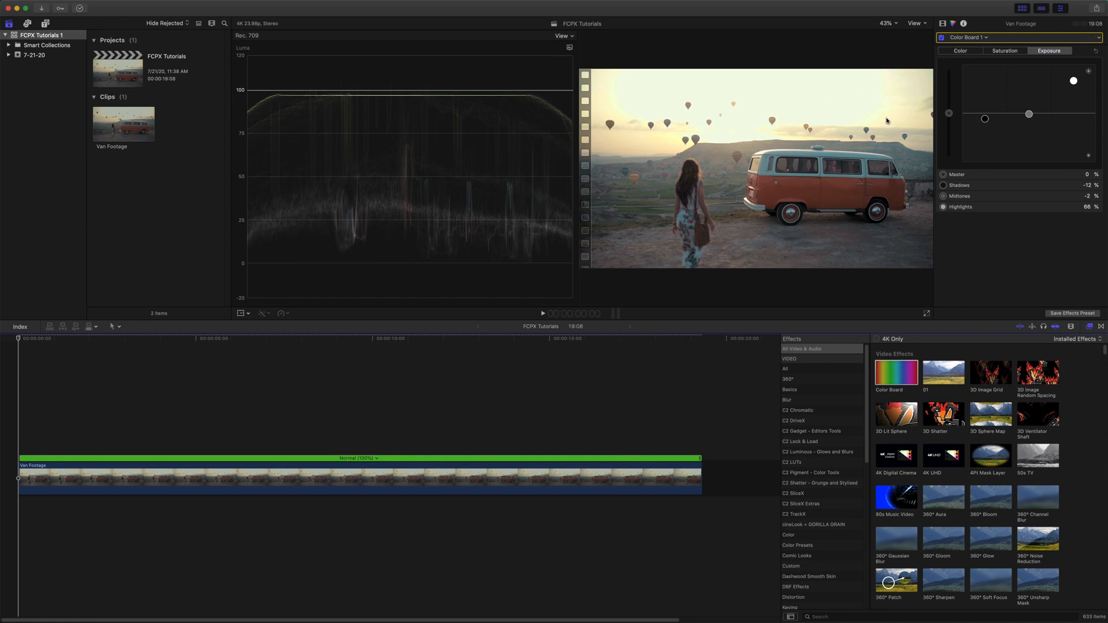
mouse_move(893, 109)
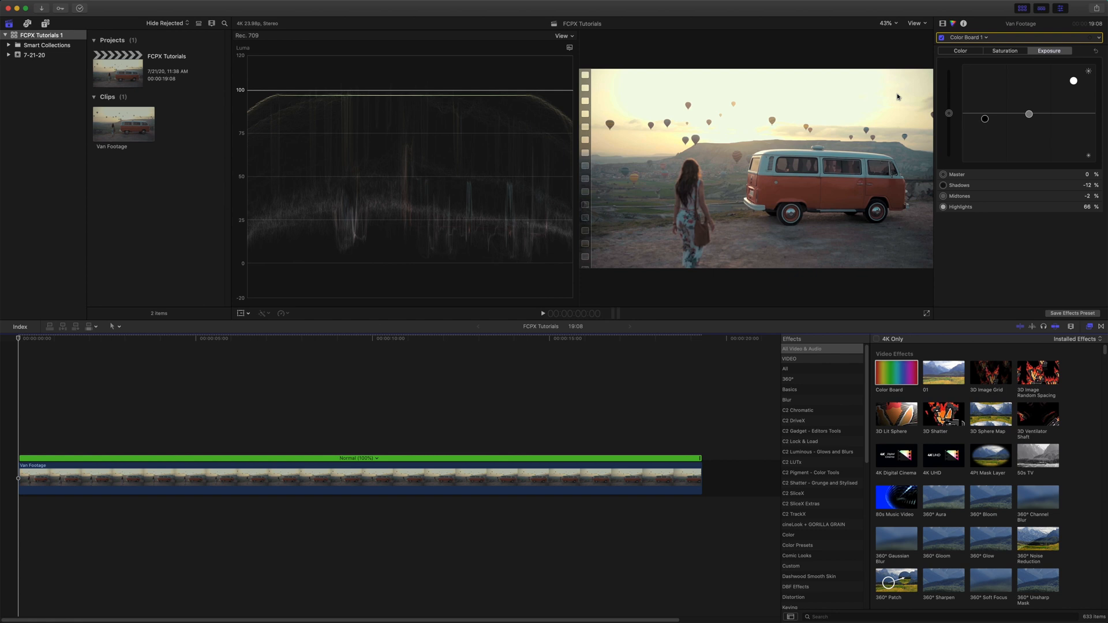
mouse_move(935, 88)
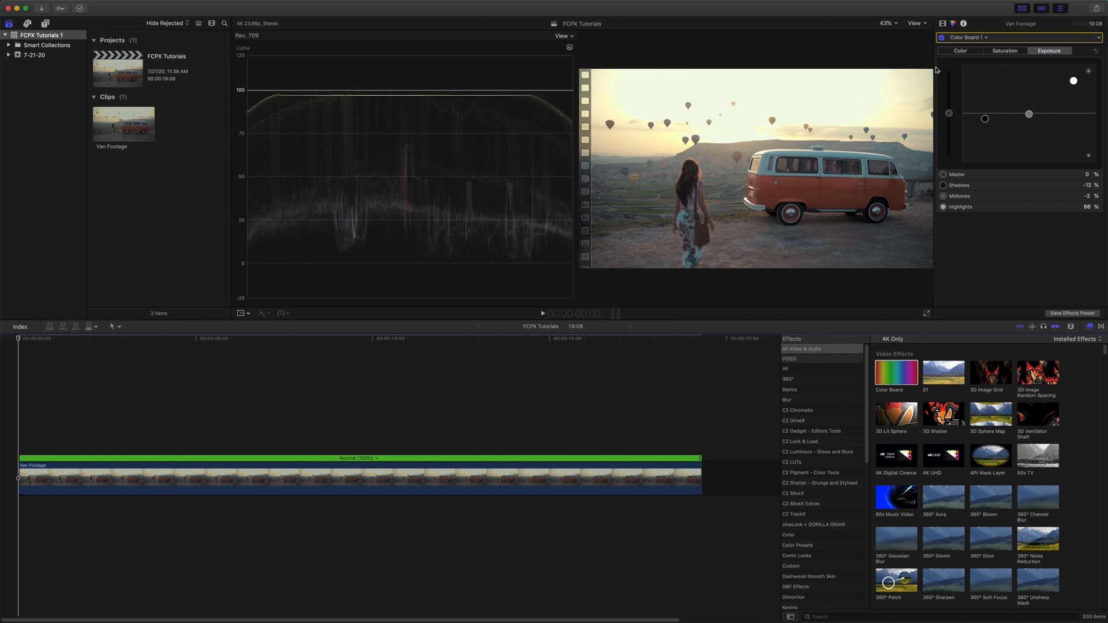
mouse_move(802, 92)
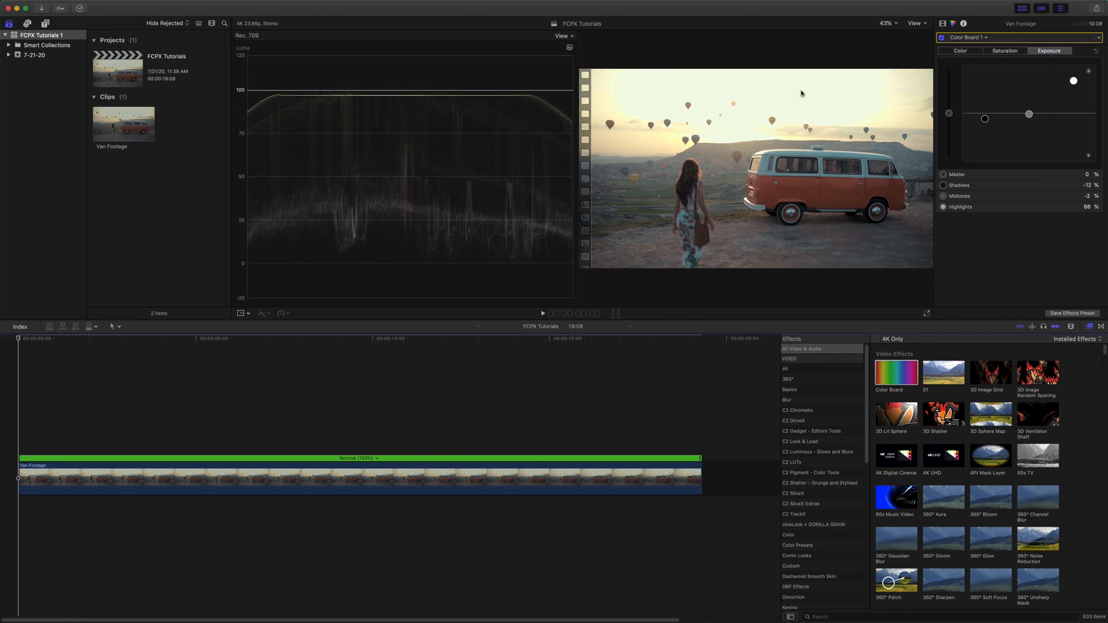
mouse_move(659, 201)
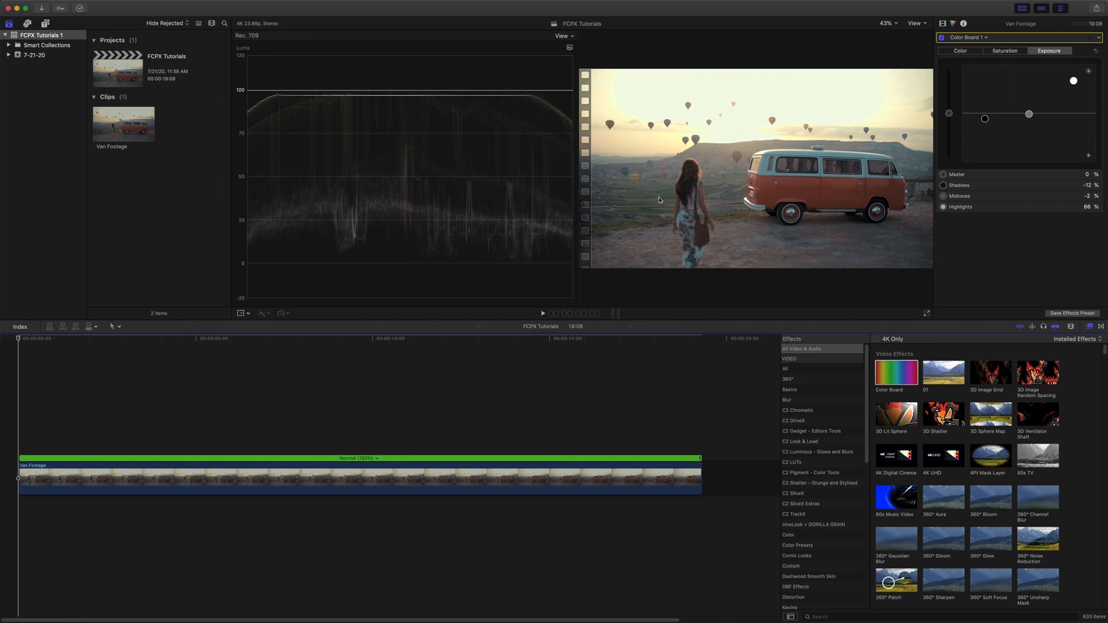
mouse_move(984, 48)
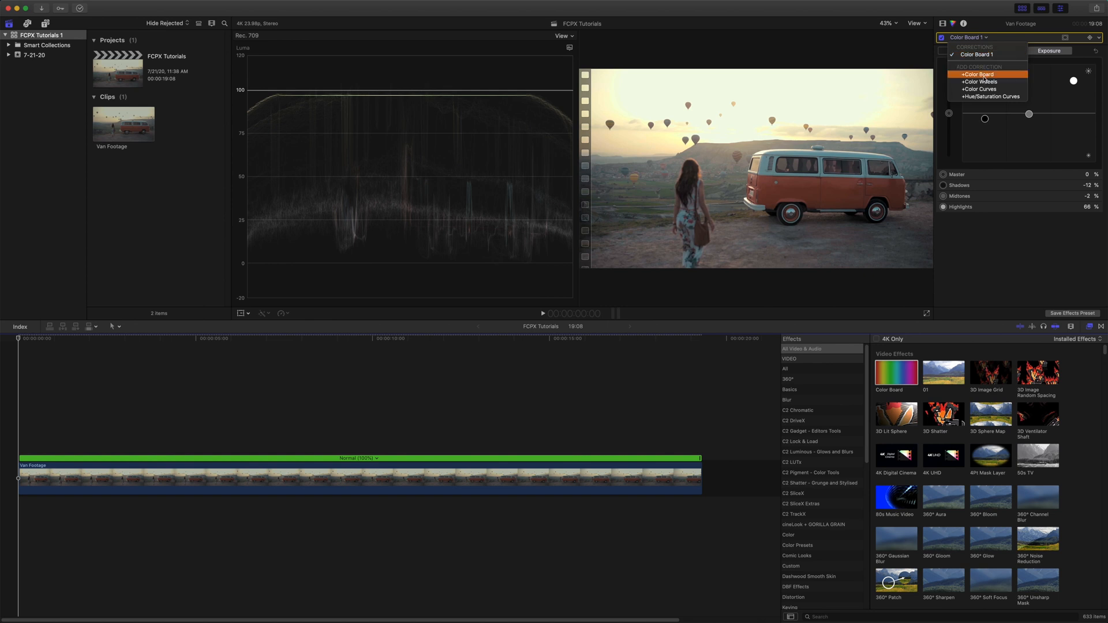
mouse_move(988, 97)
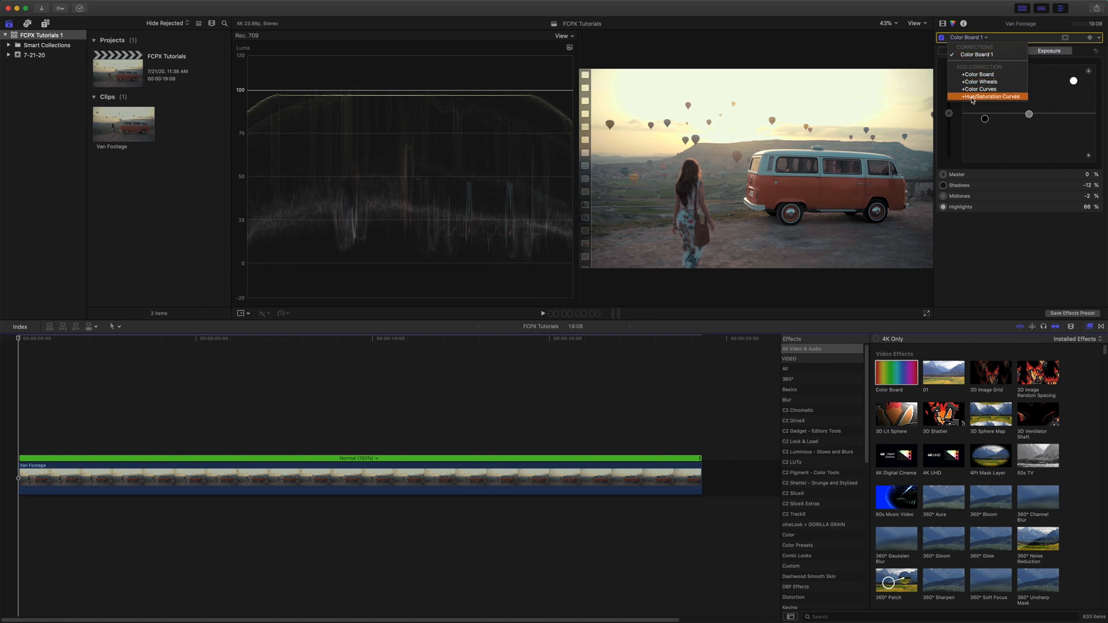
mouse_move(1005, 98)
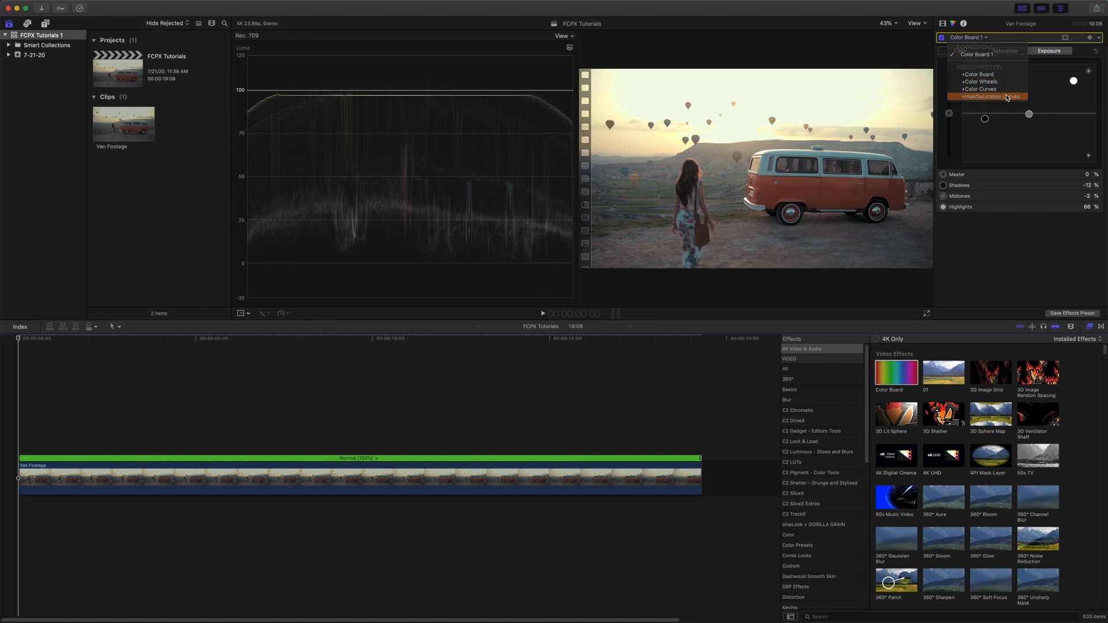
Step: Add a Hue/Saturation Curves correction to the Van Footage clip
click(986, 97)
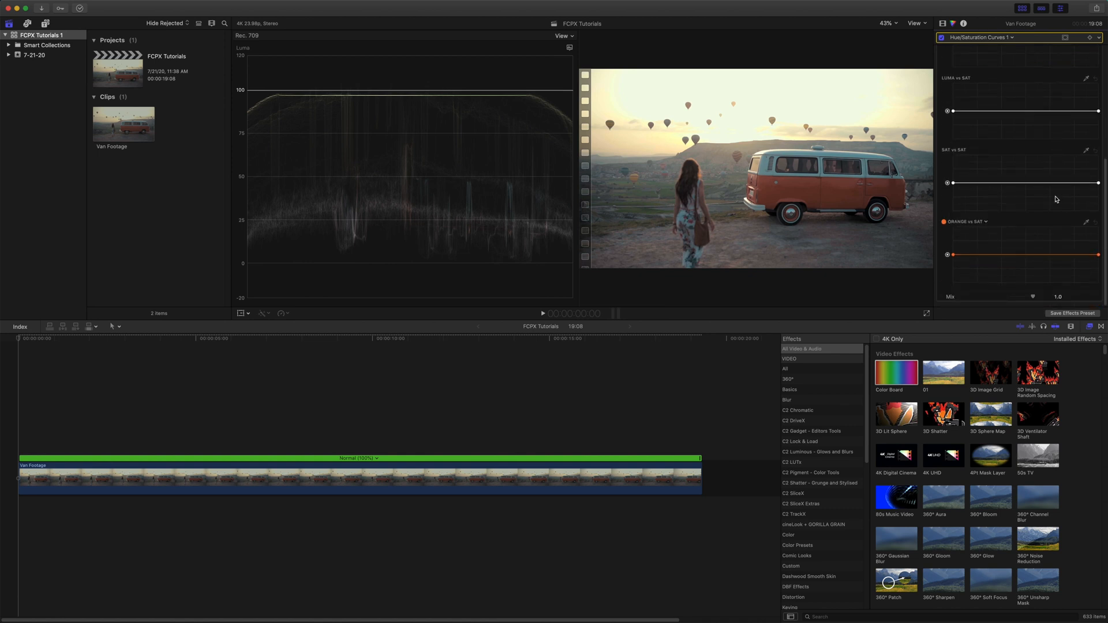
scroll(up, 3)
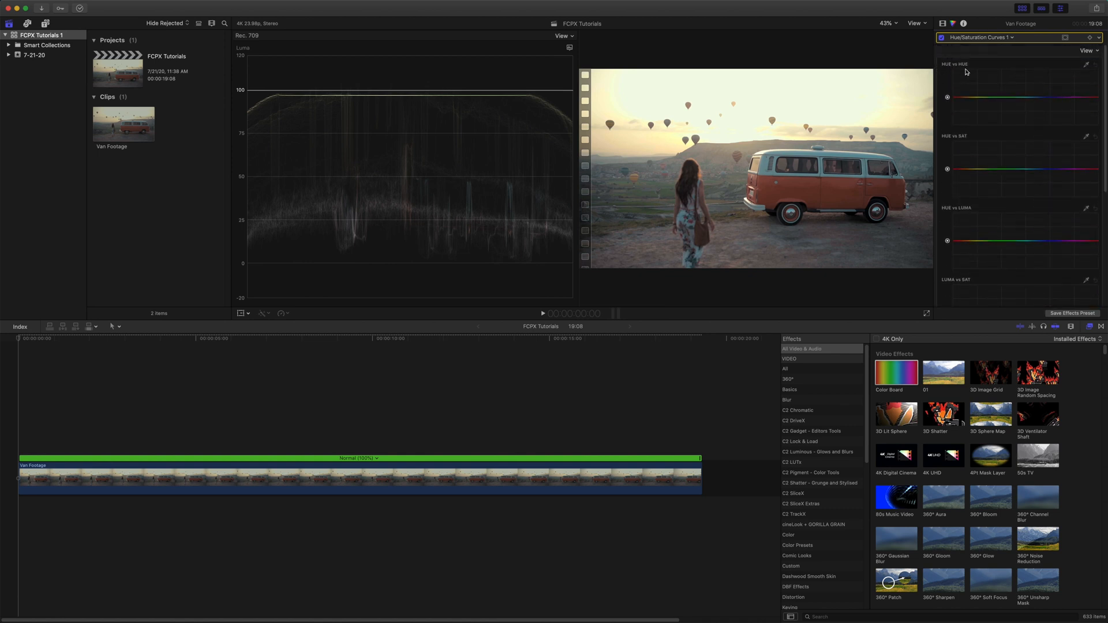
mouse_move(1086, 85)
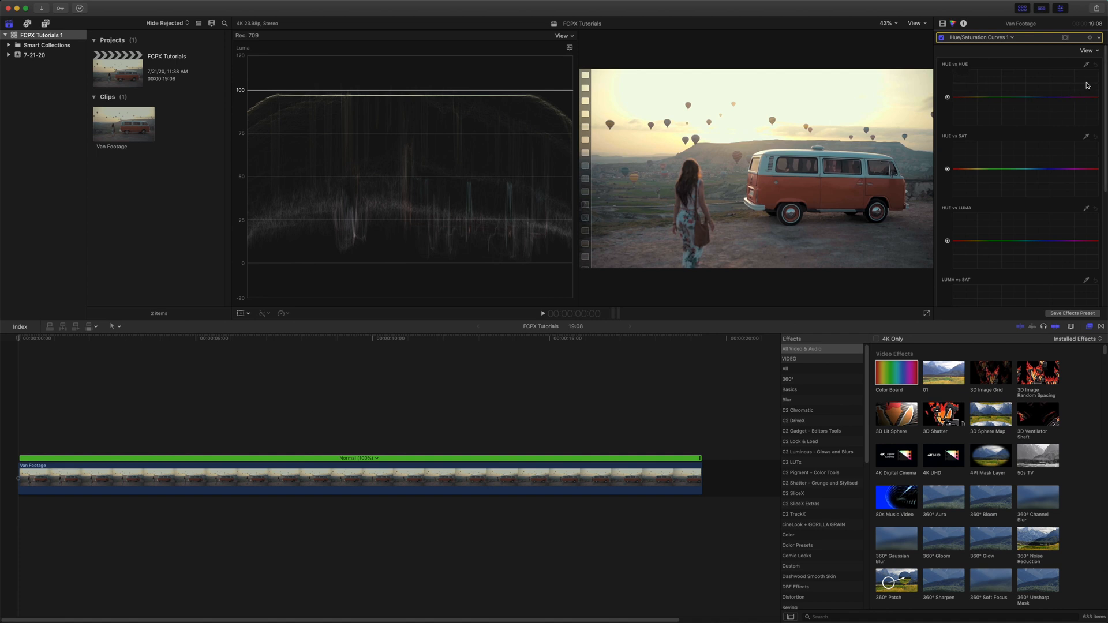
mouse_move(1086, 85)
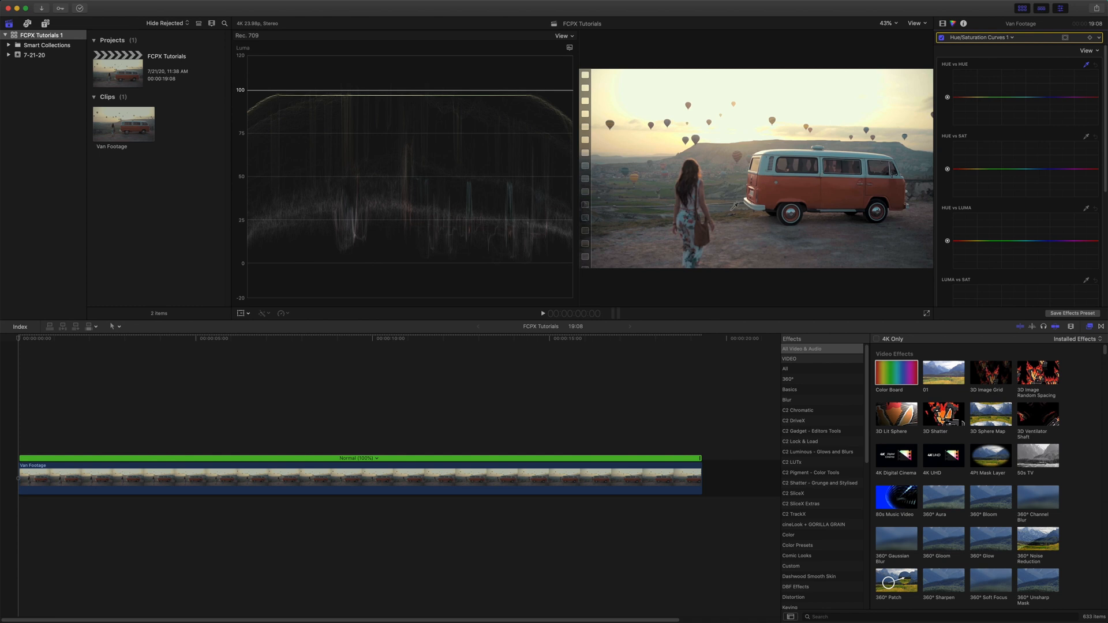
mouse_move(647, 114)
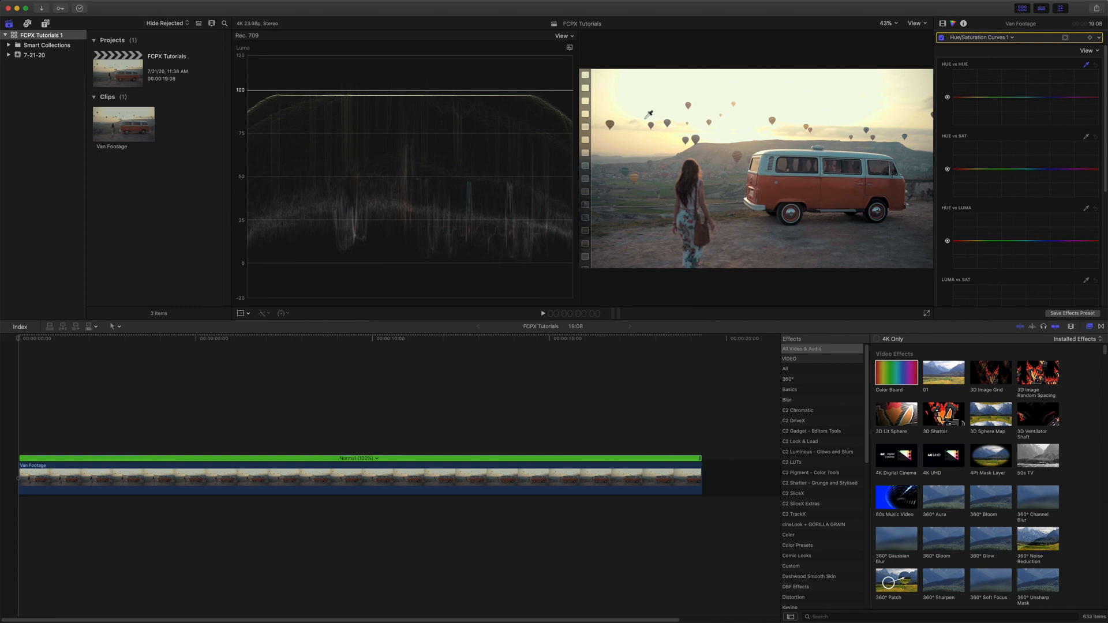
mouse_move(846, 178)
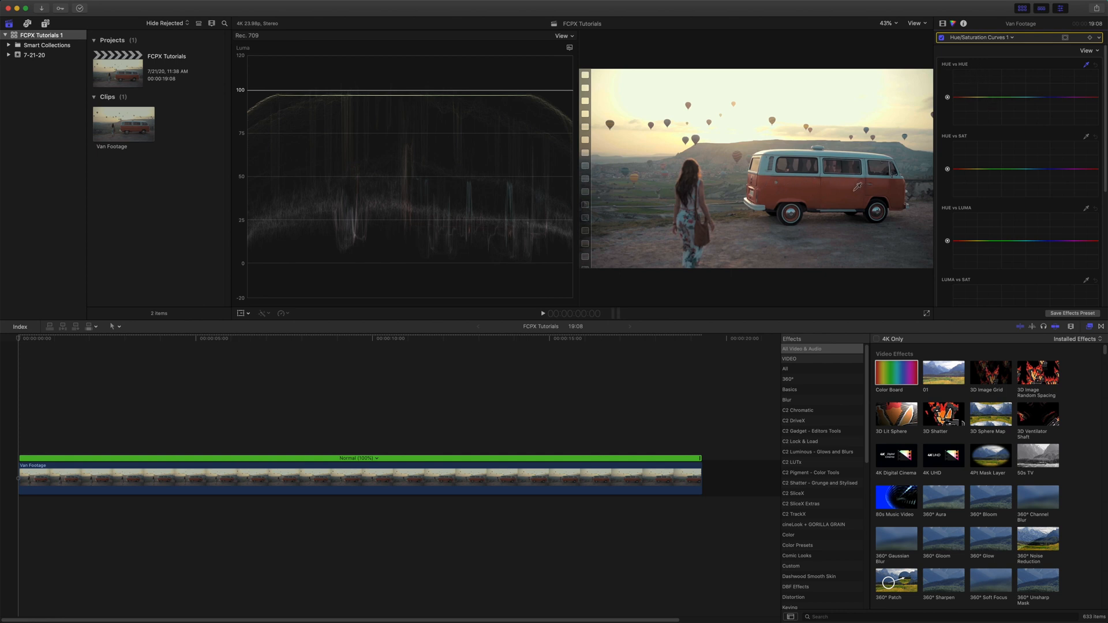
Step: Add a control point on the HUE vs HUE curve
click(960, 98)
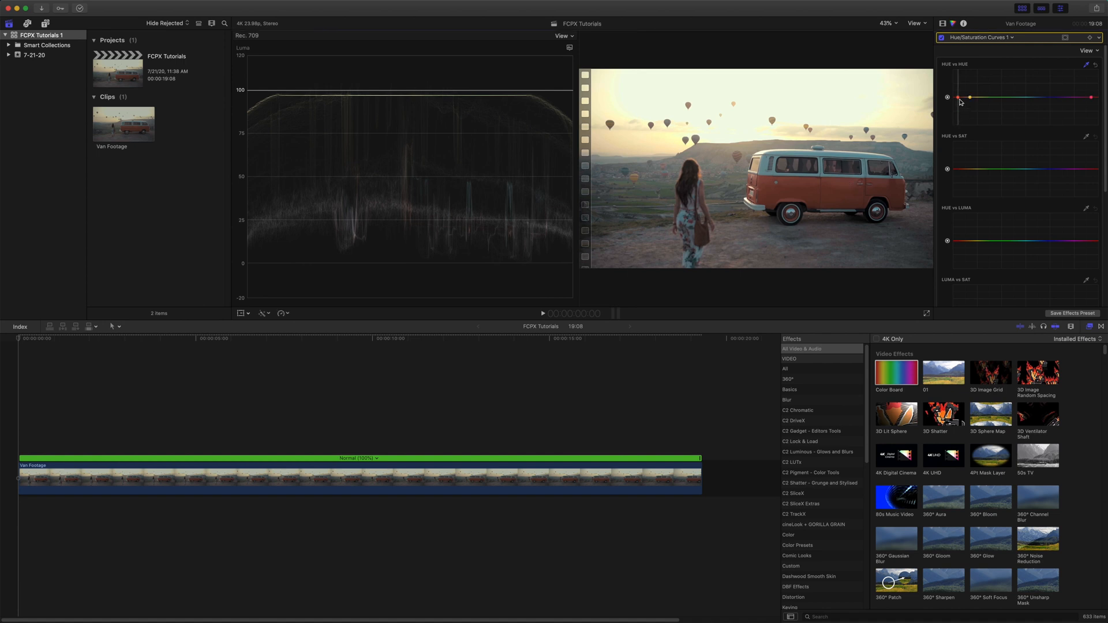
mouse_move(1082, 103)
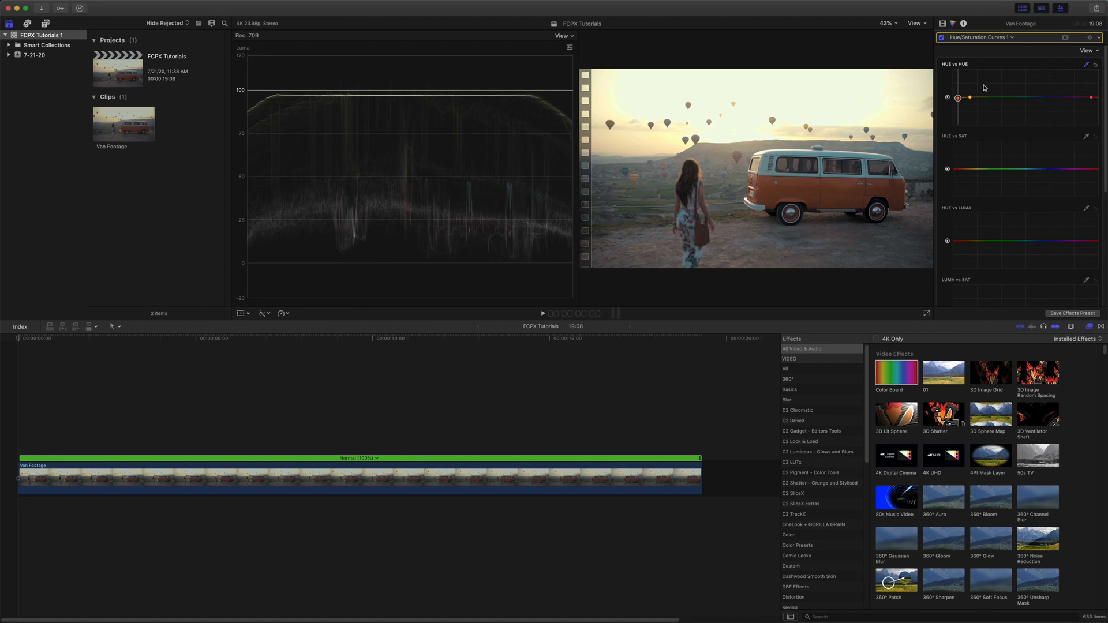
mouse_move(960, 98)
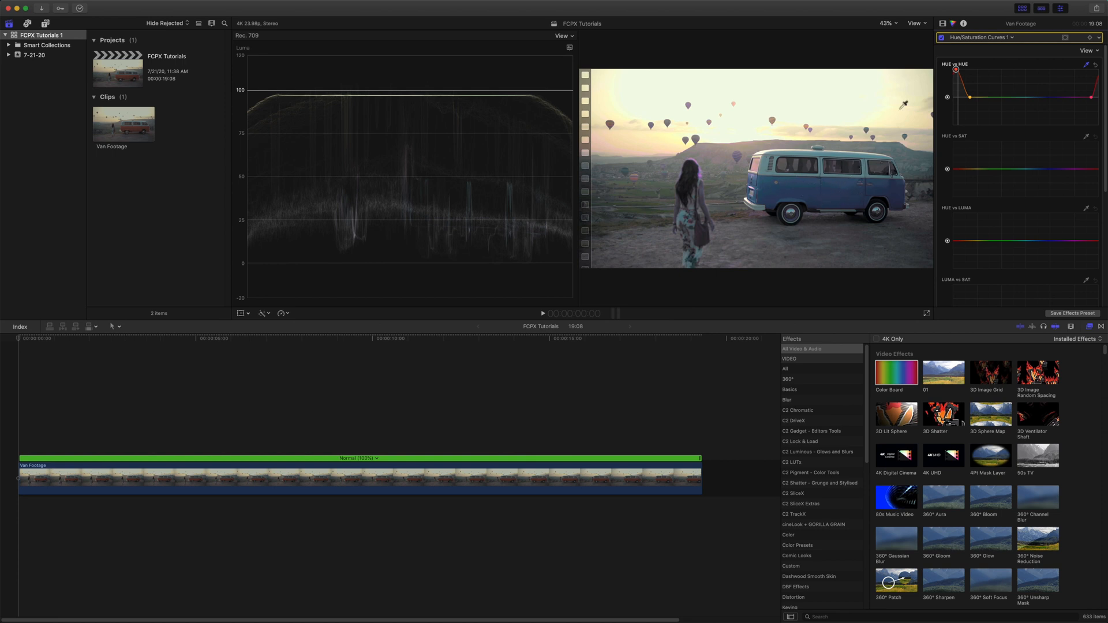
mouse_move(842, 185)
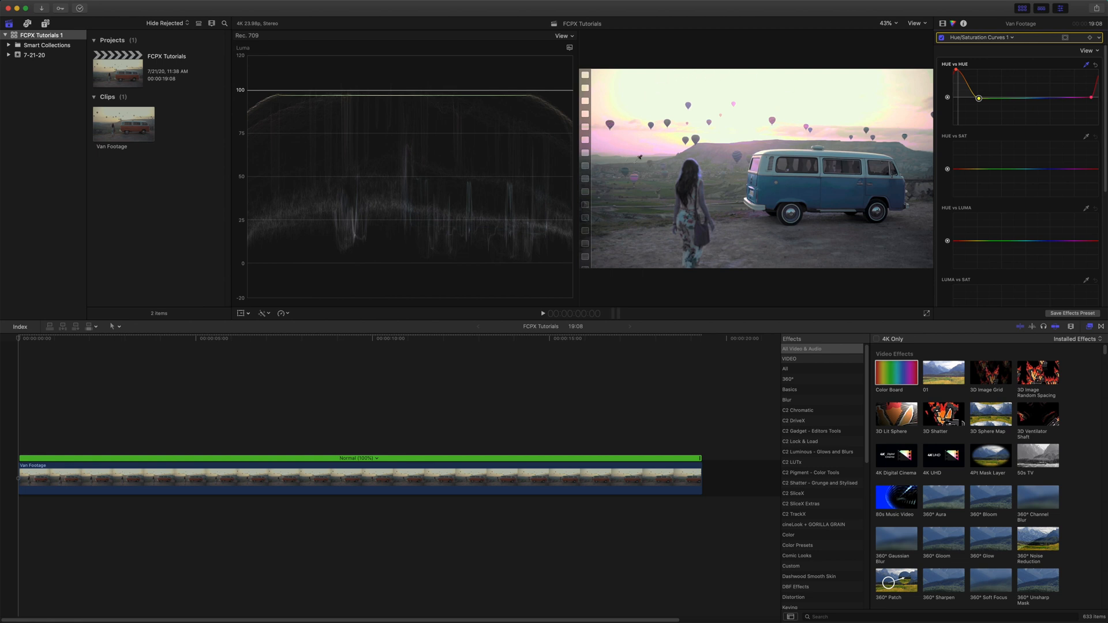
mouse_move(684, 81)
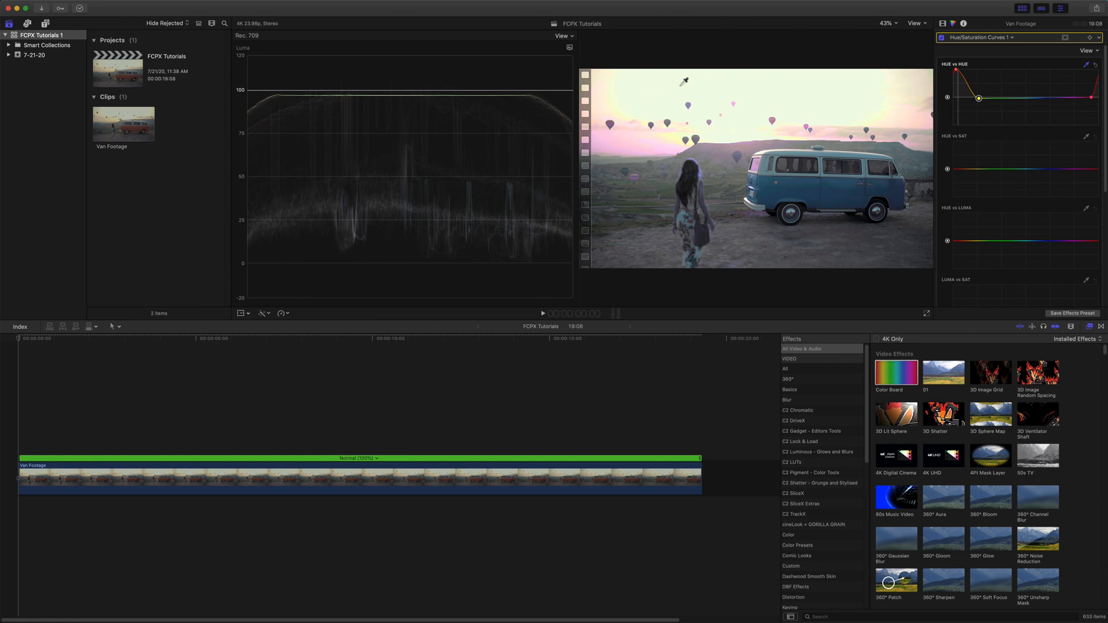
mouse_move(852, 99)
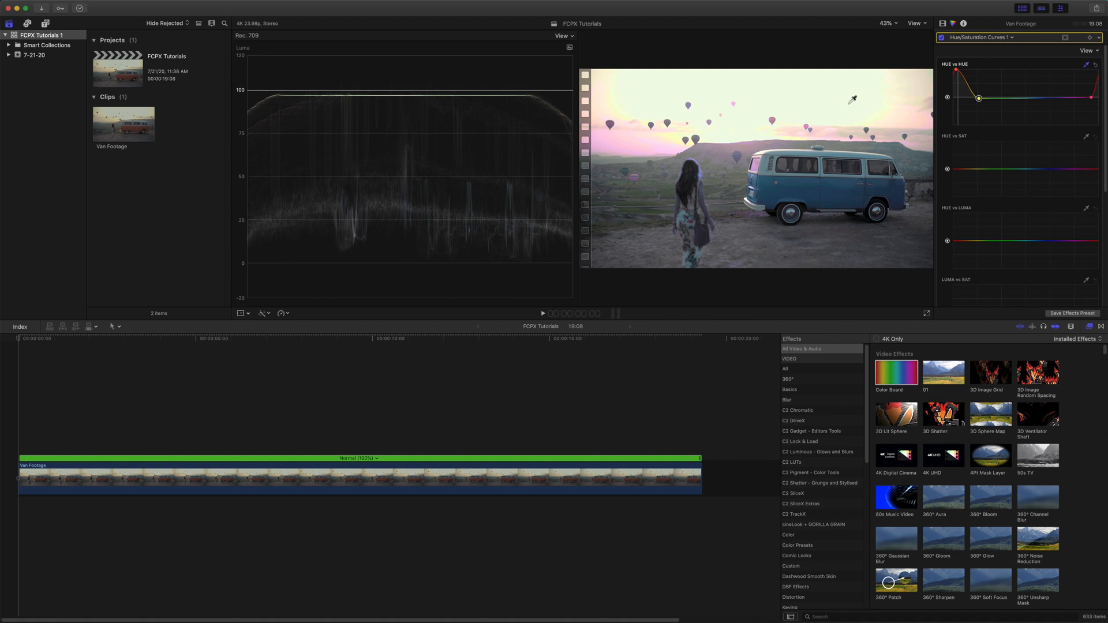
mouse_move(708, 168)
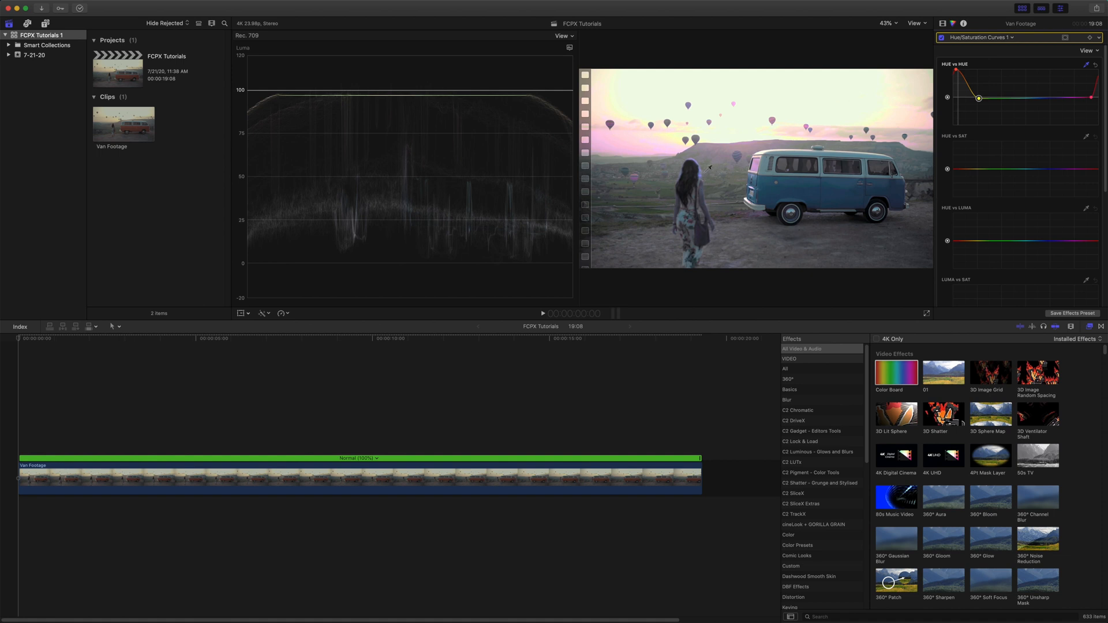
mouse_move(1043, 90)
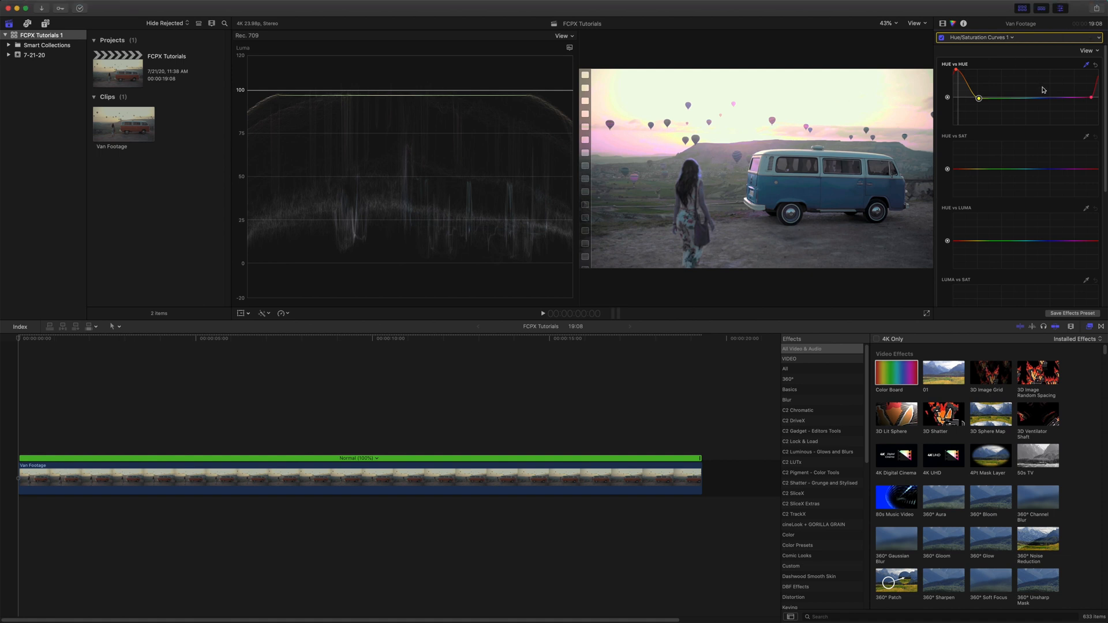
mouse_move(1052, 73)
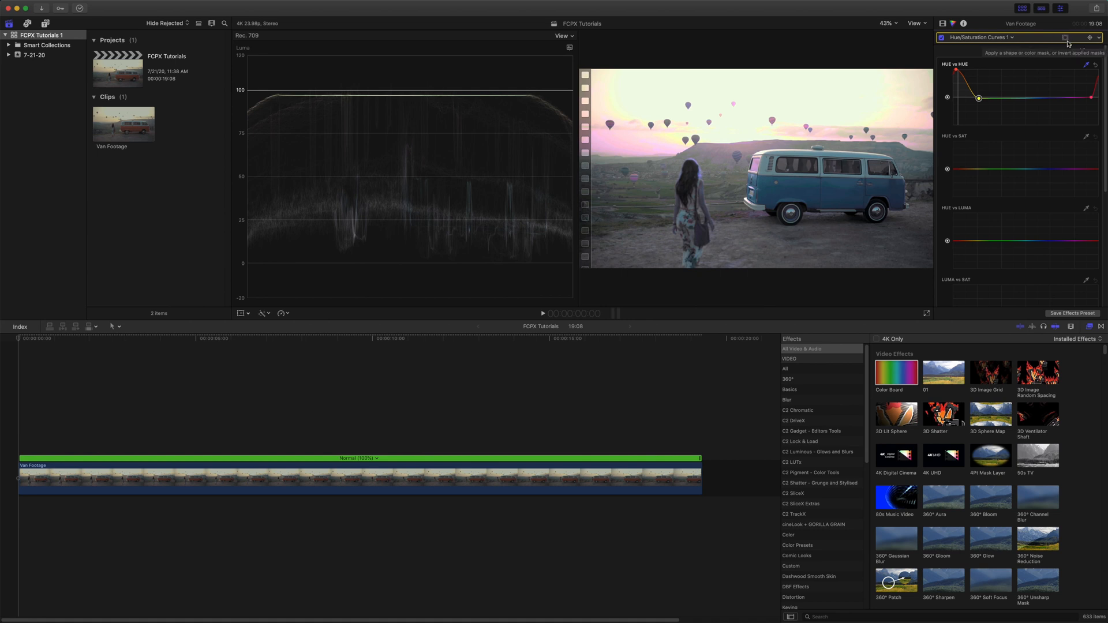
Step: Add a shape mask to Hue/Saturation Curves 1 from the mask menu
click(1065, 37)
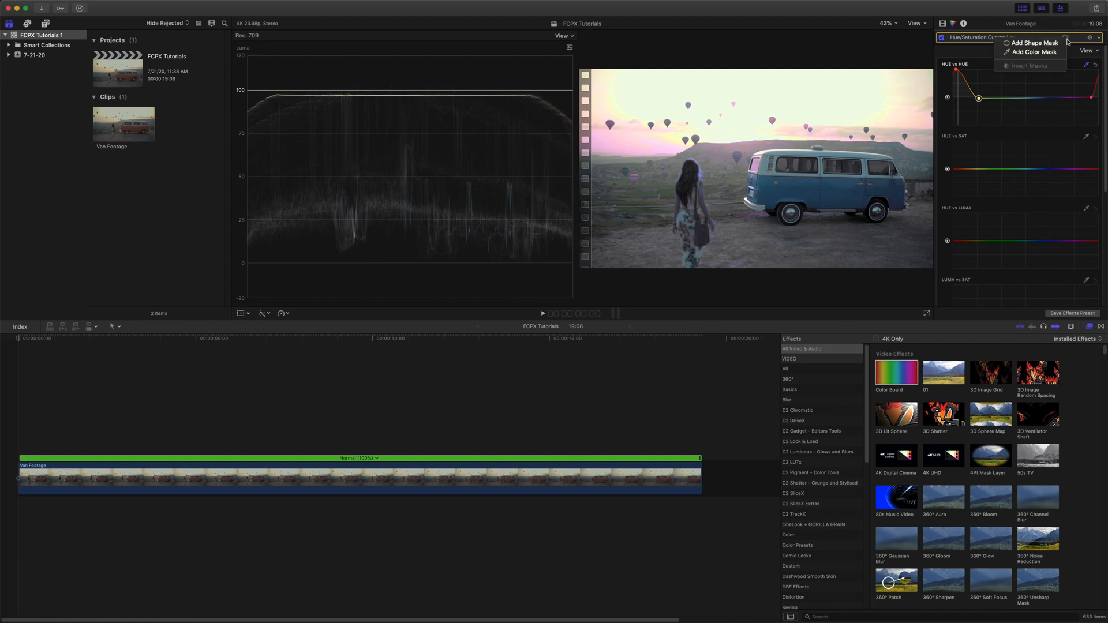
mouse_move(1033, 42)
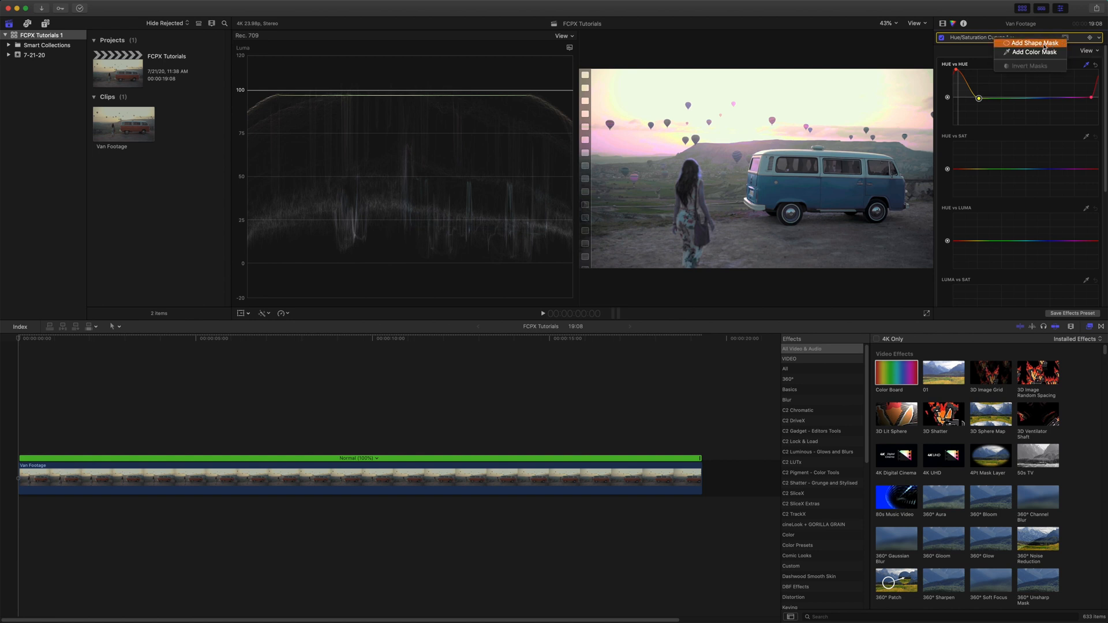
click(1033, 44)
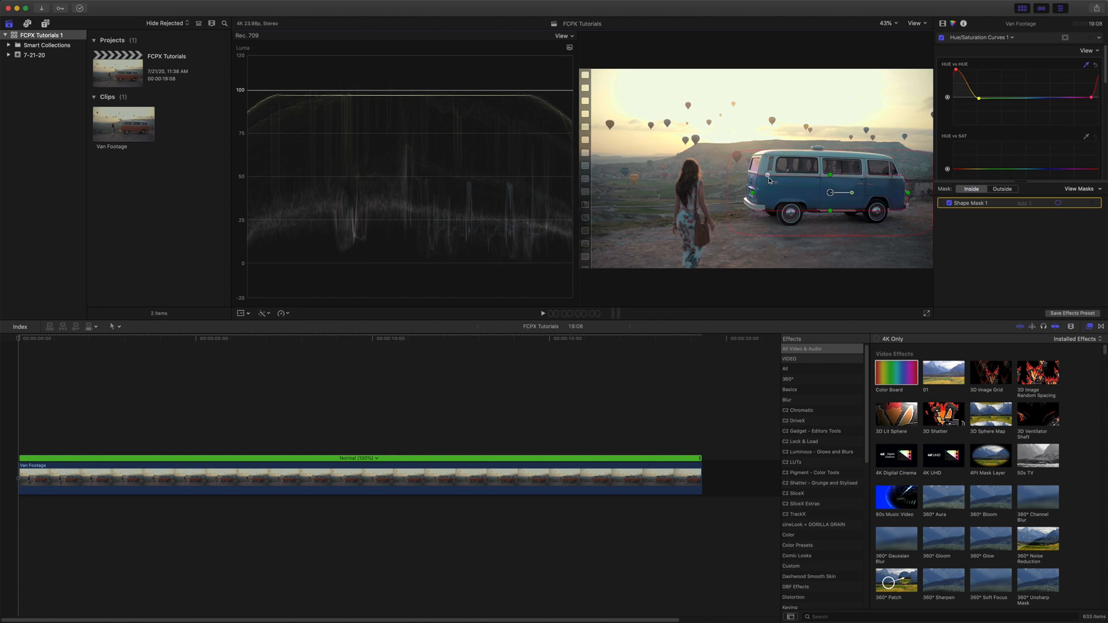
mouse_move(765, 178)
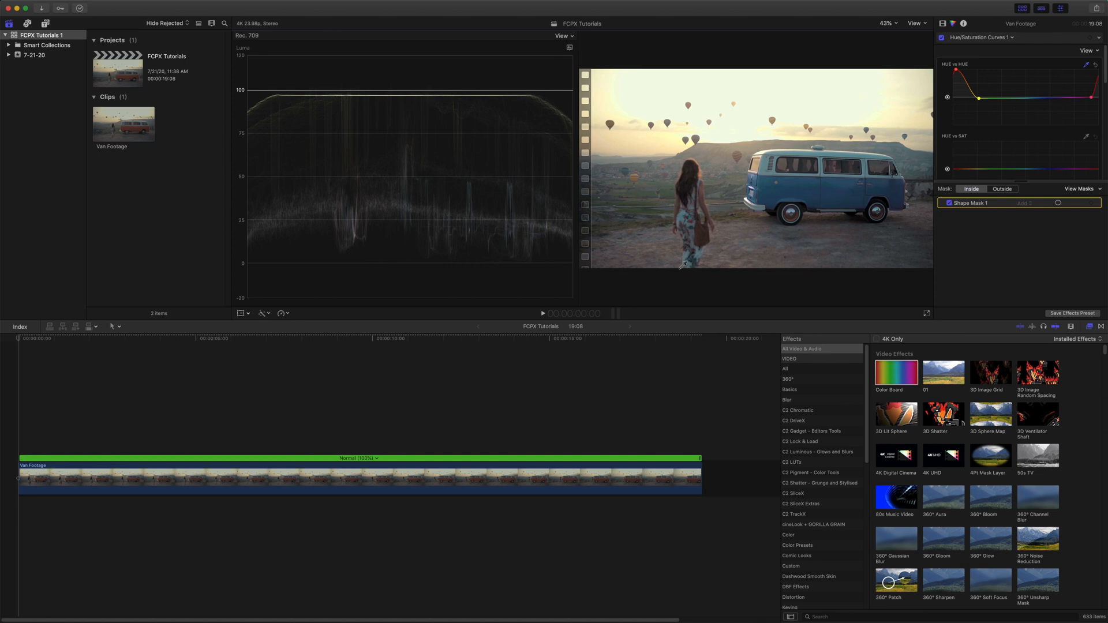
mouse_move(1061, 261)
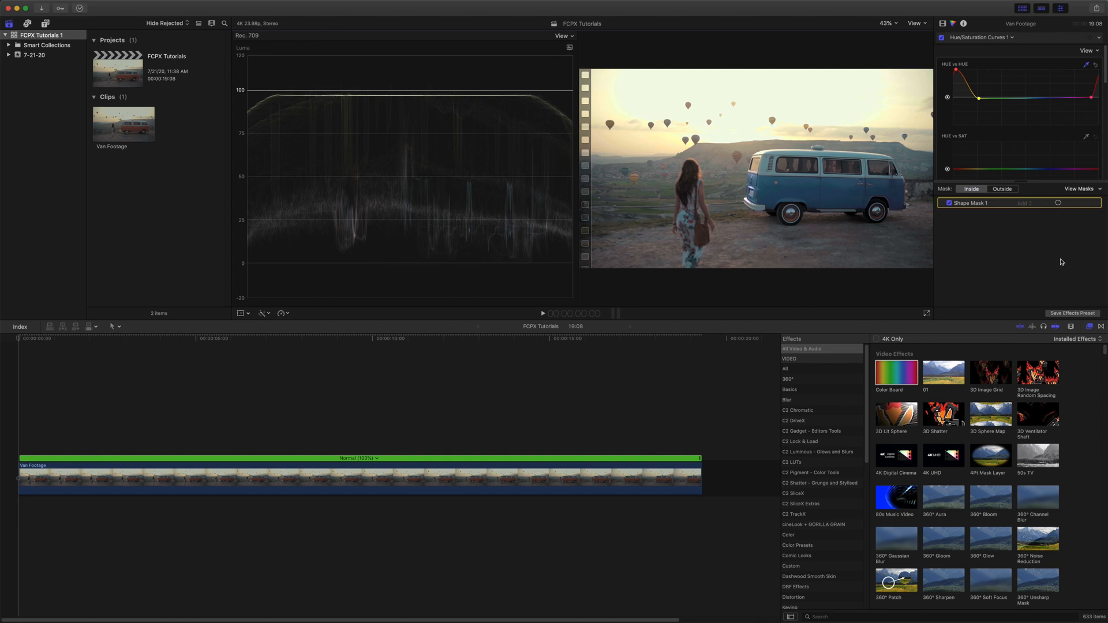
click(44, 344)
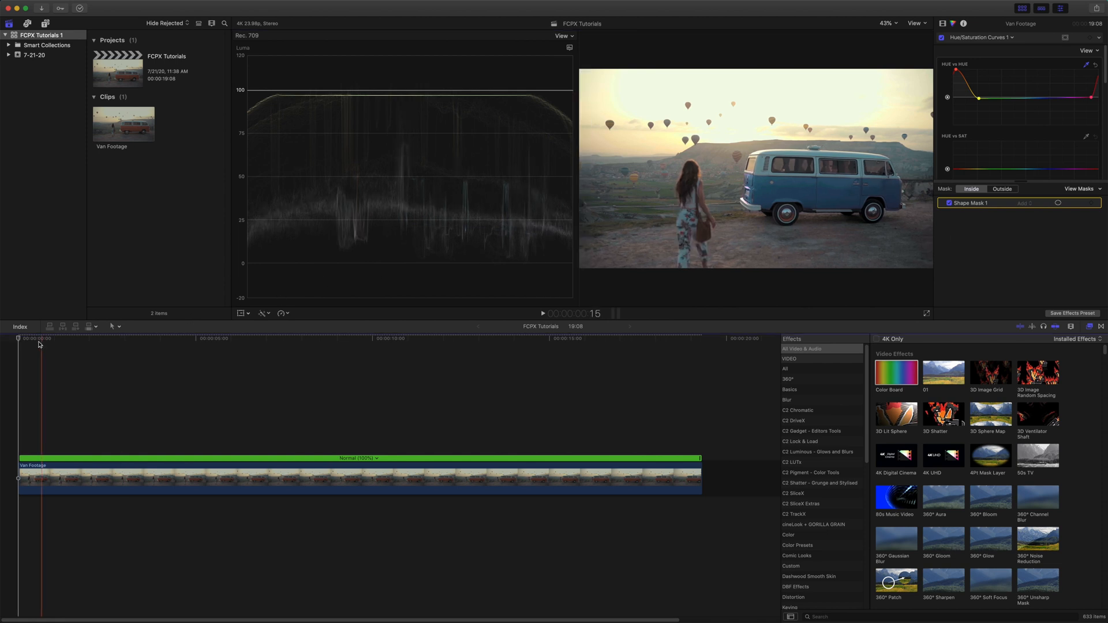
click(113, 340)
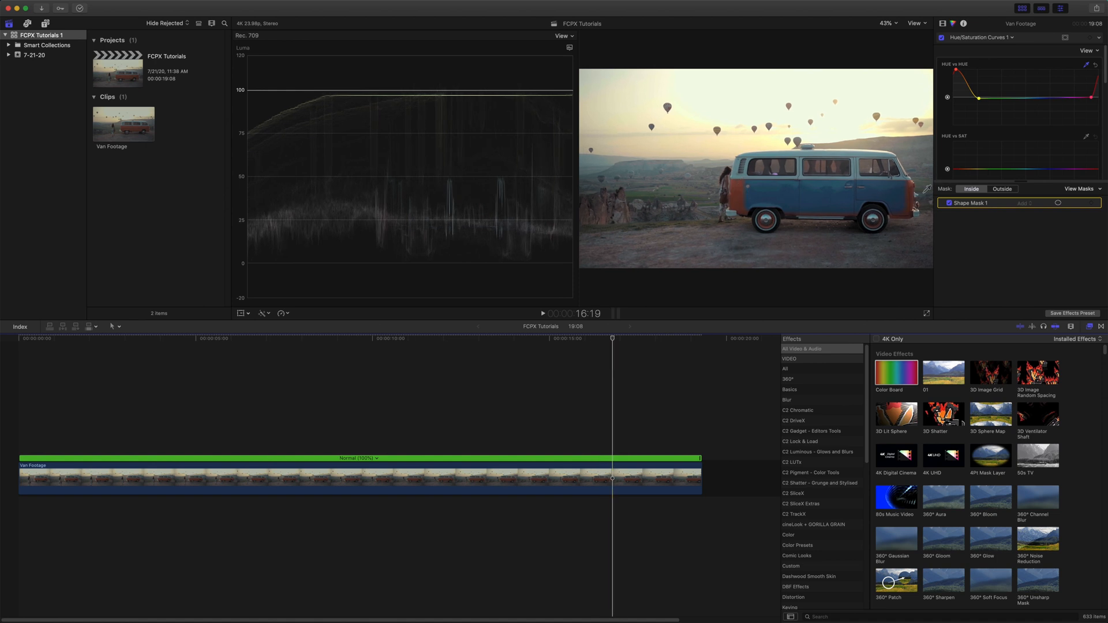
click(446, 340)
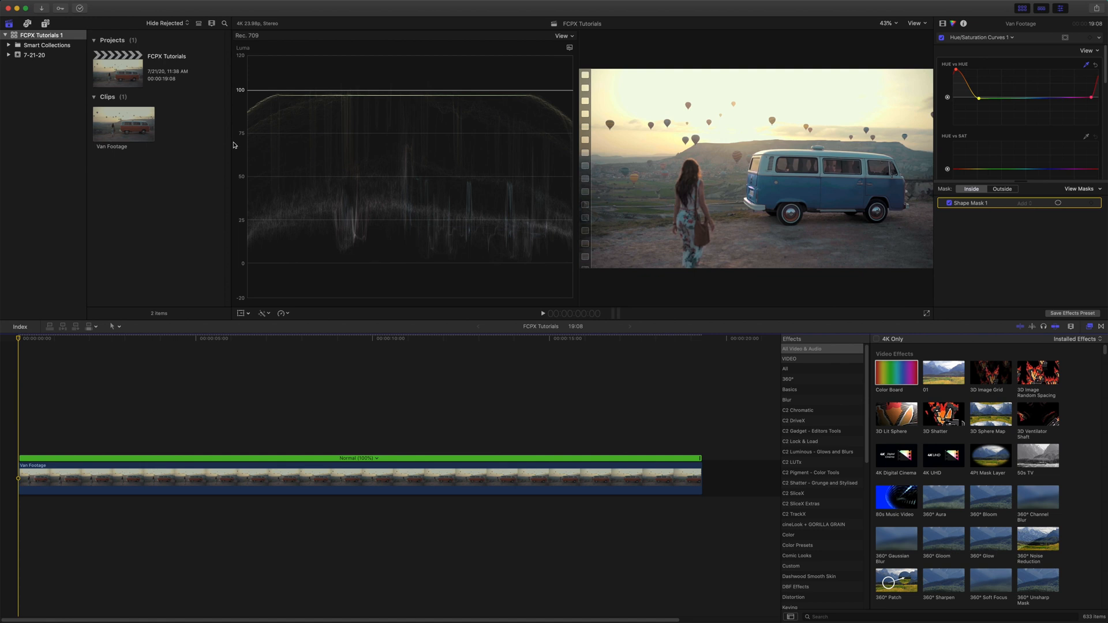
Step: Return to the clip's start and keyframe the body mask around five seconds in
click(1058, 205)
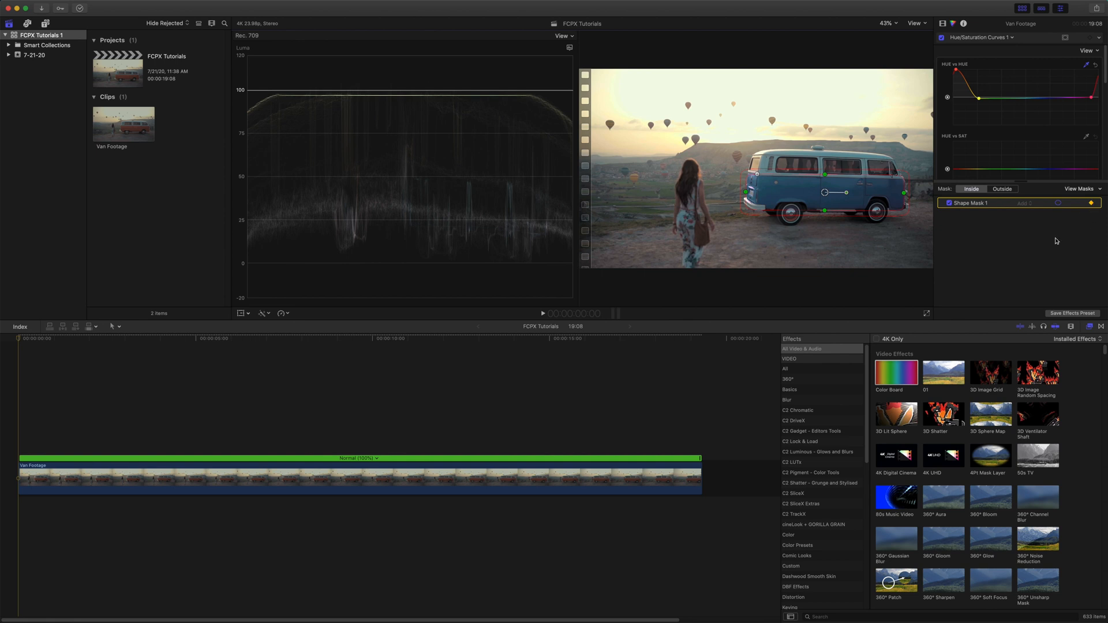
mouse_move(47, 321)
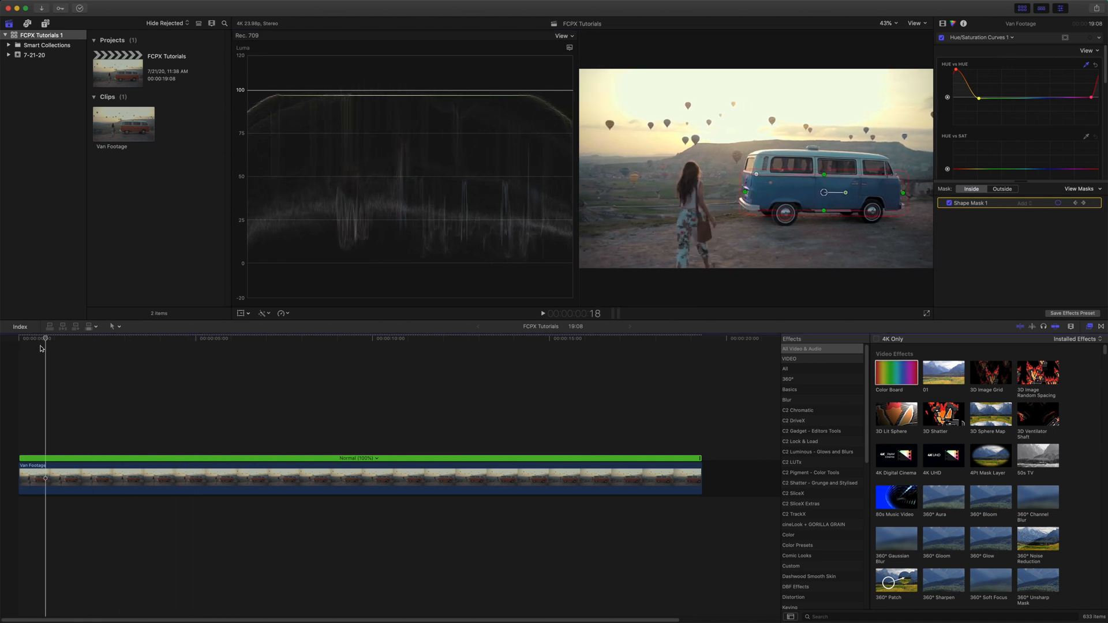
click(154, 337)
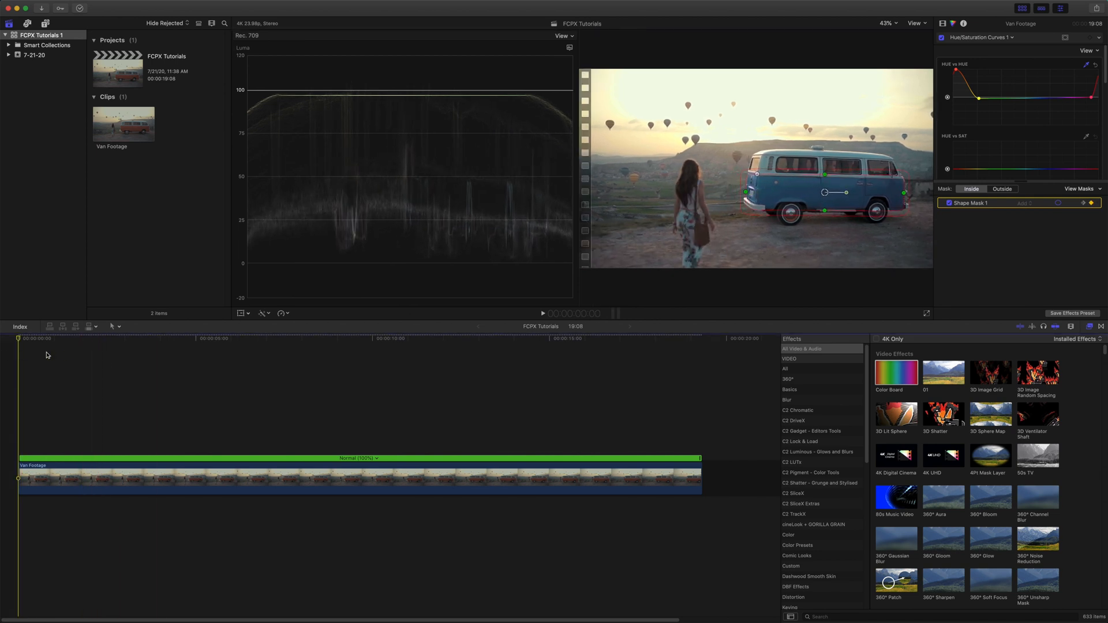
click(224, 339)
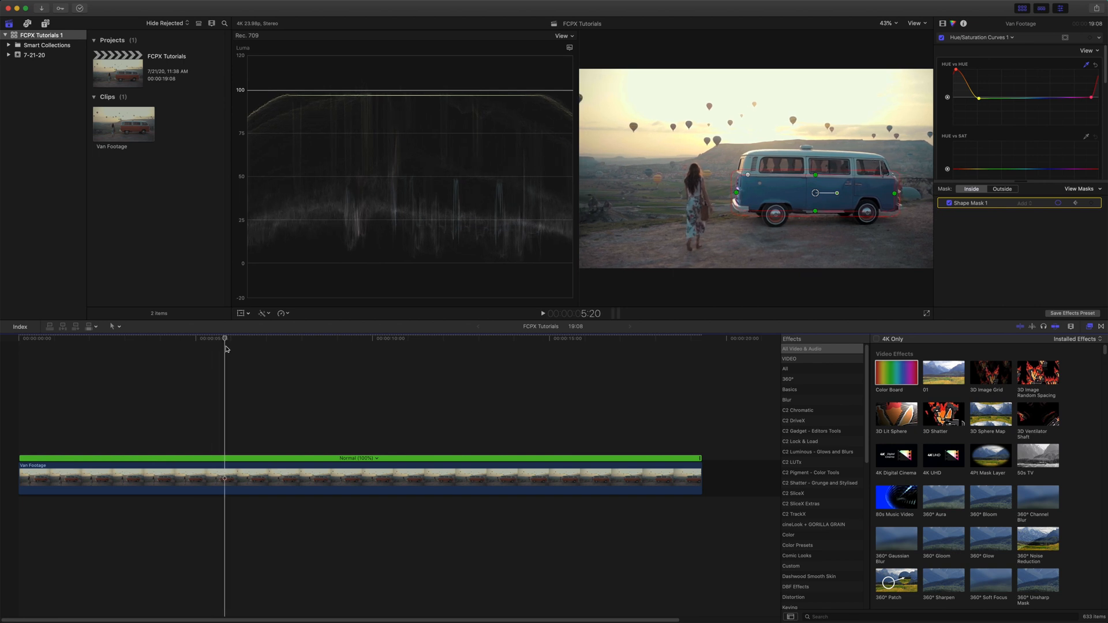
click(225, 339)
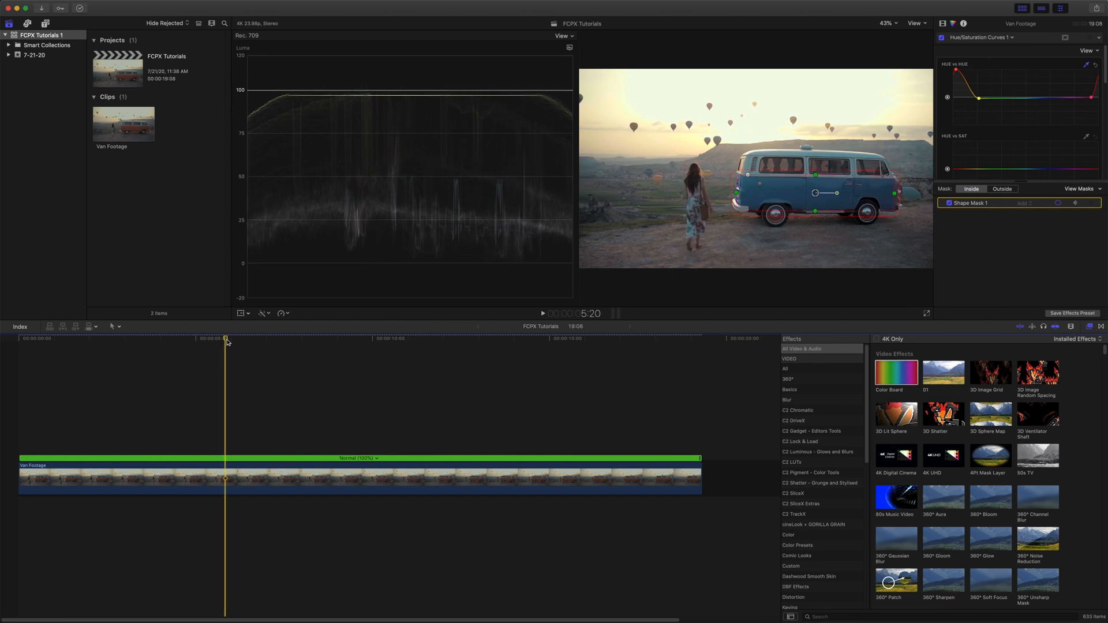
Step: Move along the clip, checking the body mask at about 3 and 13 seconds
click(379, 338)
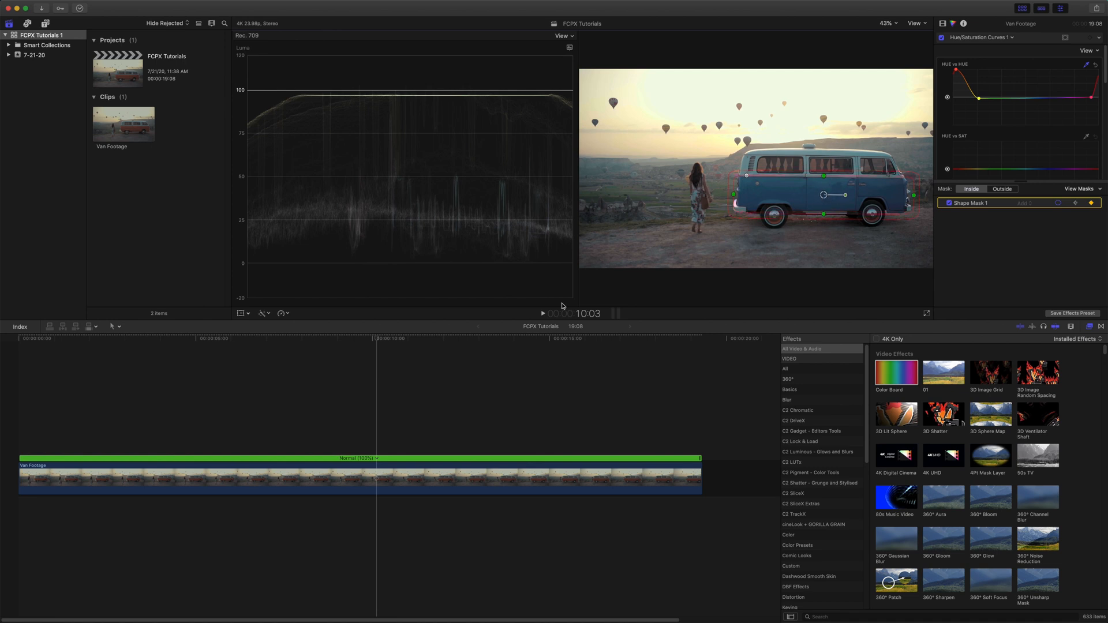
click(152, 338)
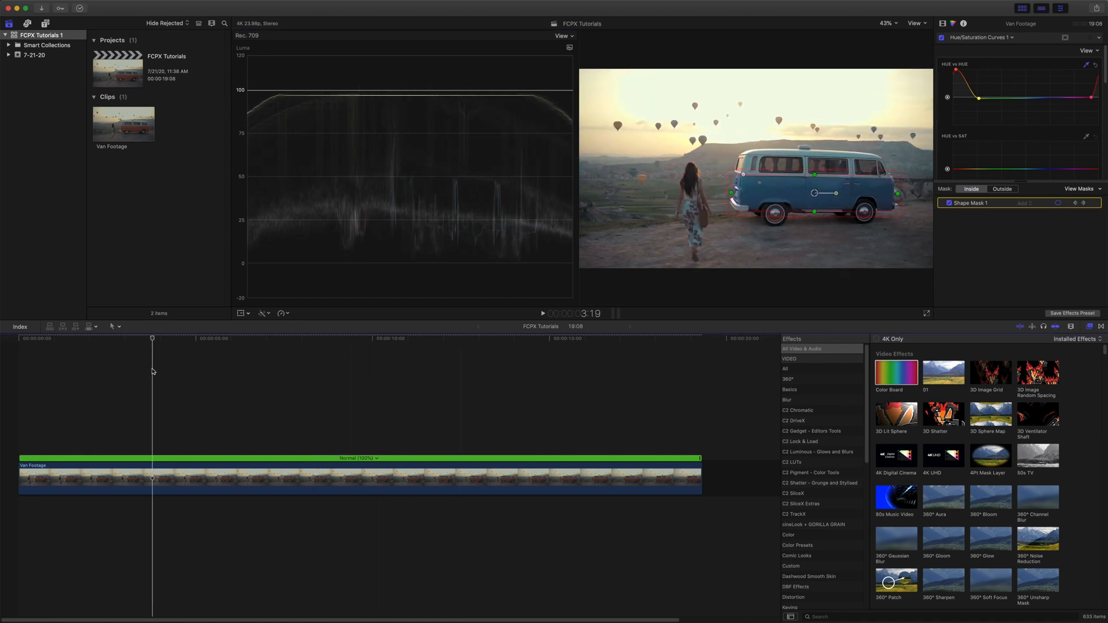
click(291, 338)
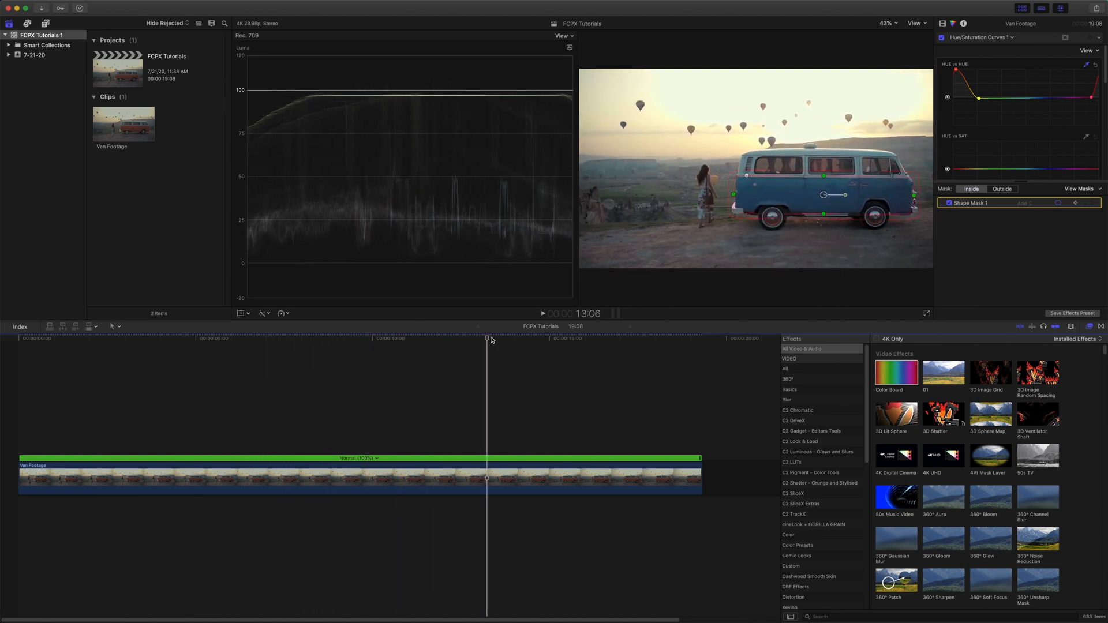
click(591, 338)
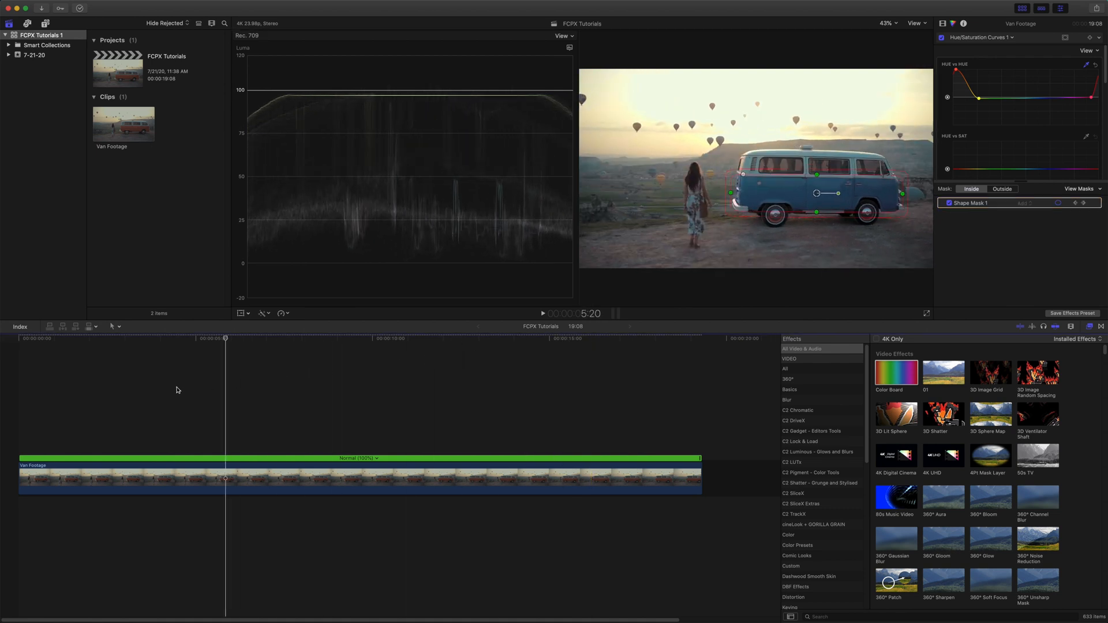
click(195, 339)
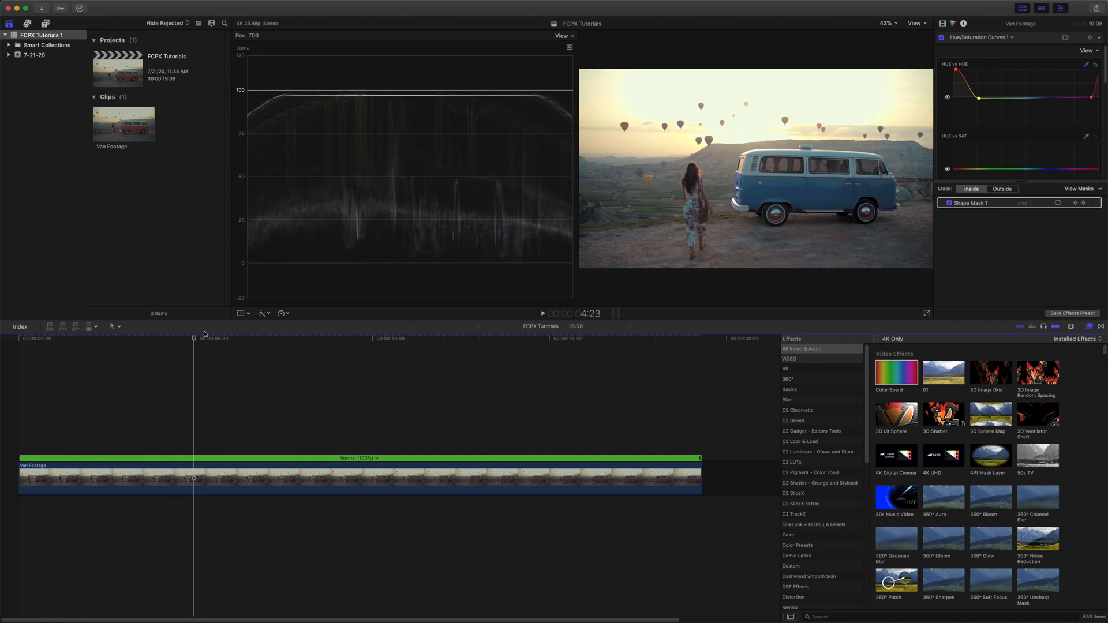
click(498, 339)
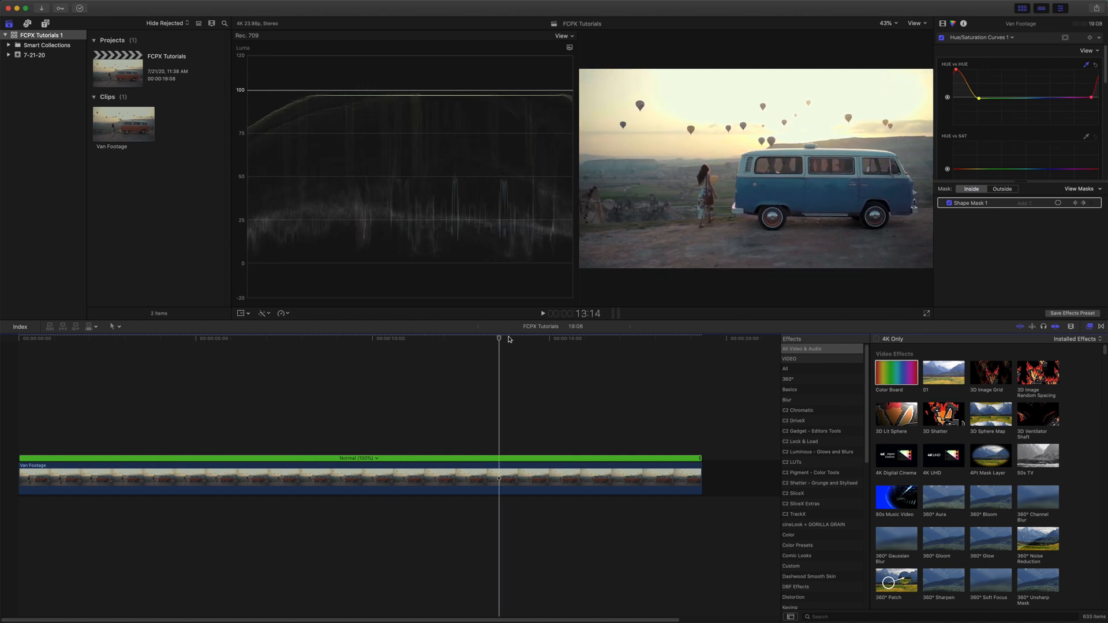
click(701, 337)
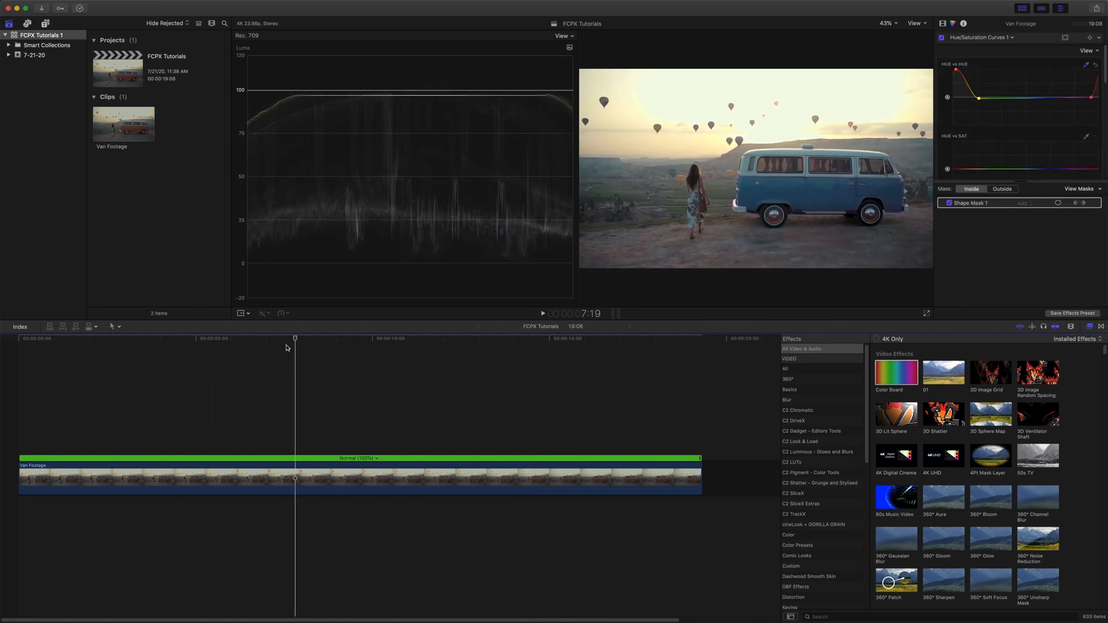
key(home)
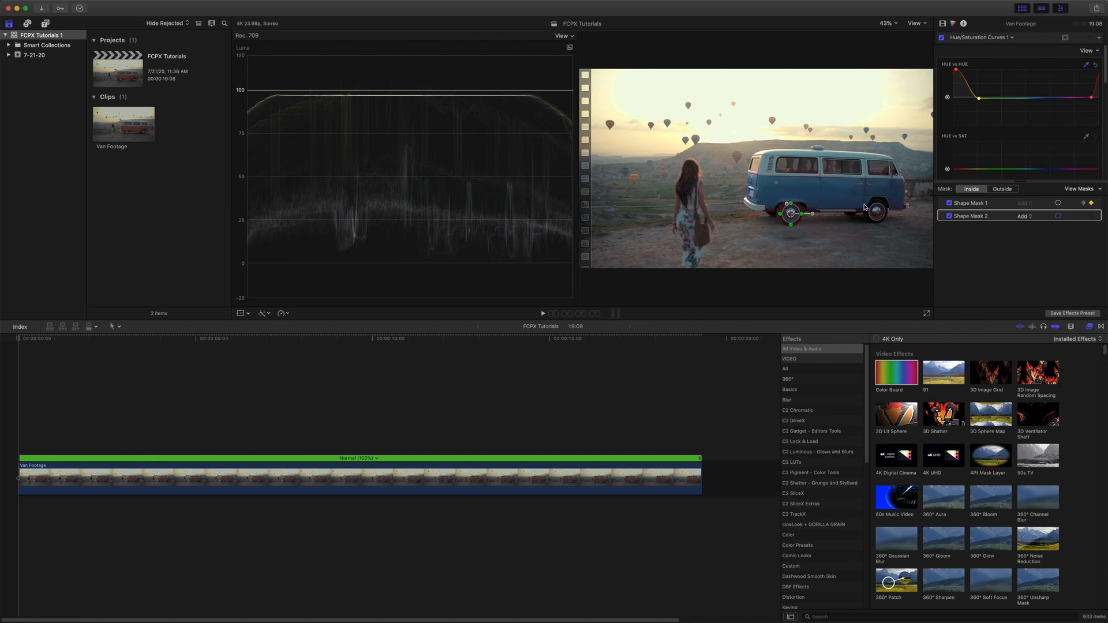
Step: Compare the body mask's controls with the left wheel mask, then reselect the wheel mask
click(949, 204)
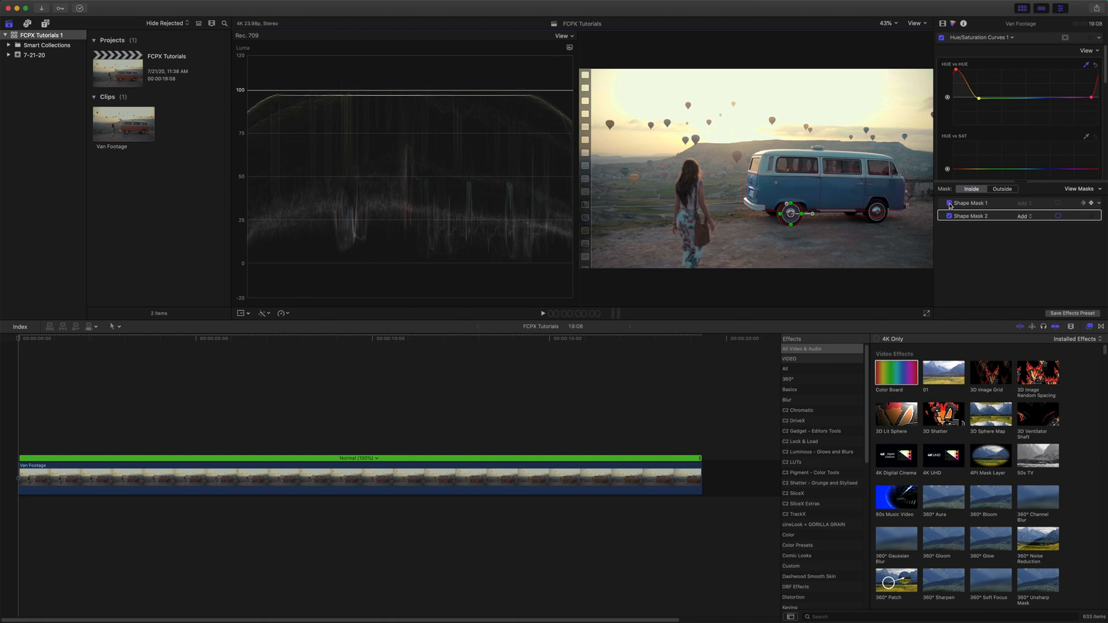
click(972, 202)
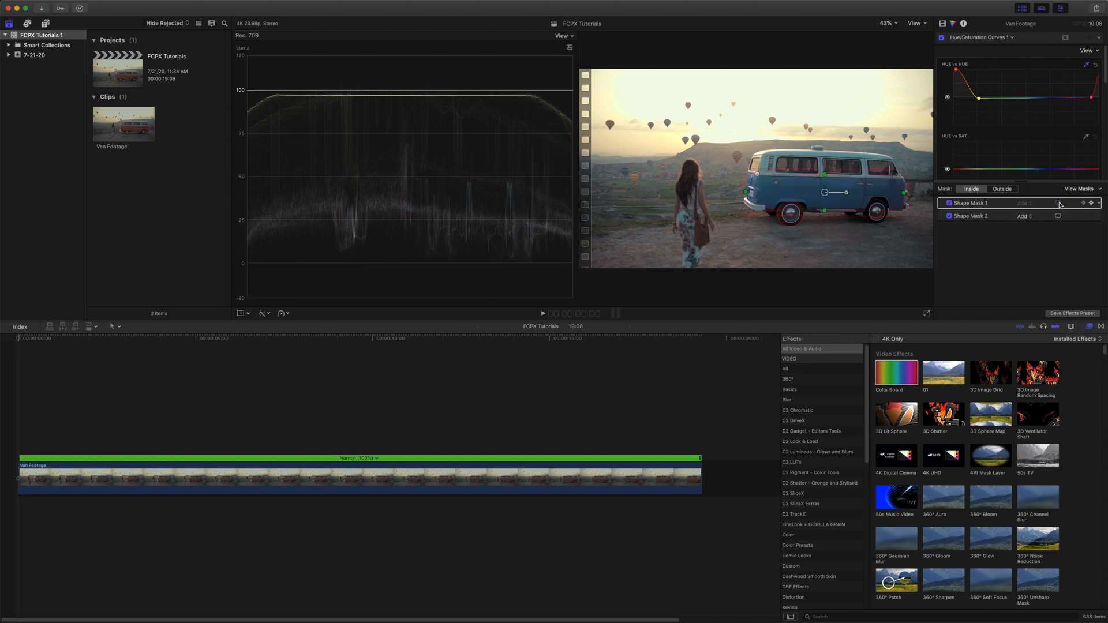
click(972, 215)
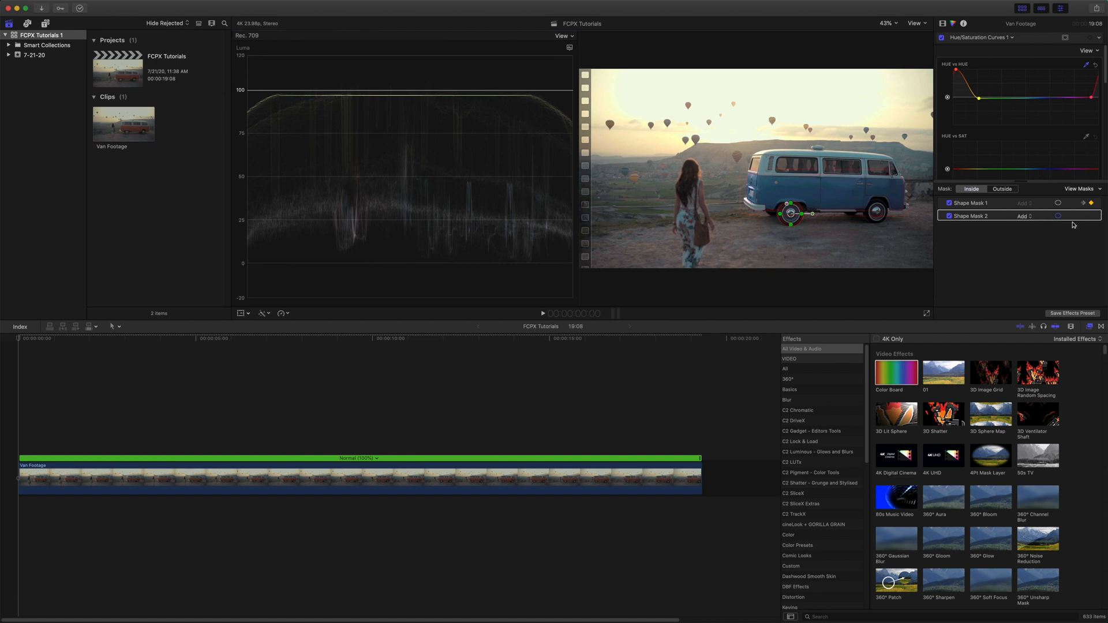
mouse_move(1092, 216)
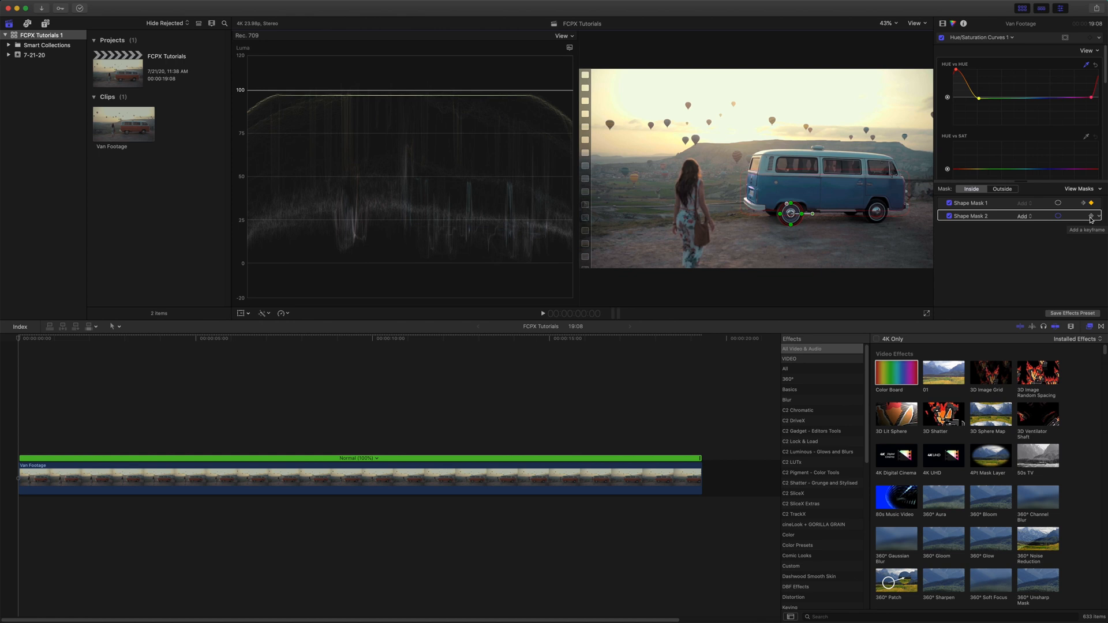
Step: Keyframe Shape Mask 2 at the start, middle and end frames, then play from the beginning
click(32, 343)
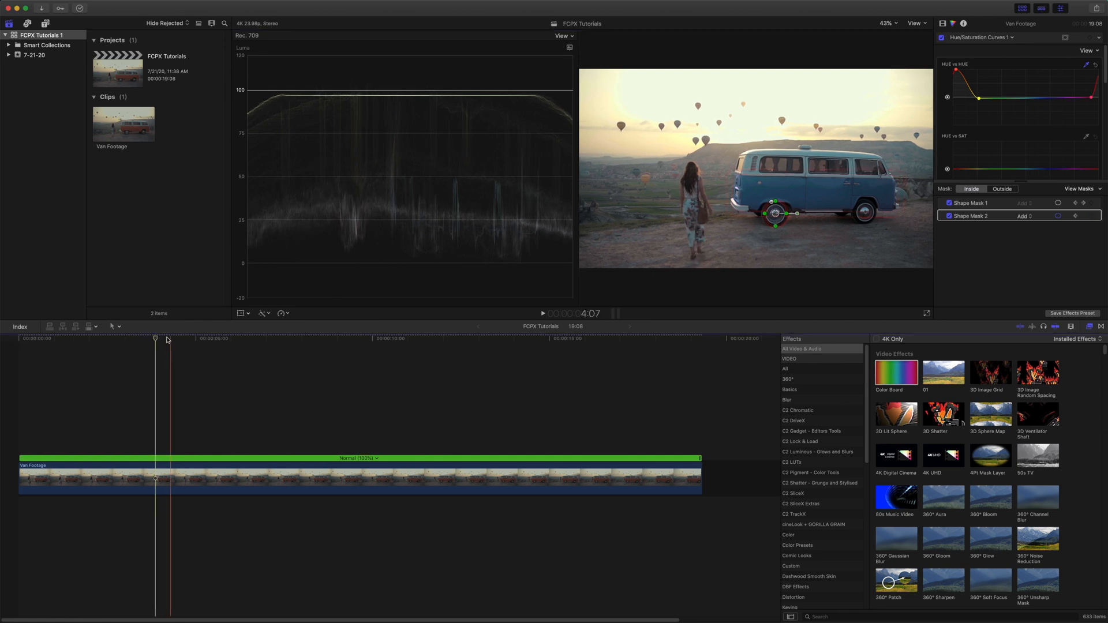
click(324, 337)
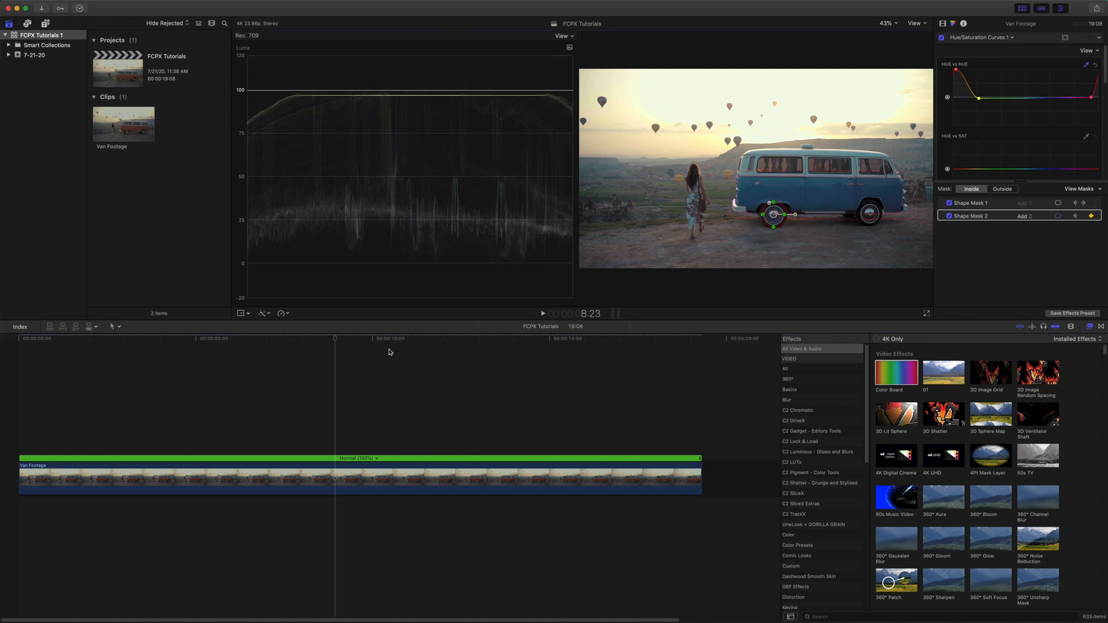
click(529, 339)
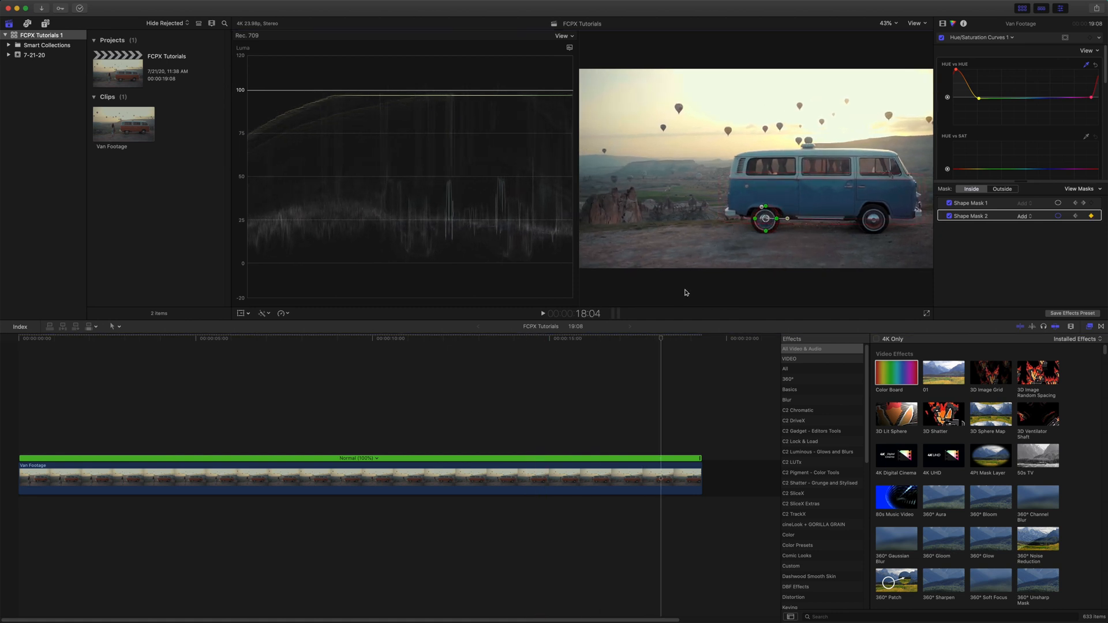
click(700, 339)
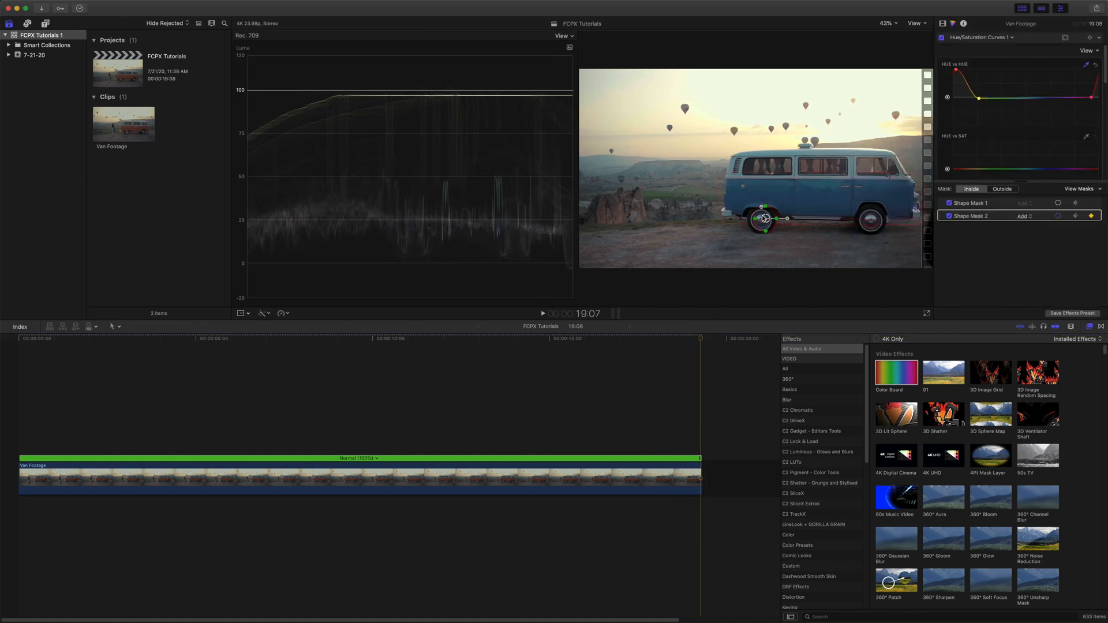
click(589, 337)
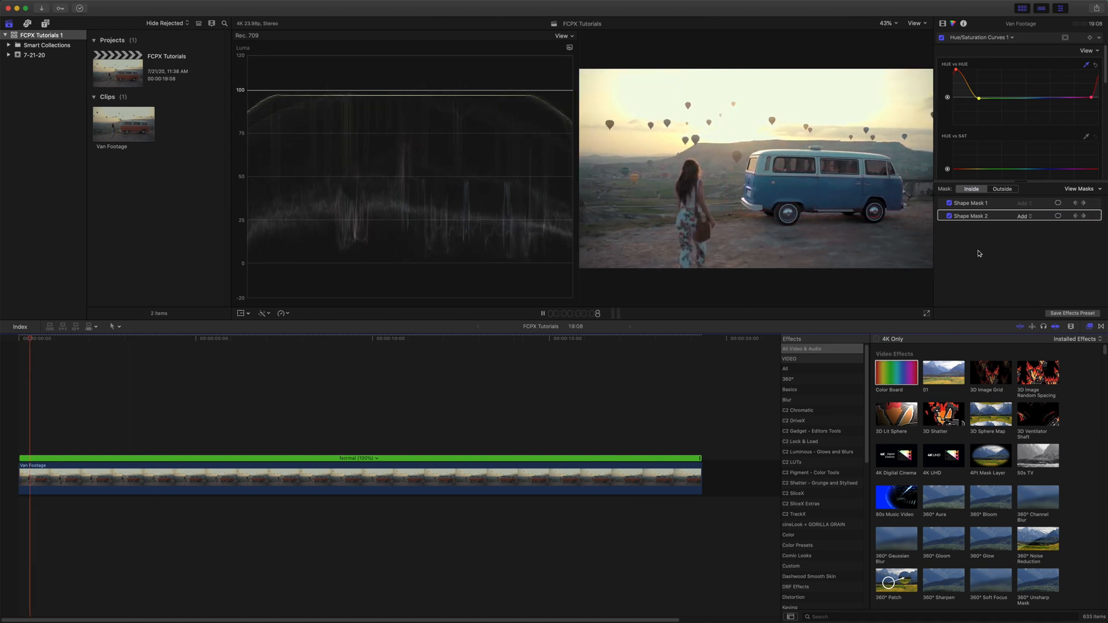
click(375, 338)
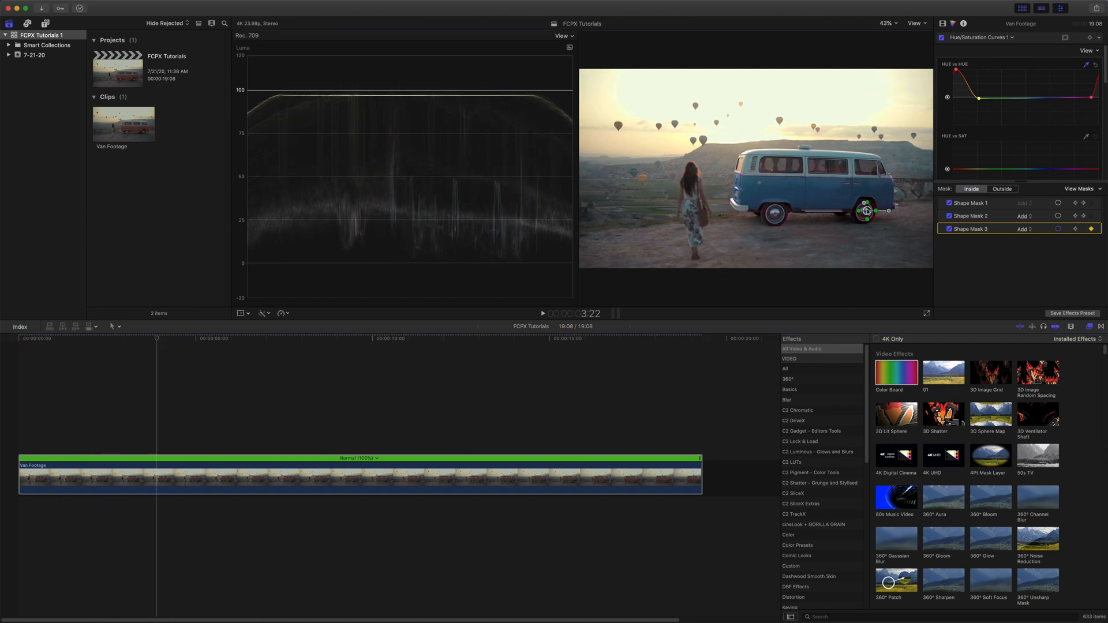
Step: Keyframe the right wheel mask at later frames, then select Shape Mask 1's controls
click(204, 339)
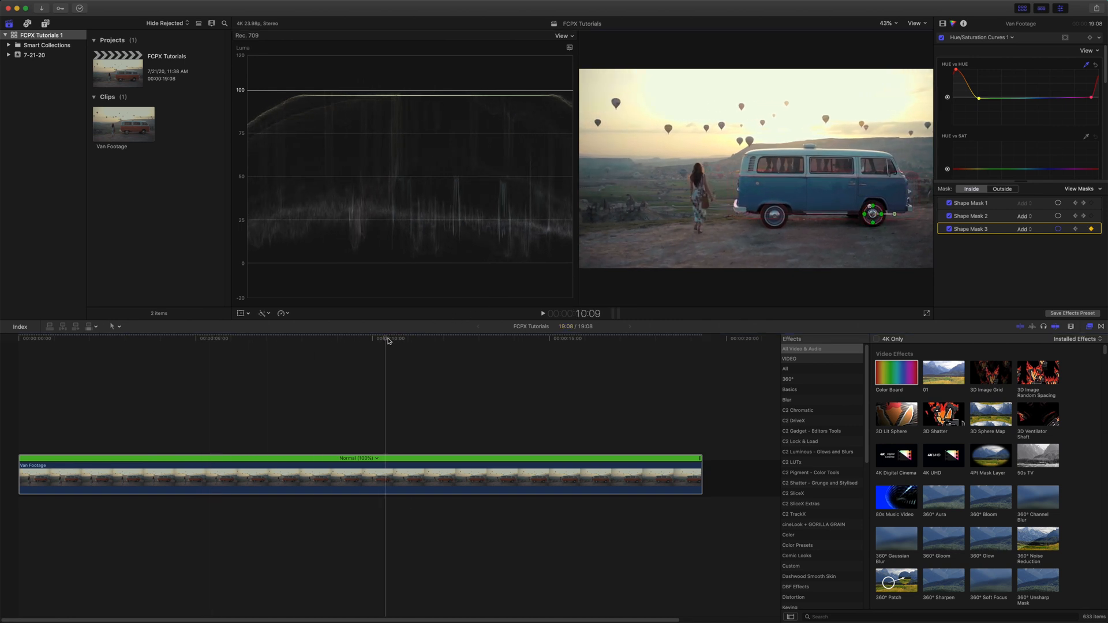
click(528, 338)
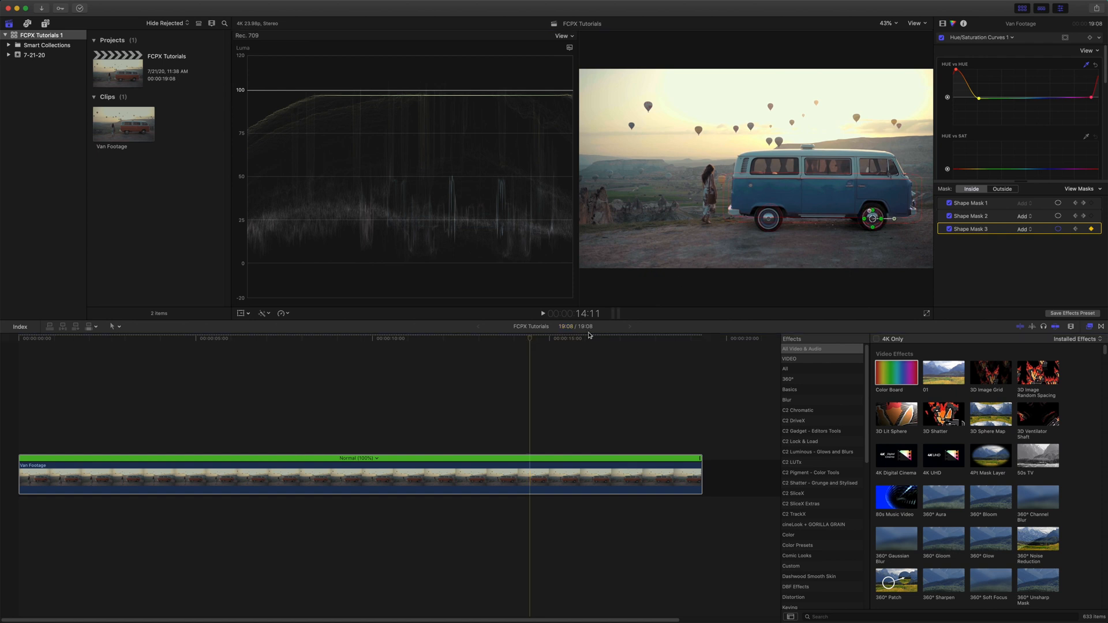
click(653, 338)
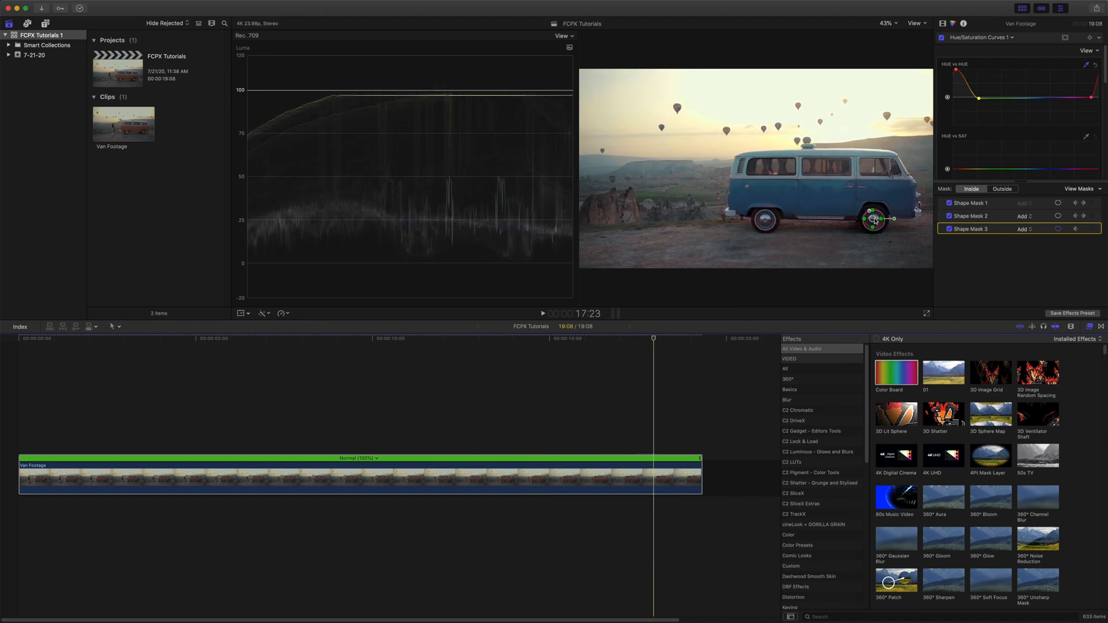
click(970, 203)
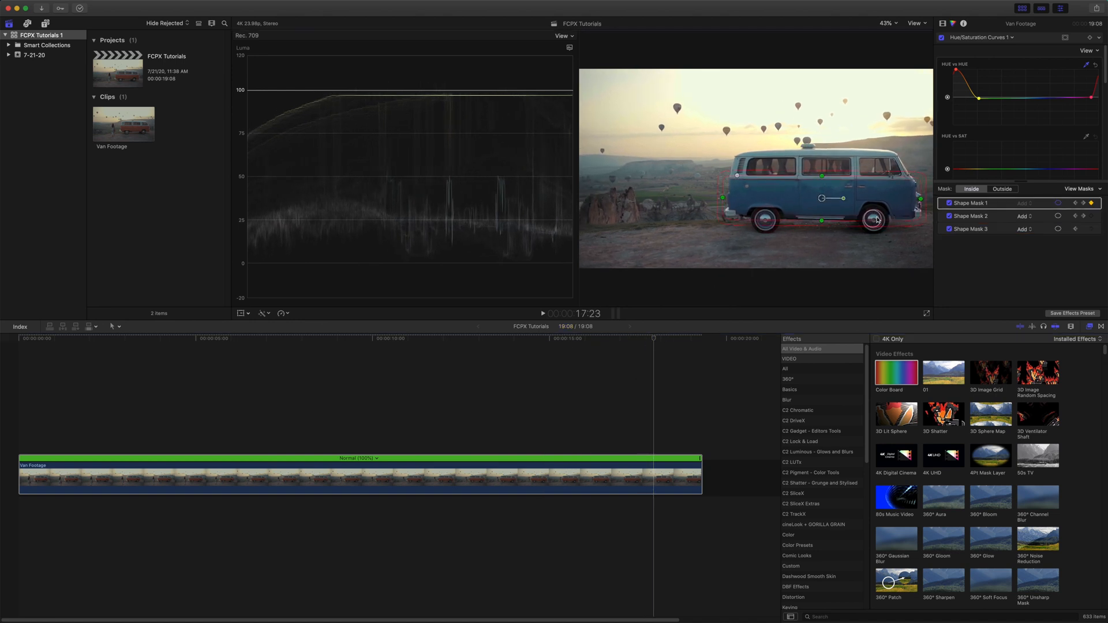
click(642, 481)
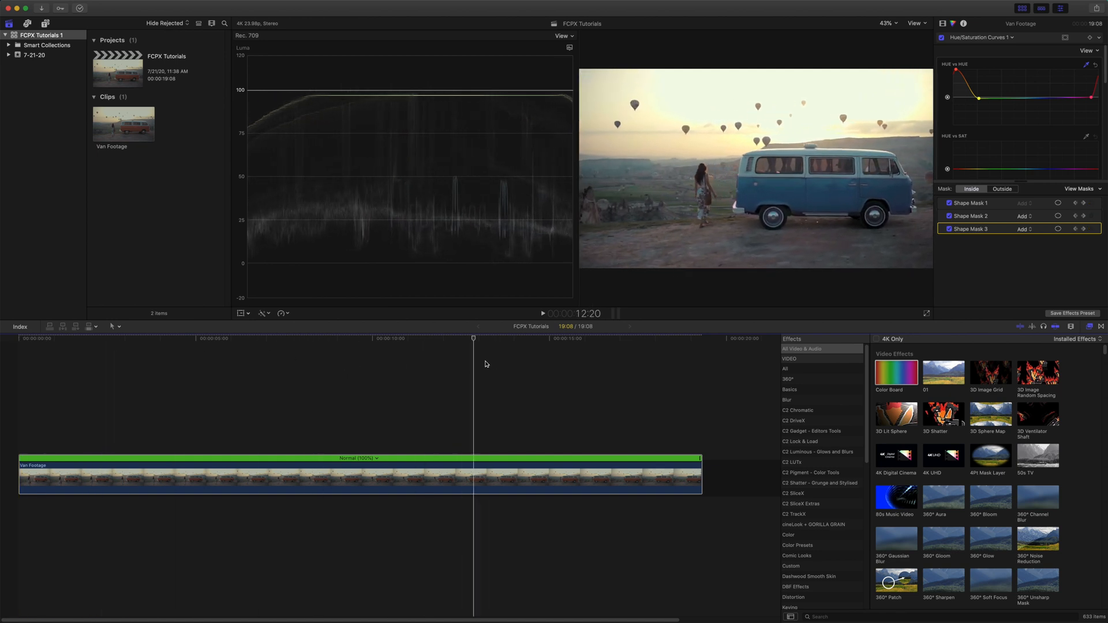
click(661, 338)
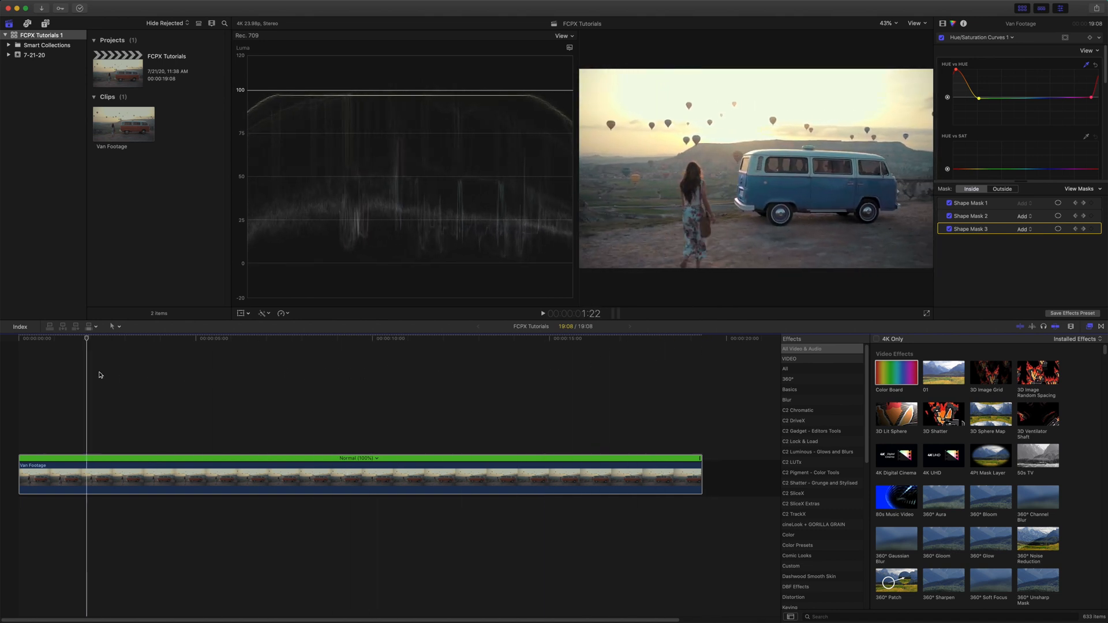
click(510, 343)
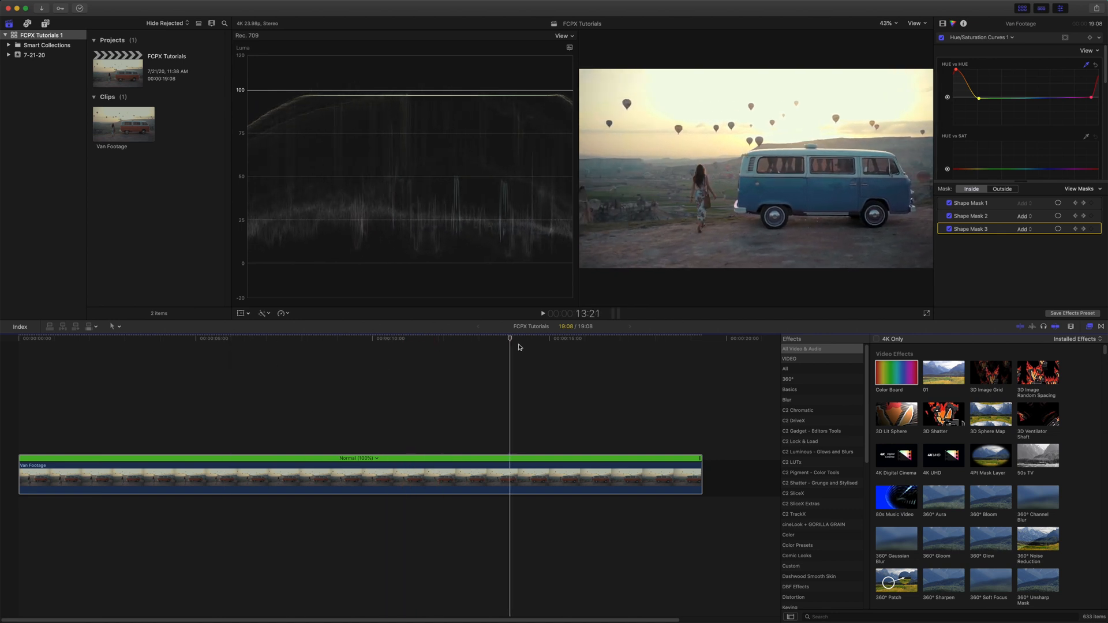
click(46, 345)
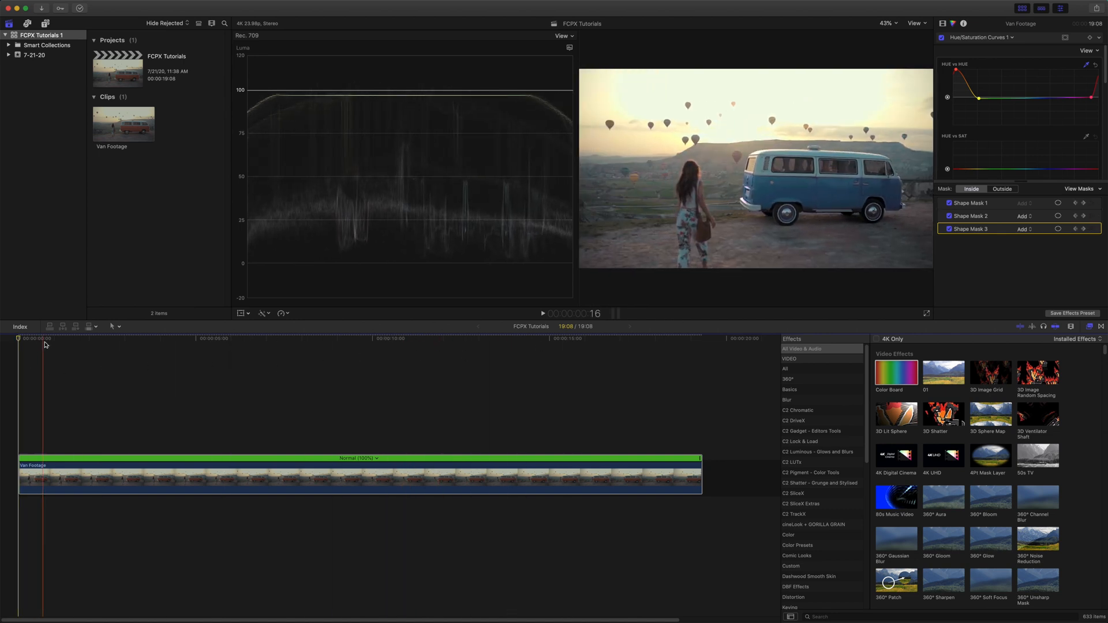
click(496, 337)
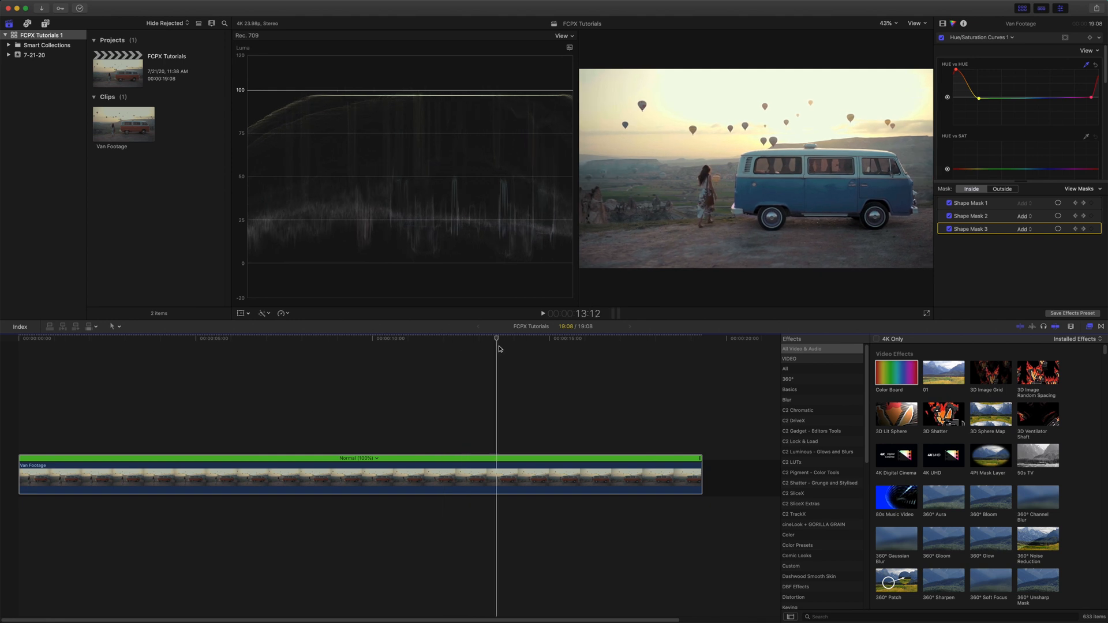
click(589, 338)
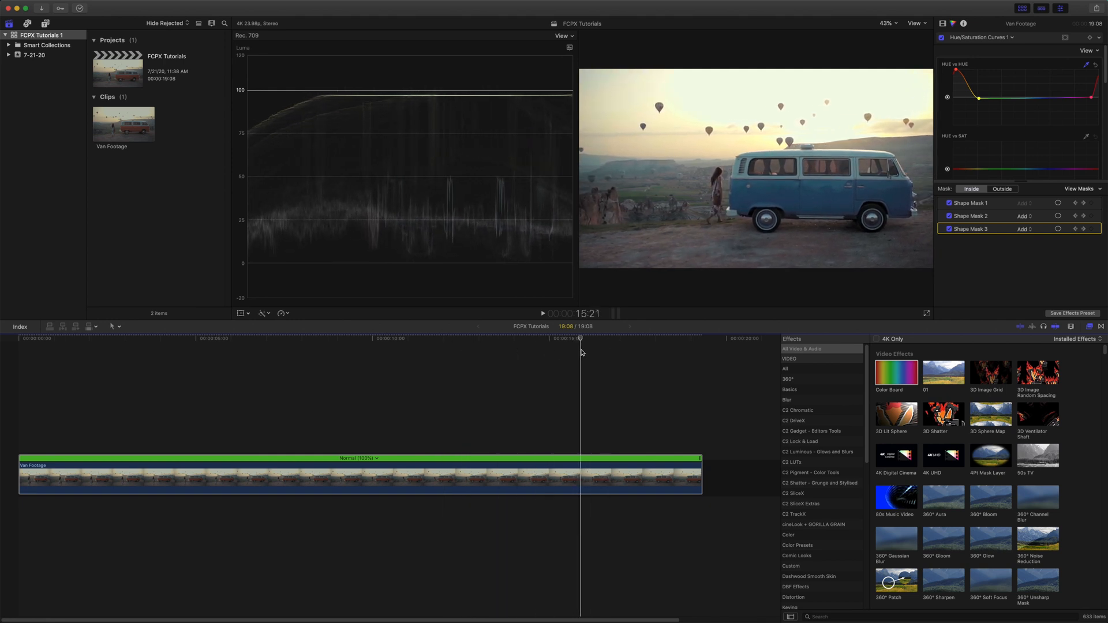
click(611, 339)
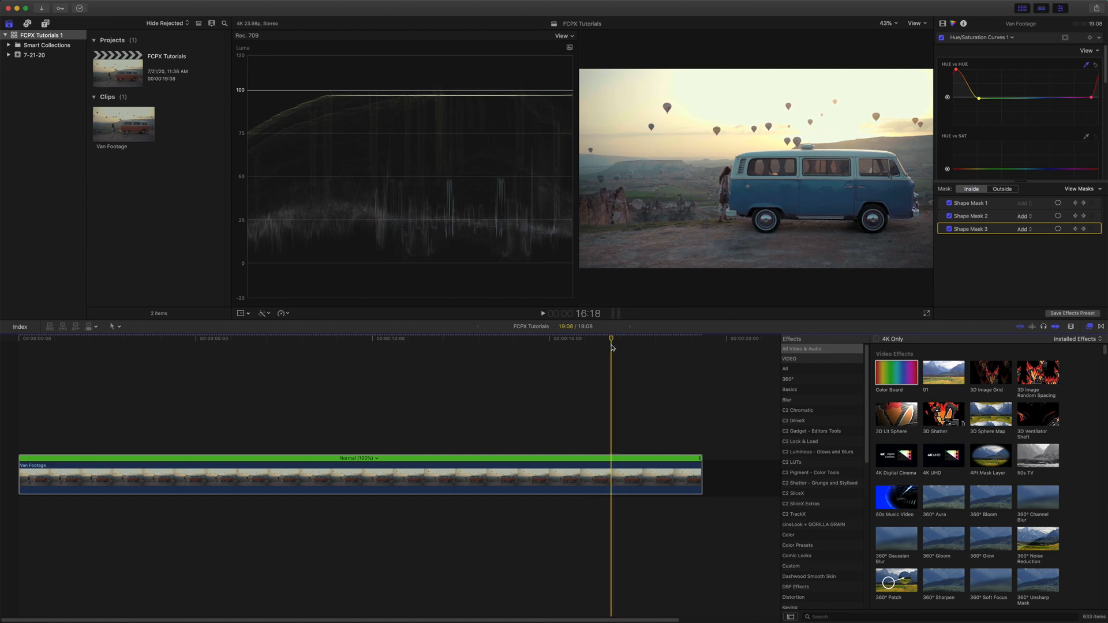
mouse_move(614, 480)
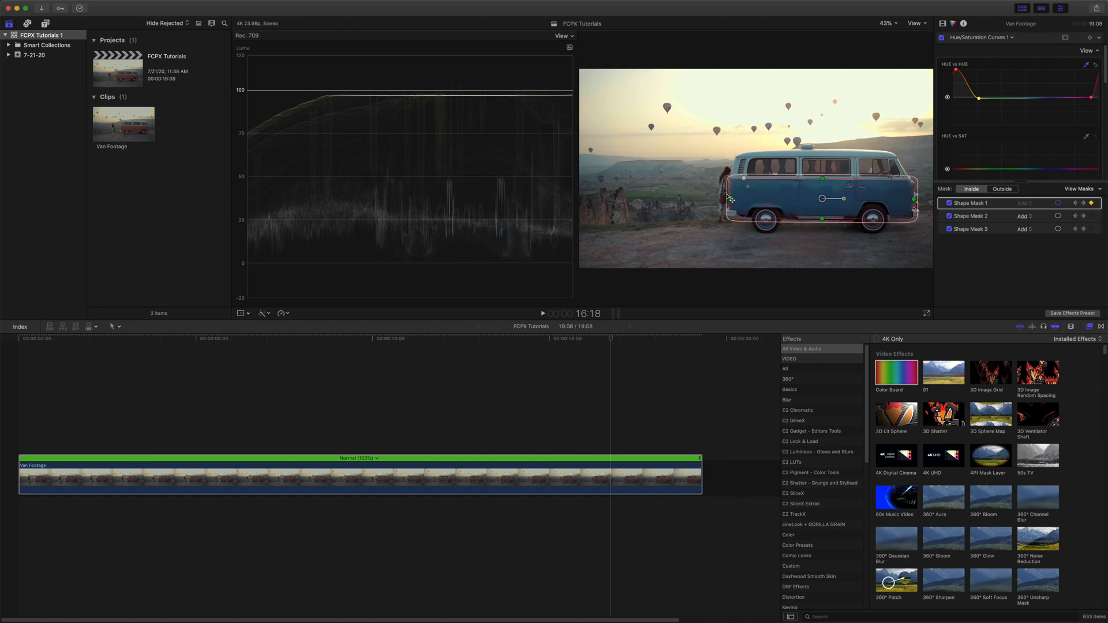
Step: Step back slightly in the clip and hide the waveform scope to enlarge the preview
click(586, 340)
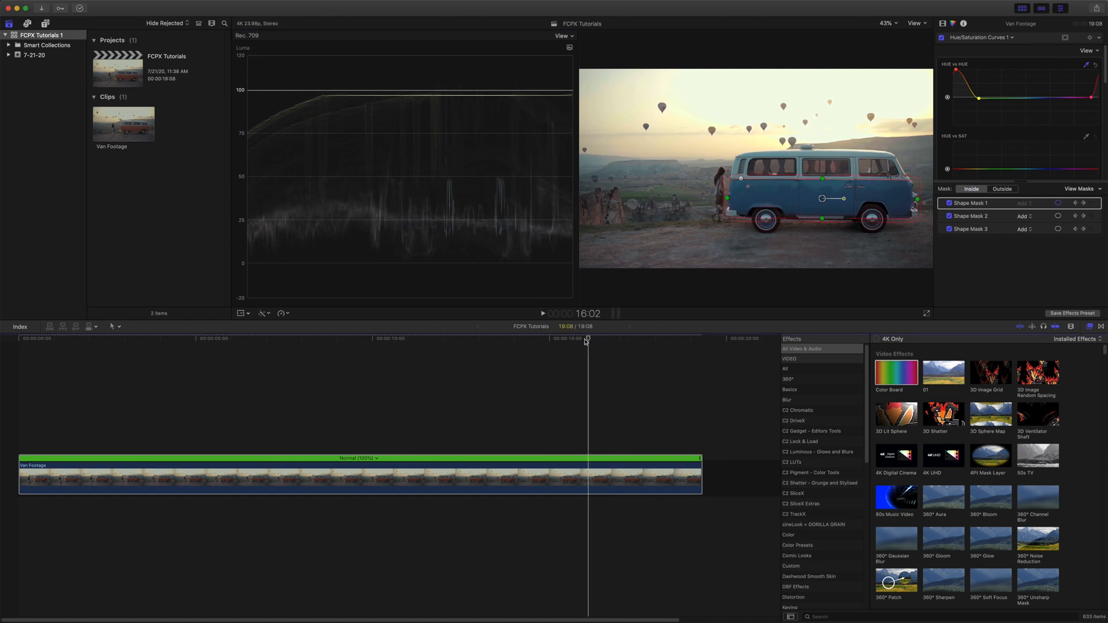
click(642, 338)
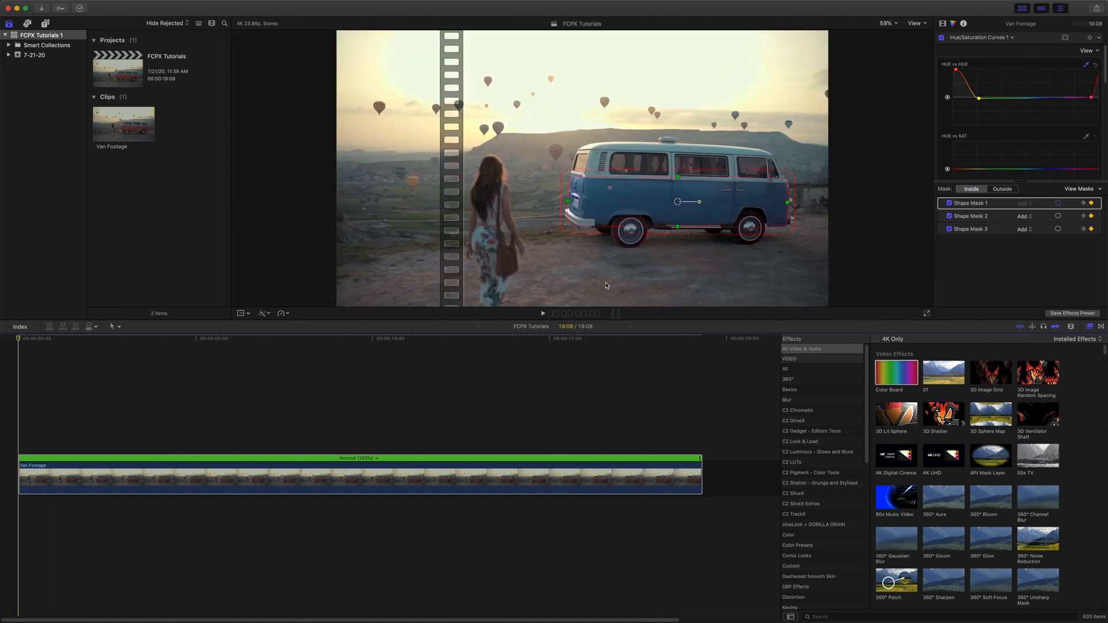
click(189, 339)
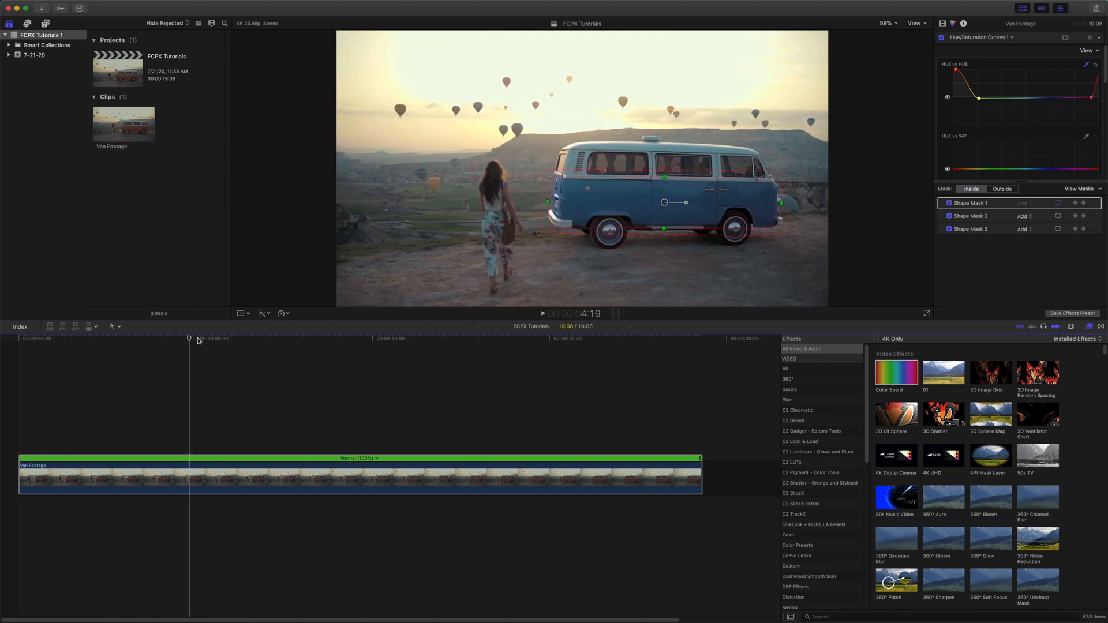
click(495, 339)
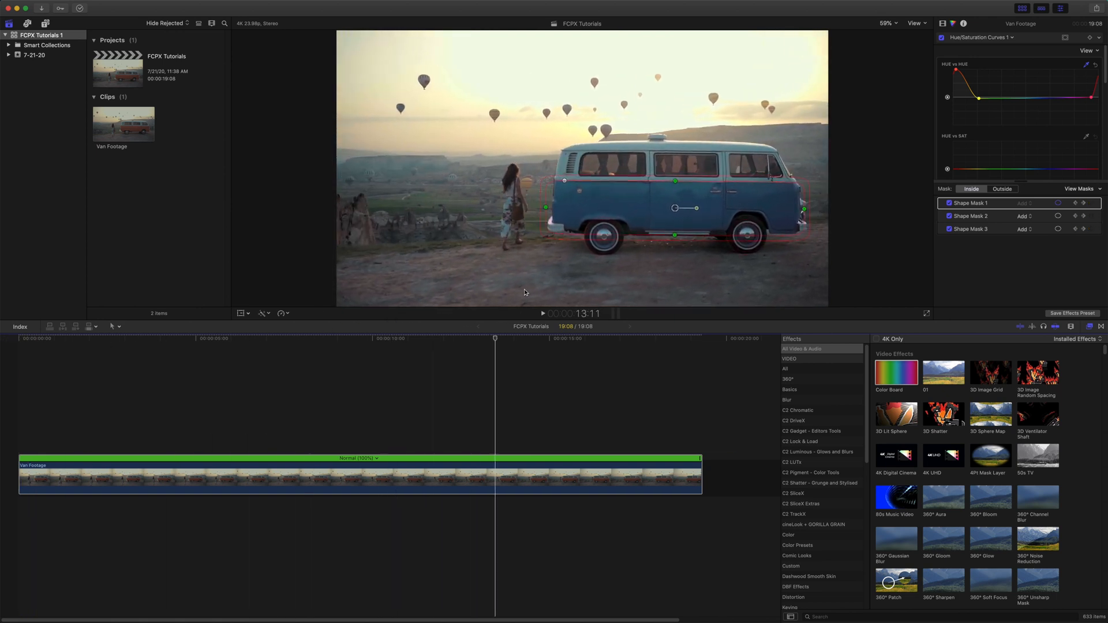